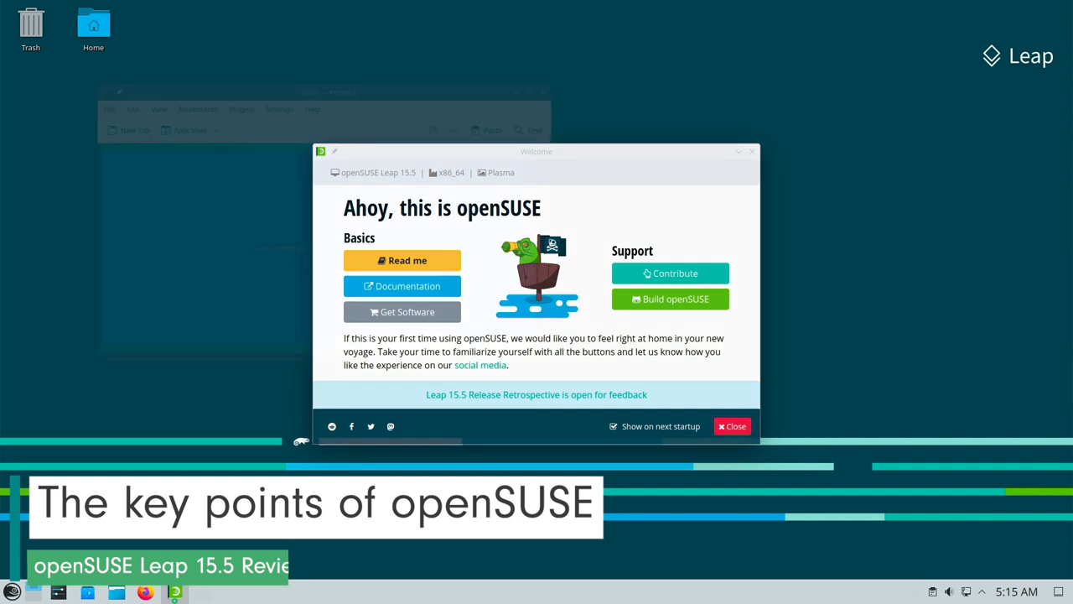
- Dismiss the openSUSE Welcome window and the Konsole security overview, leaving an empty desktop
left_click(731, 426)
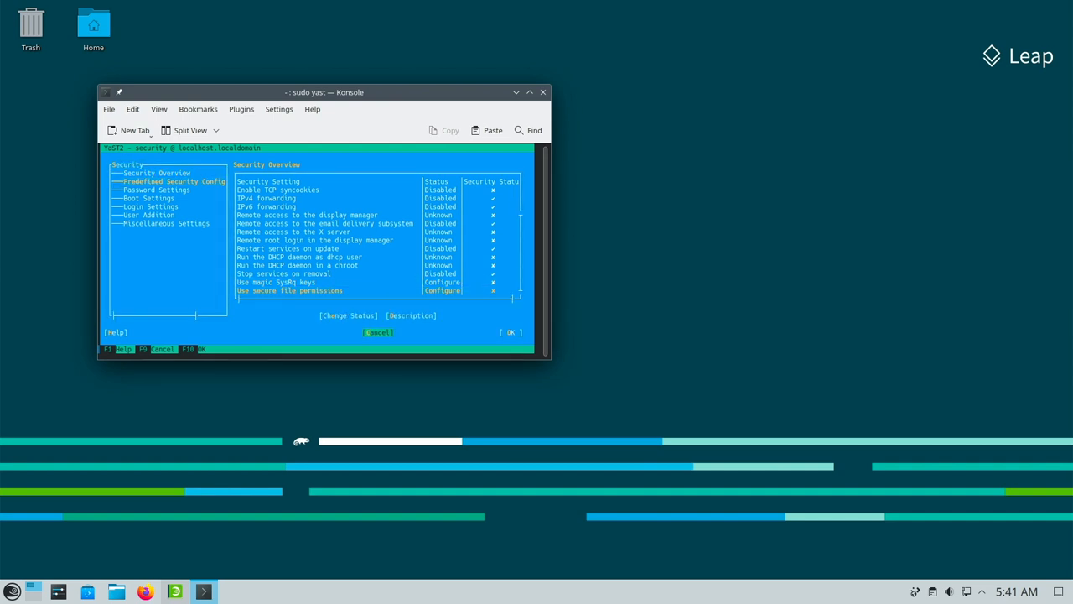
left_click(378, 332)
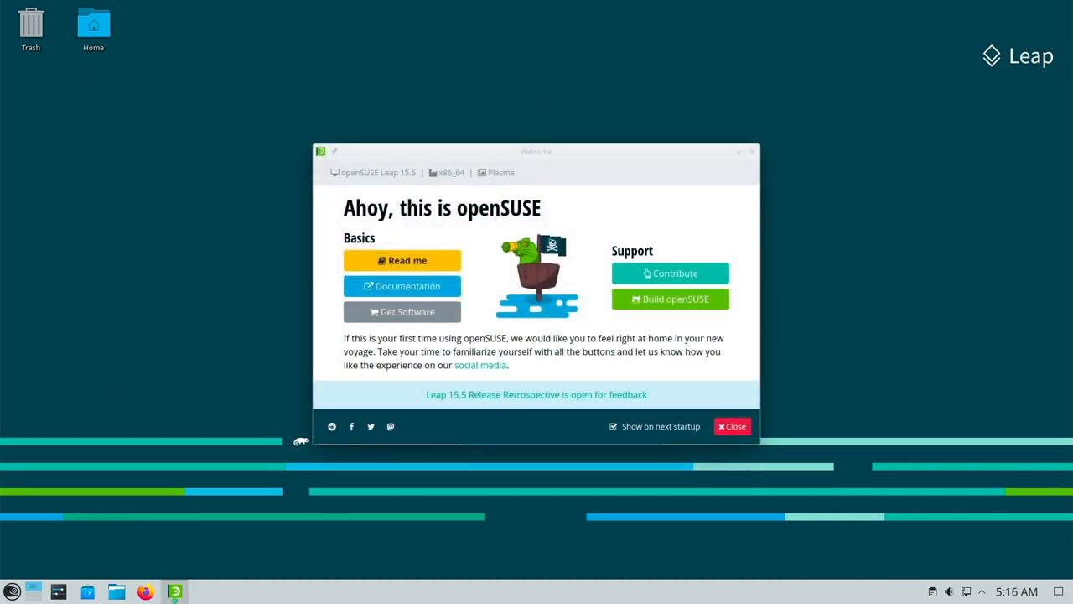
left_click(732, 426)
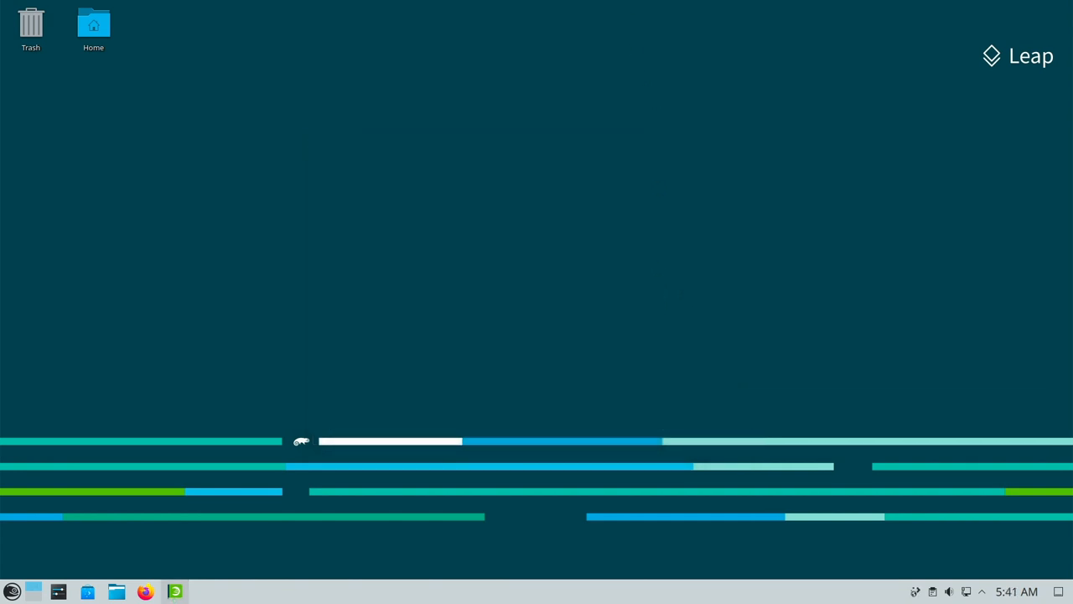
mouse_move(780, 560)
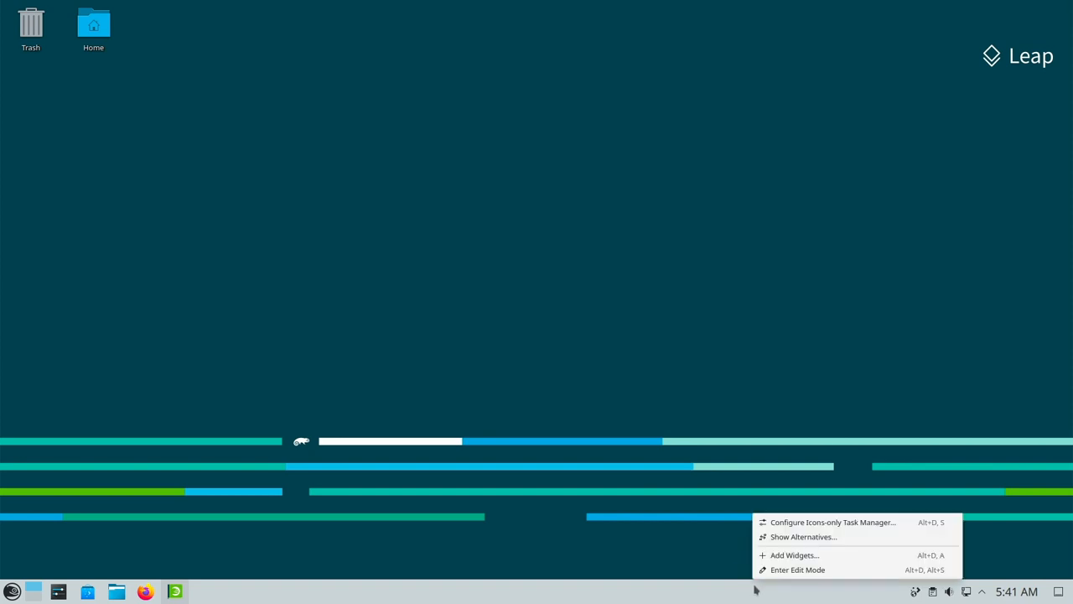
- Enable Floating Panel for the bottom taskbar in panel edit mode, then exit editing
left_click(798, 569)
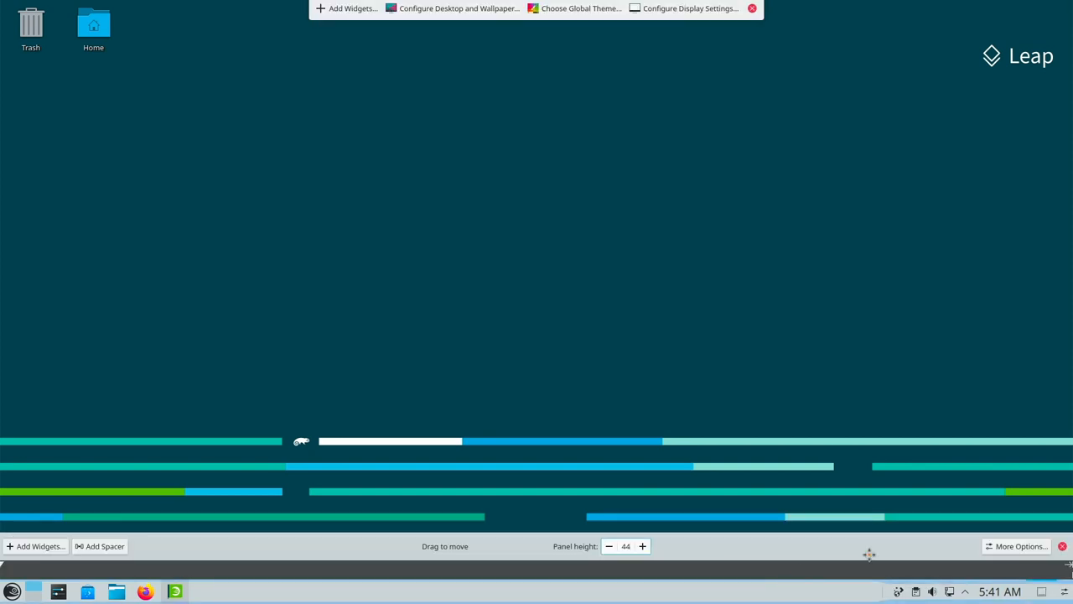
left_click(1016, 546)
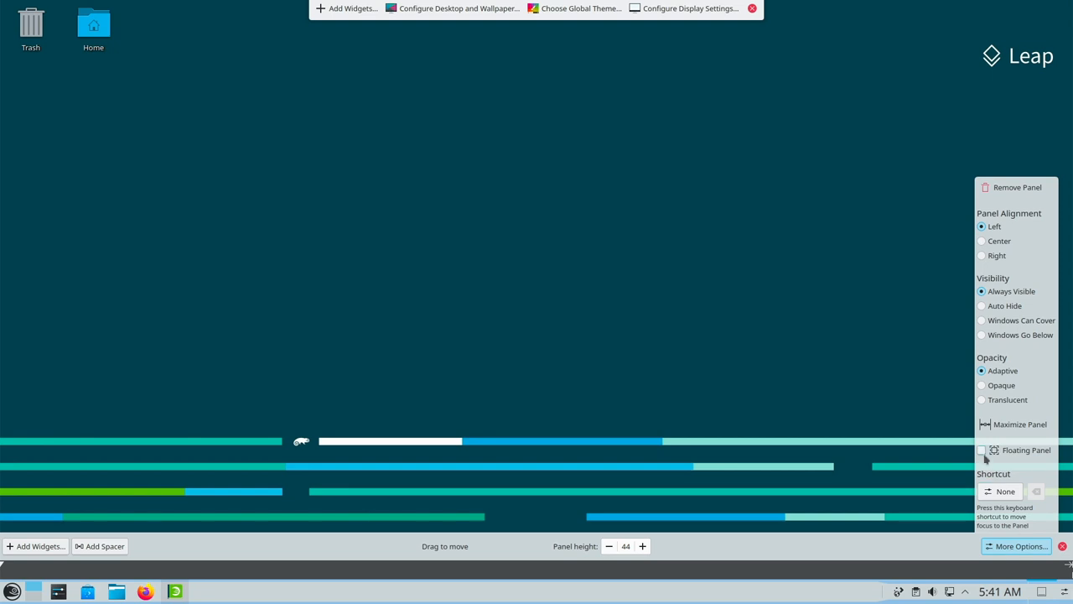
left_click(981, 450)
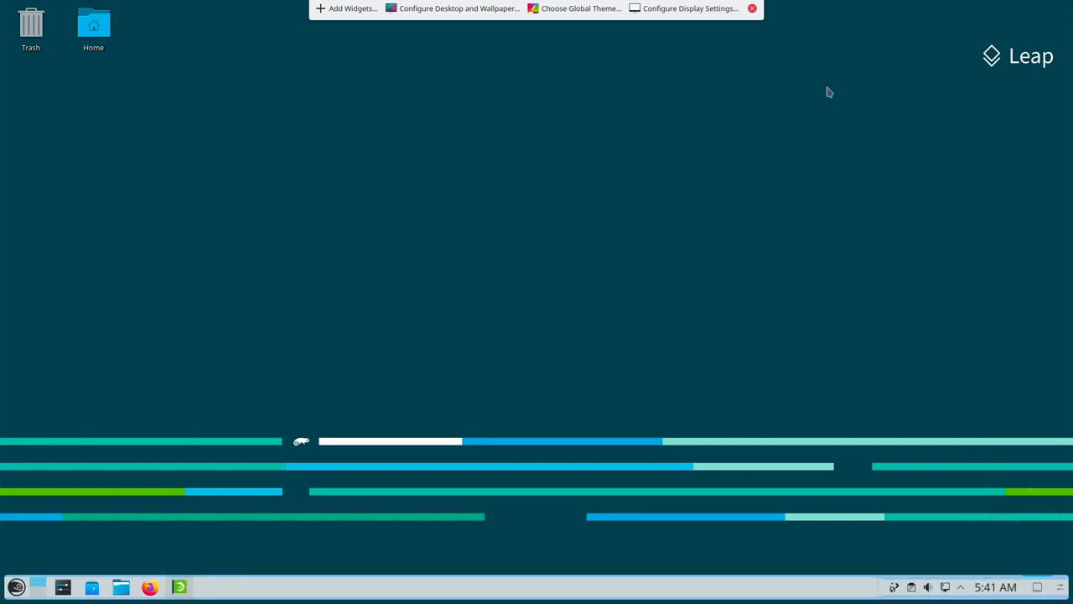
left_click(751, 7)
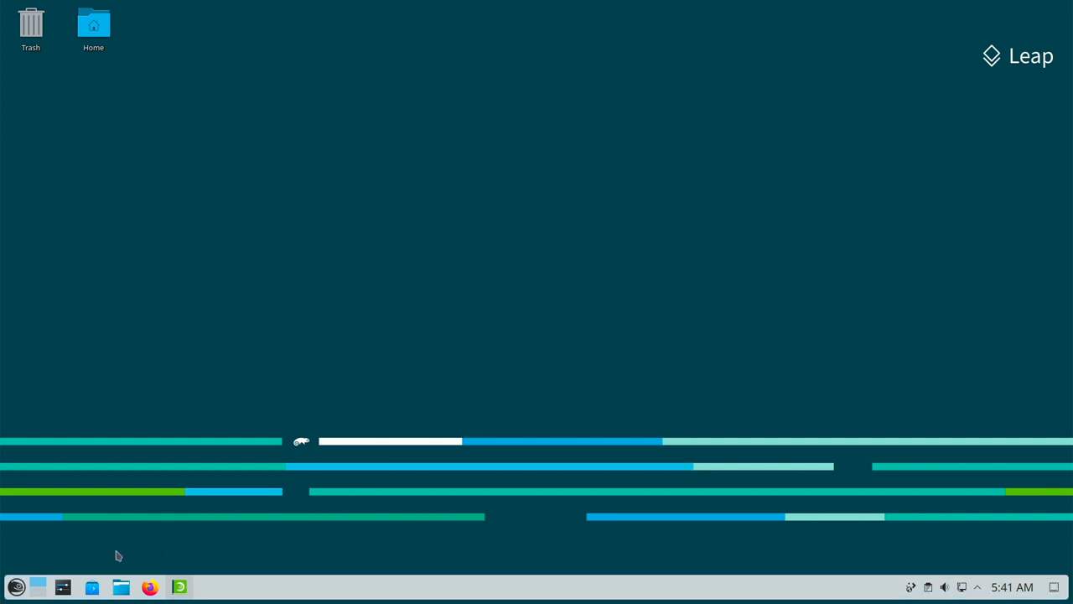
left_click(16, 586)
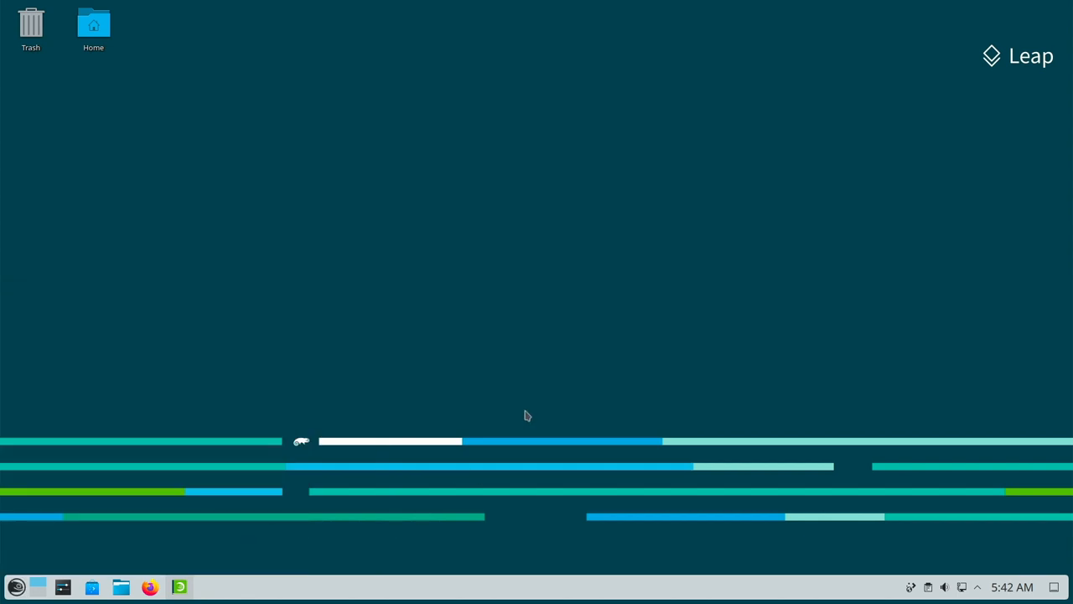
mouse_move(812, 502)
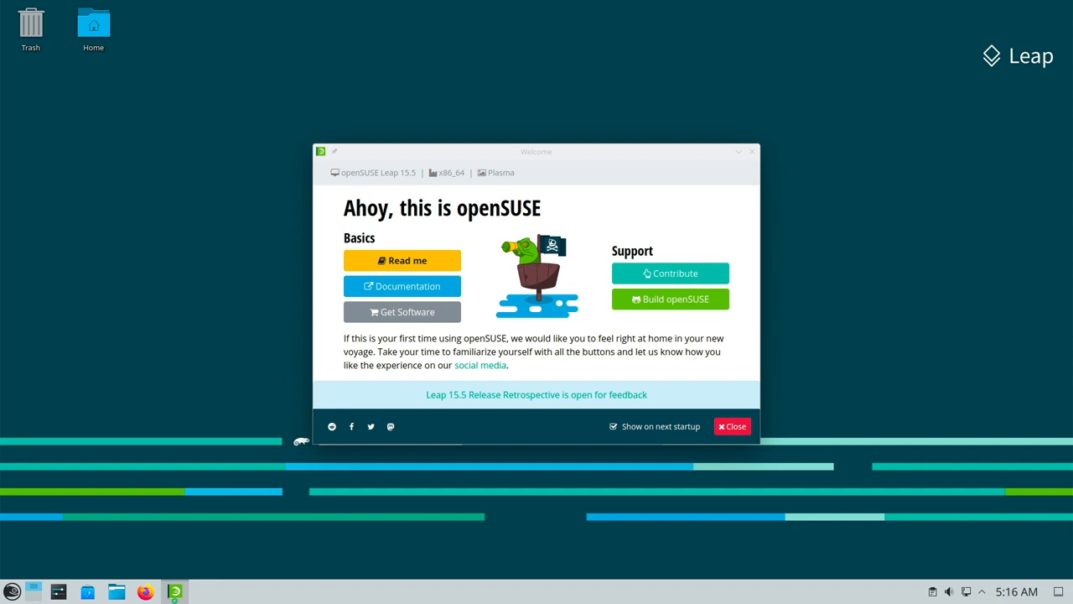
- Close the reappeared openSUSE Welcome window to reveal the feature overview desktop
left_click(731, 426)
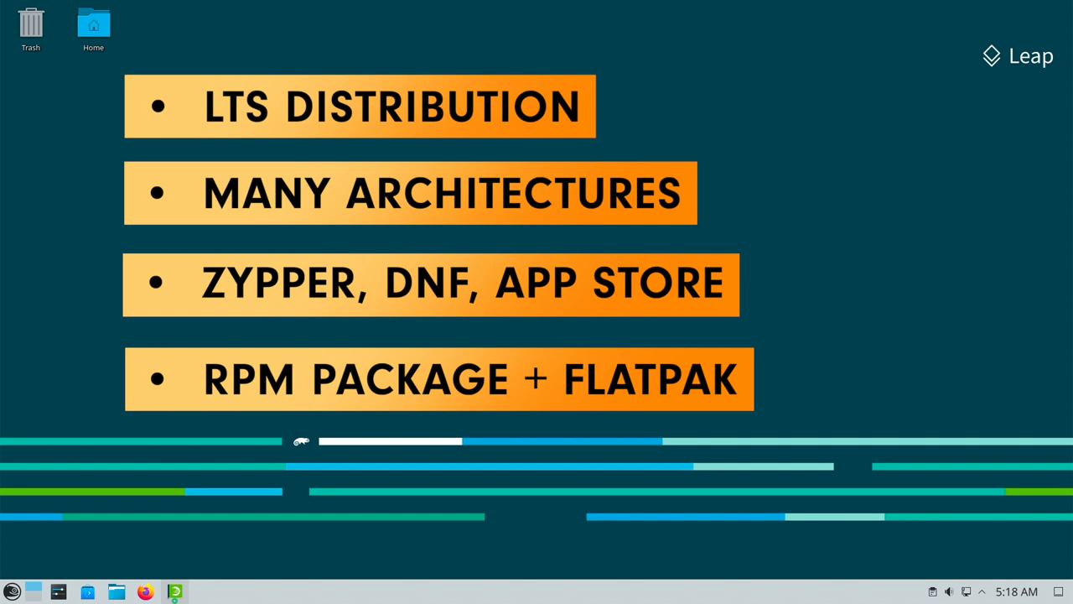
left_click(145, 592)
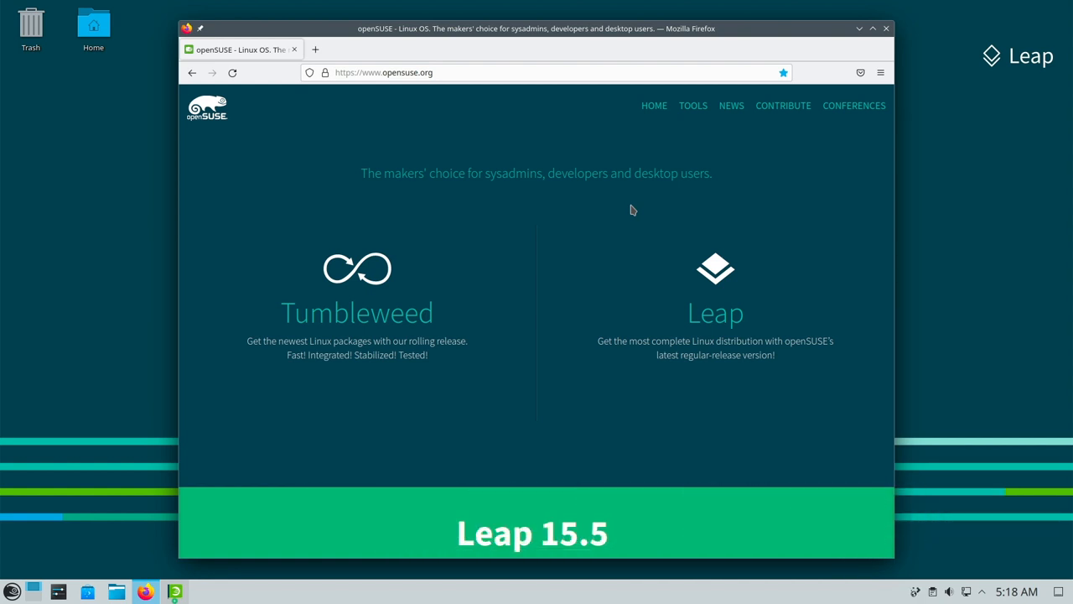
mouse_move(641, 215)
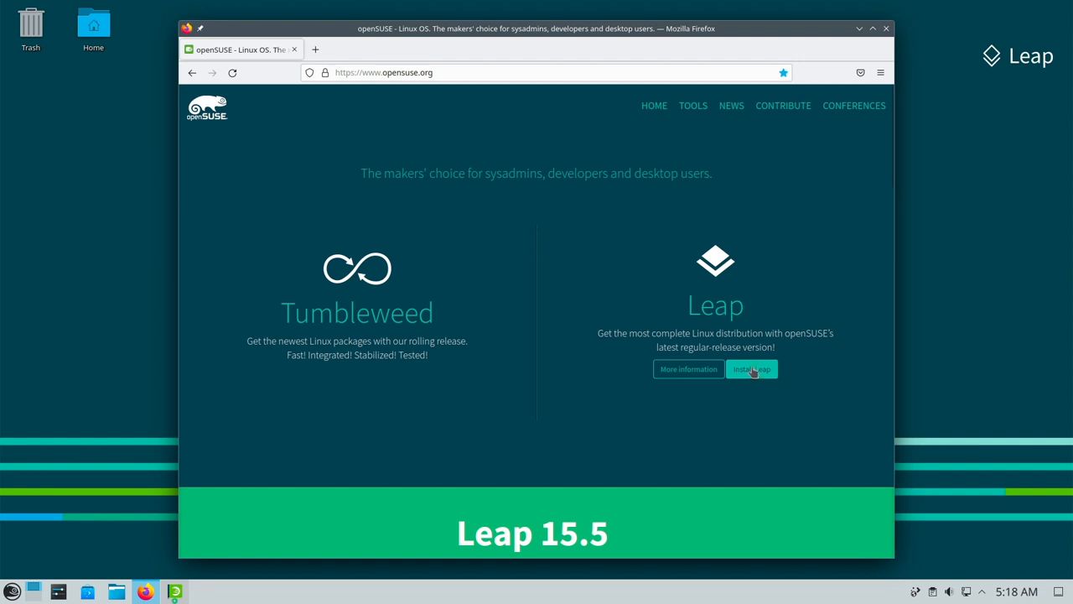
- Review the Leap 15.5 offline and network download images per architecture, then close Firefox
left_click(752, 369)
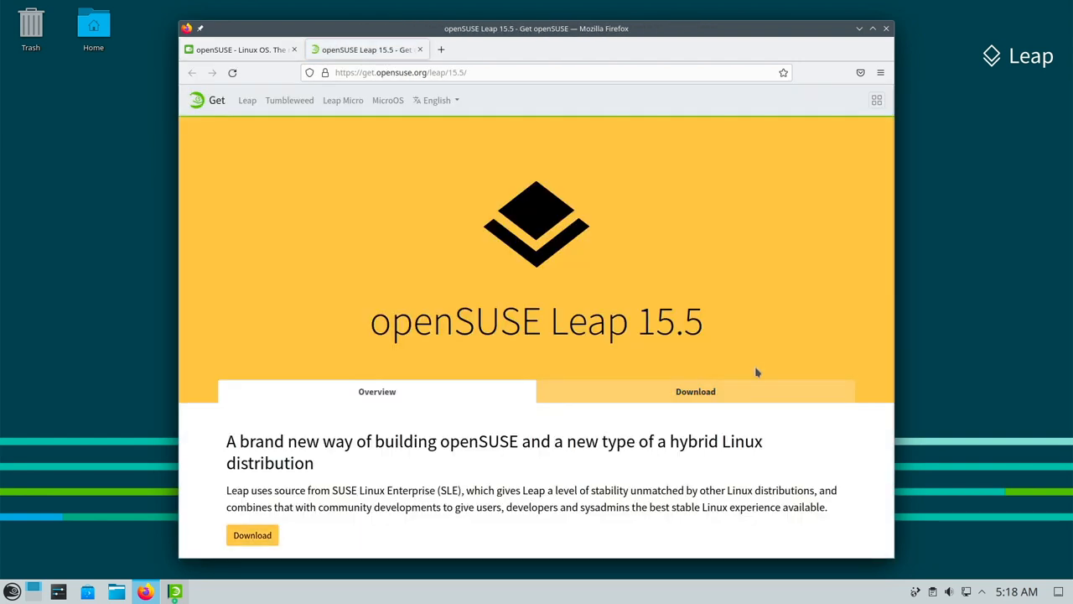
left_click(695, 391)
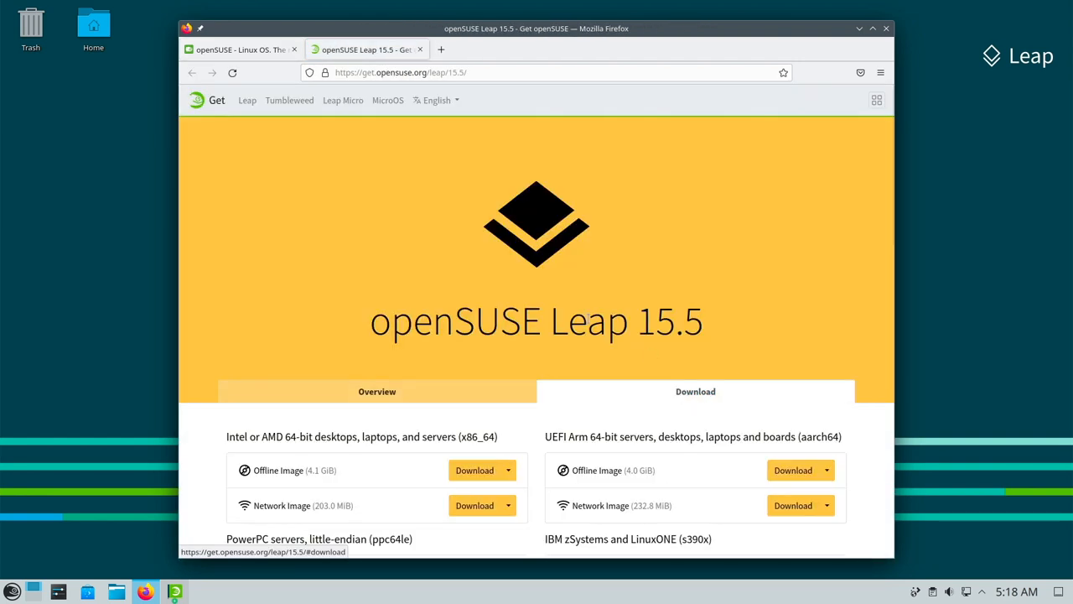
scroll("down", 3)
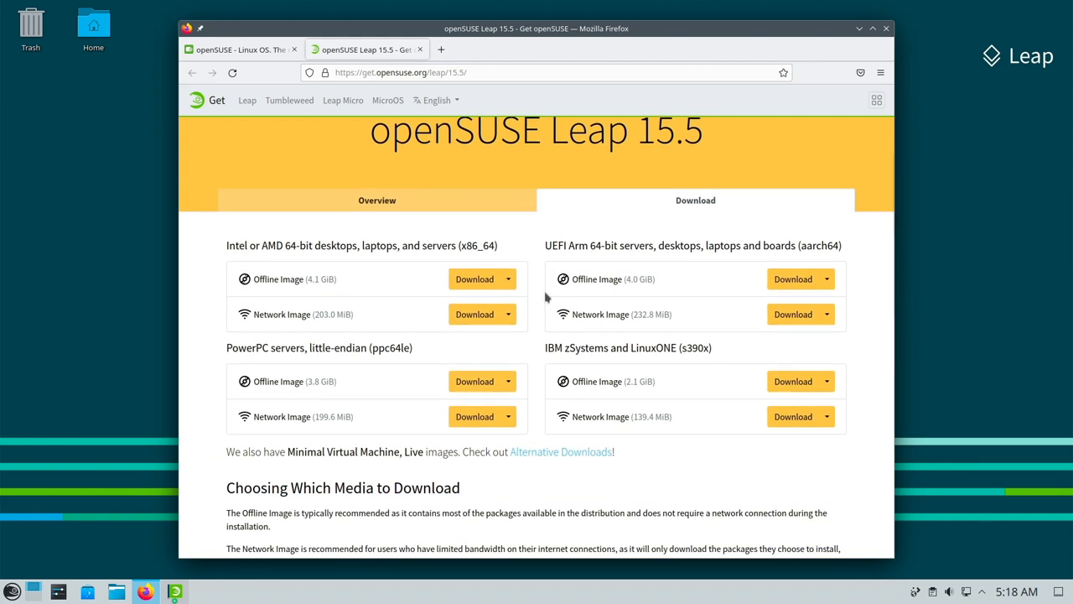
mouse_move(544, 278)
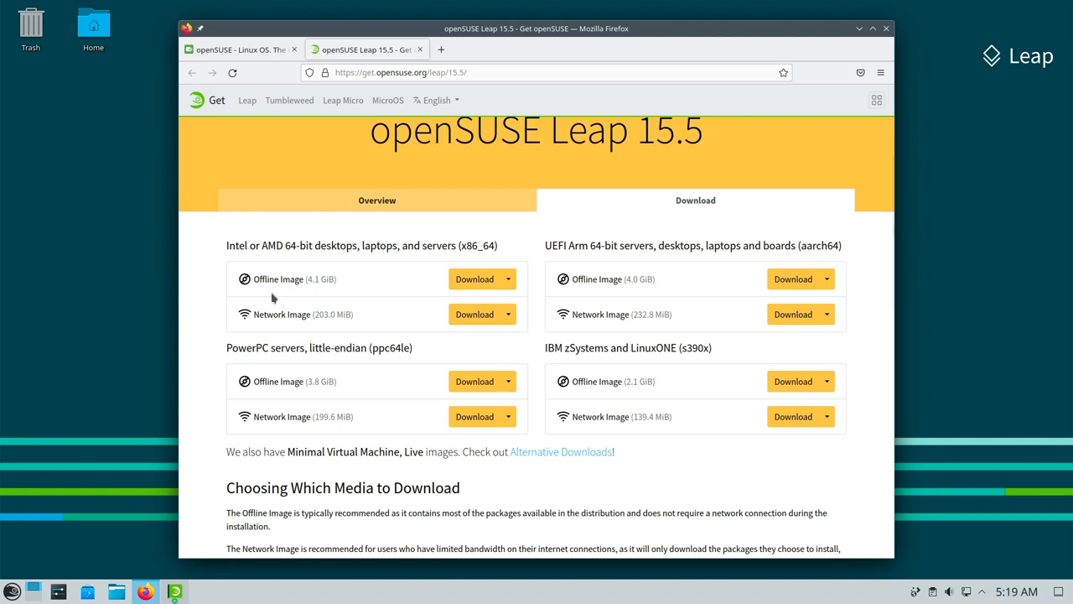
mouse_move(412, 295)
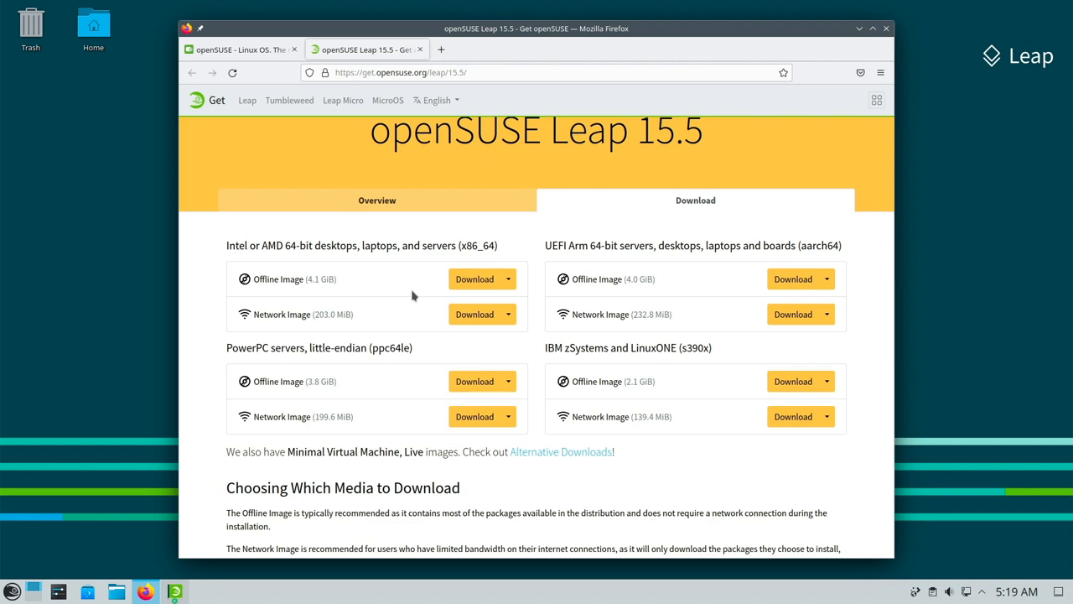
left_click(886, 28)
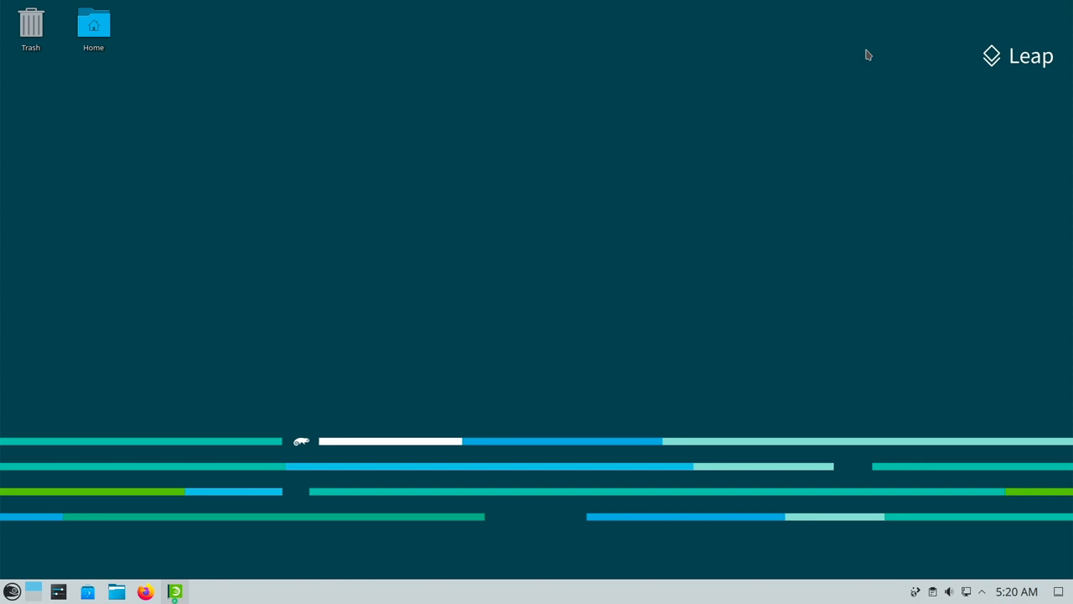
mouse_move(210, 534)
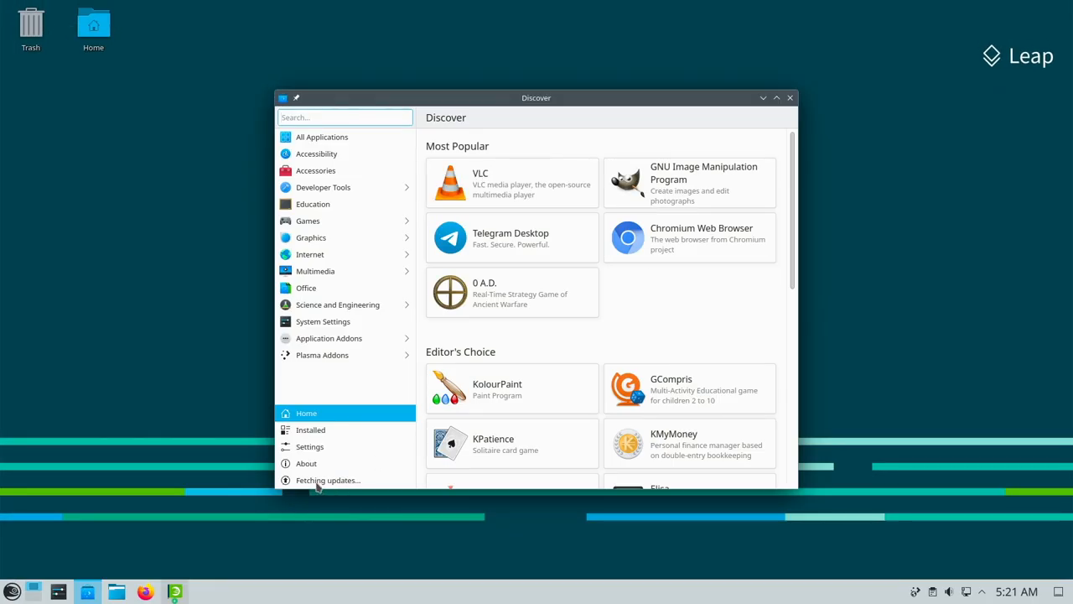
- Open Discover's updates entry and refresh it to confirm the system is up to date
left_click(328, 480)
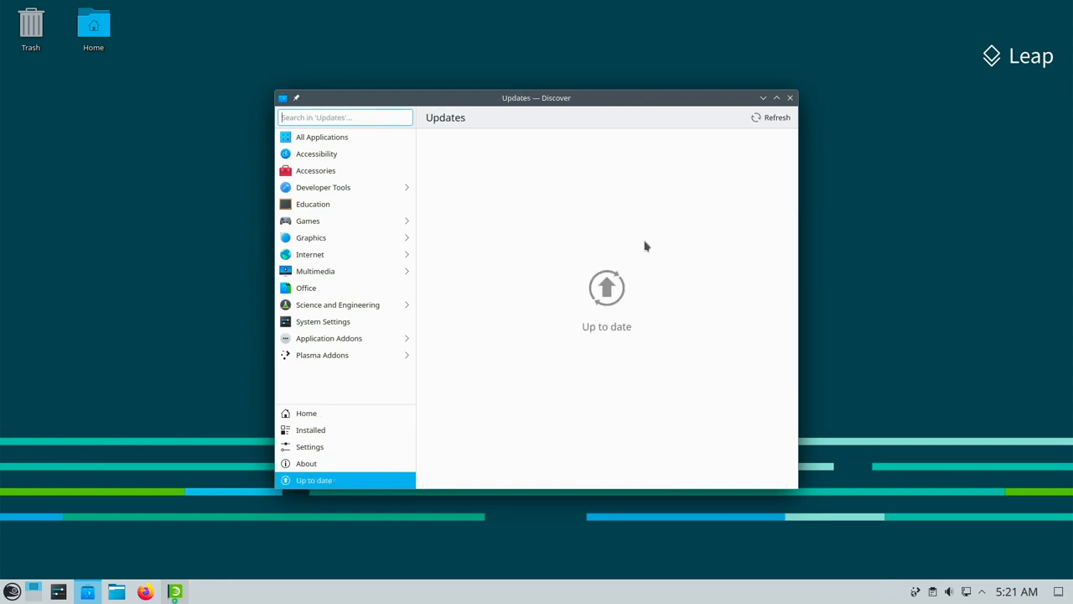
mouse_move(694, 228)
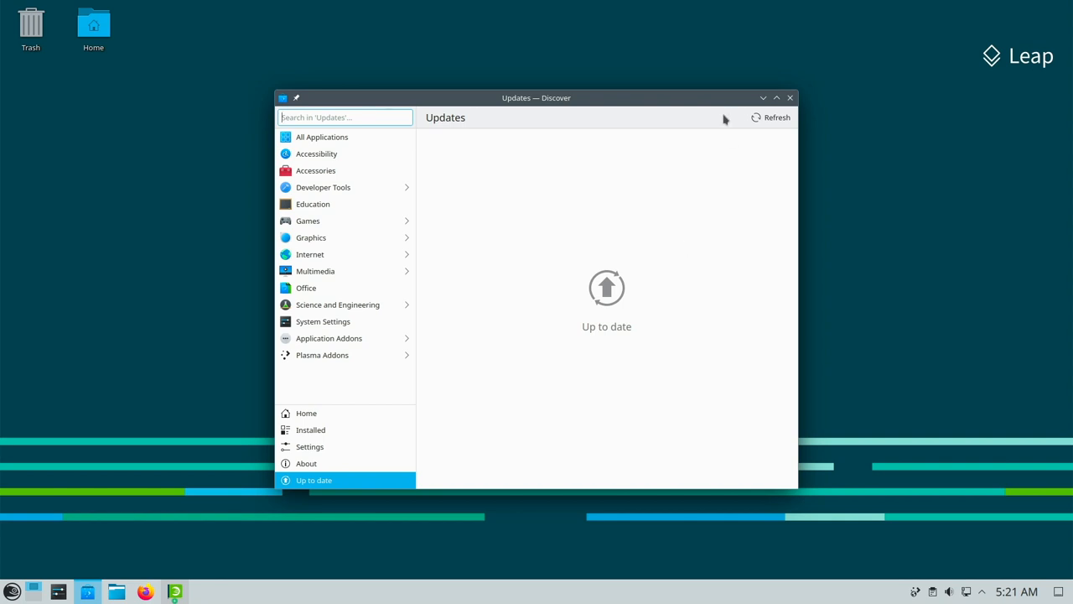
left_click(789, 98)
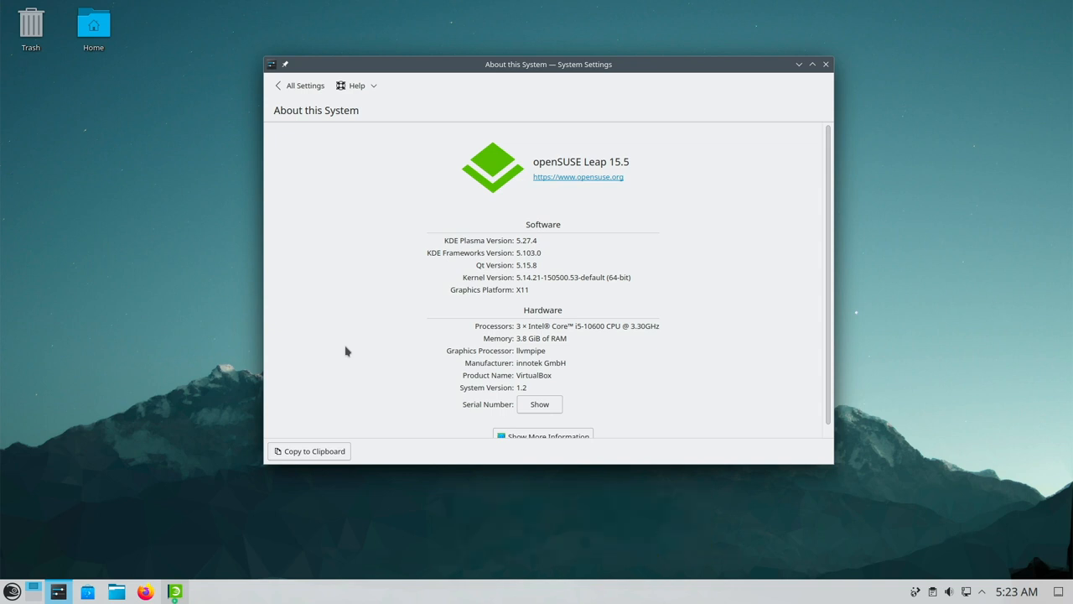
mouse_move(359, 351)
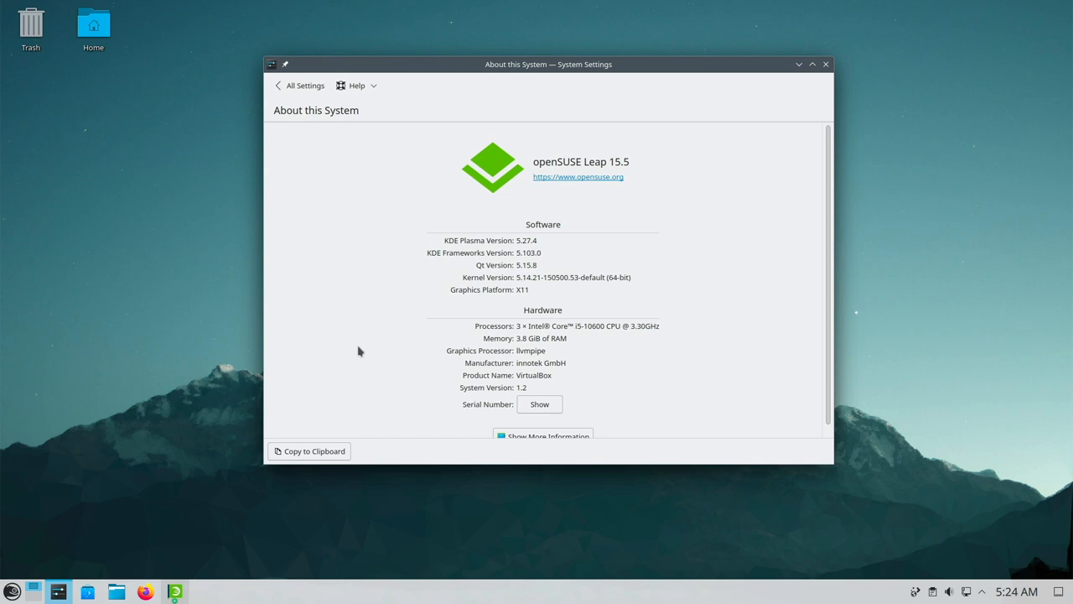
mouse_move(120, 335)
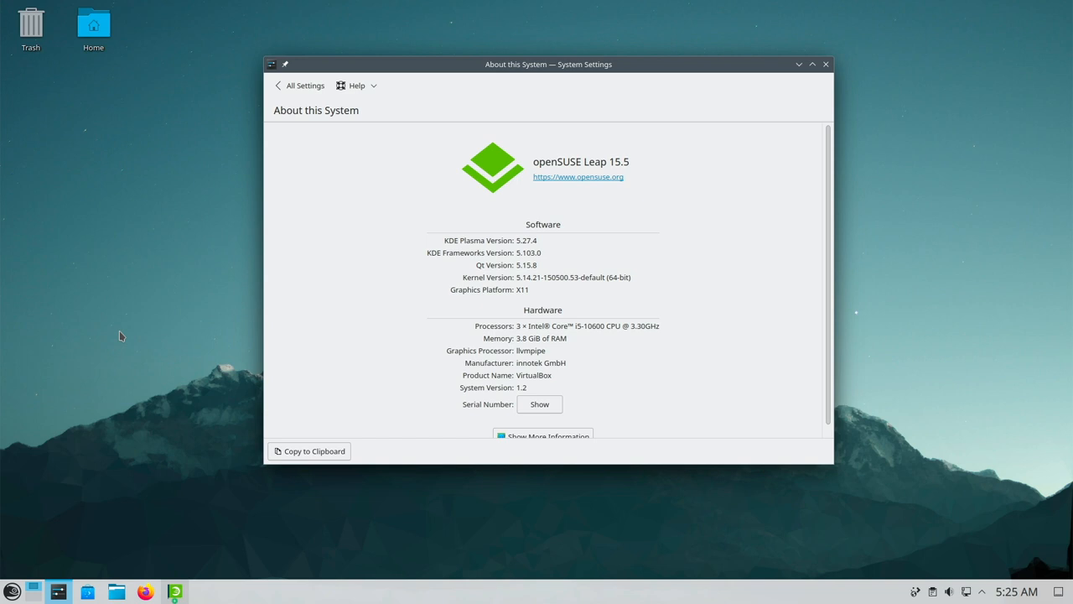
- Close System Settings after reading the openSUSE Leap 15.5 and KDE Plasma 5.27.4 details
left_click(825, 63)
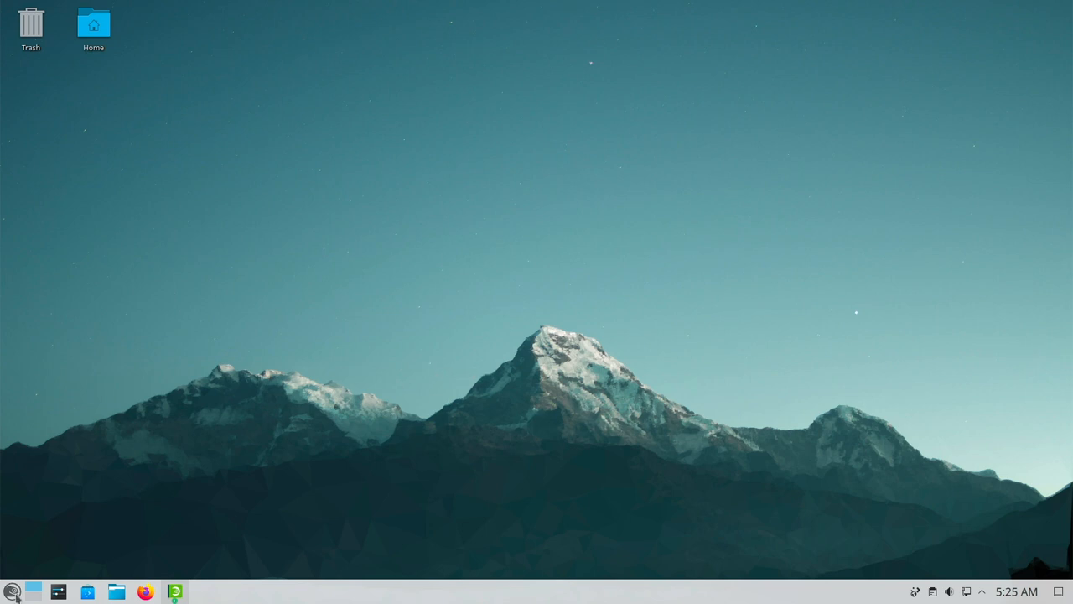
- Launch System Settings from Favorites in the application launcher
left_click(12, 591)
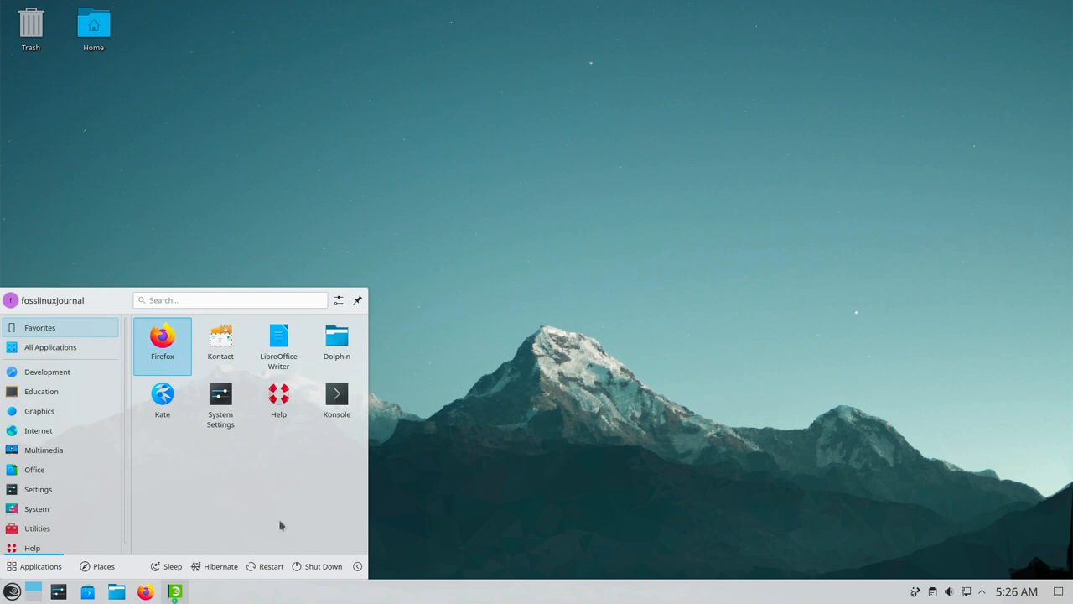
mouse_move(220, 403)
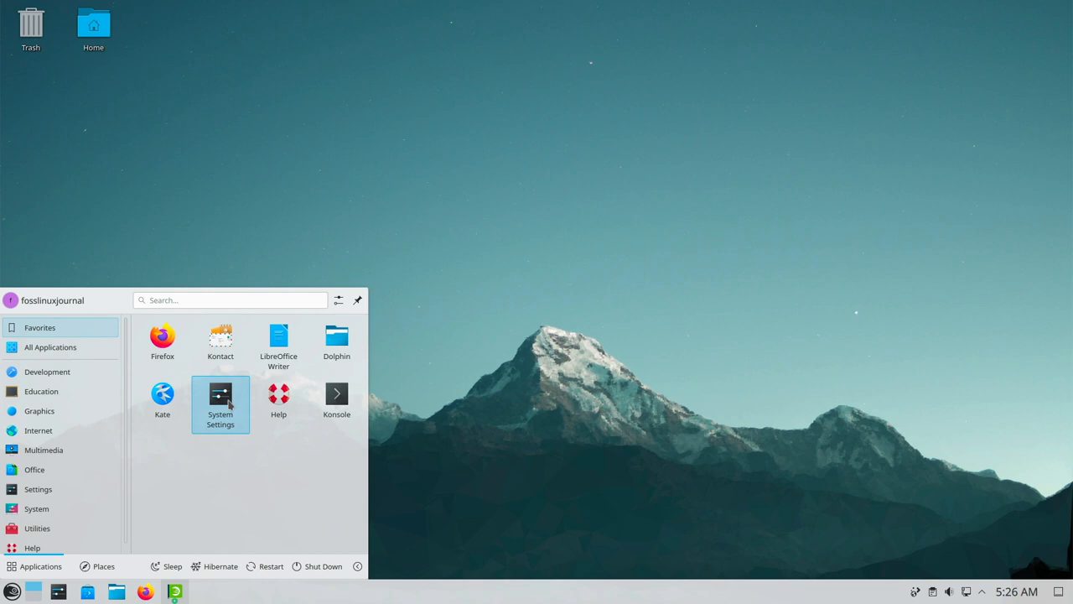
left_click(220, 401)
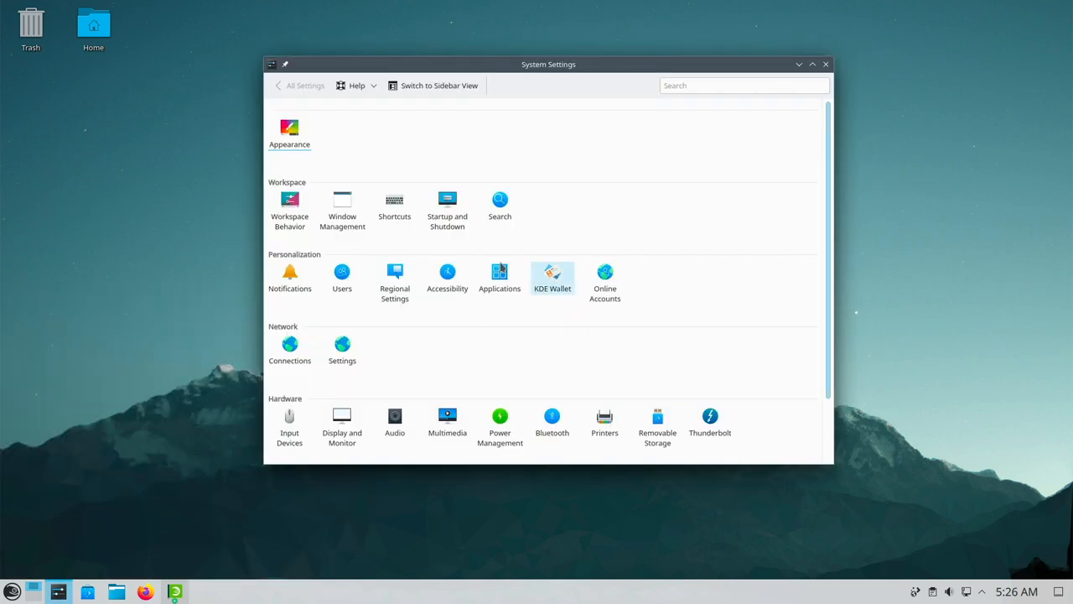
- Open the Appearance Global Theme page and browse downloadable themes such as Apple Sonoma
left_click(290, 130)
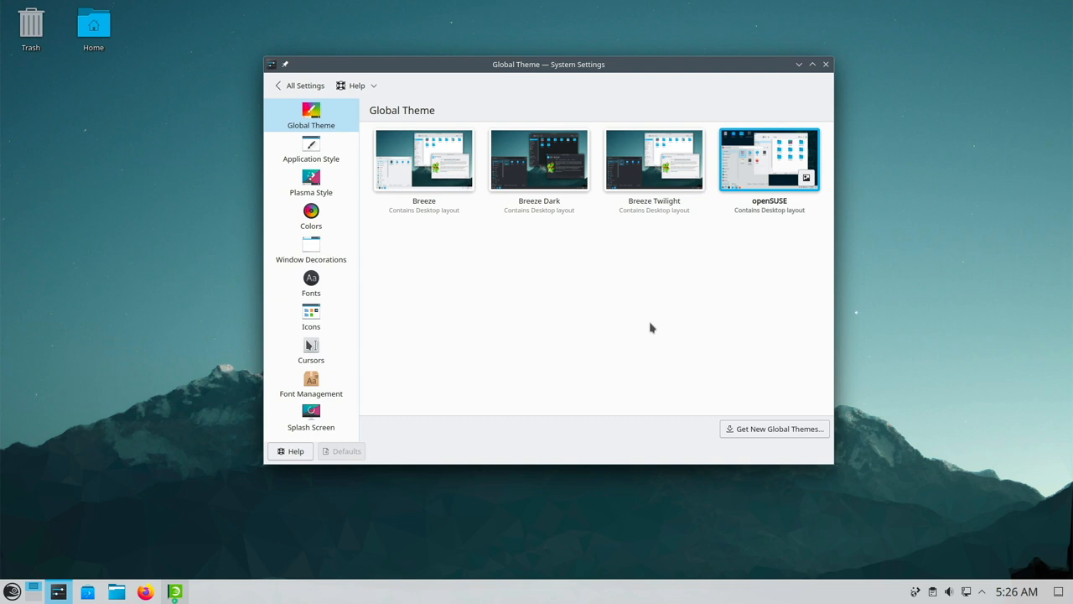
mouse_move(753, 282)
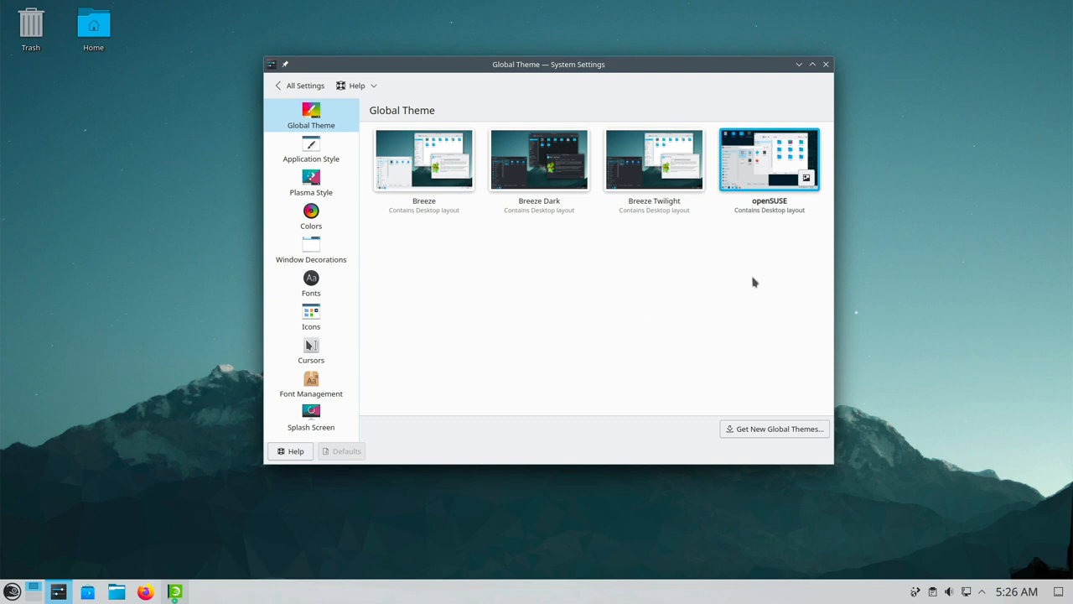
mouse_move(691, 273)
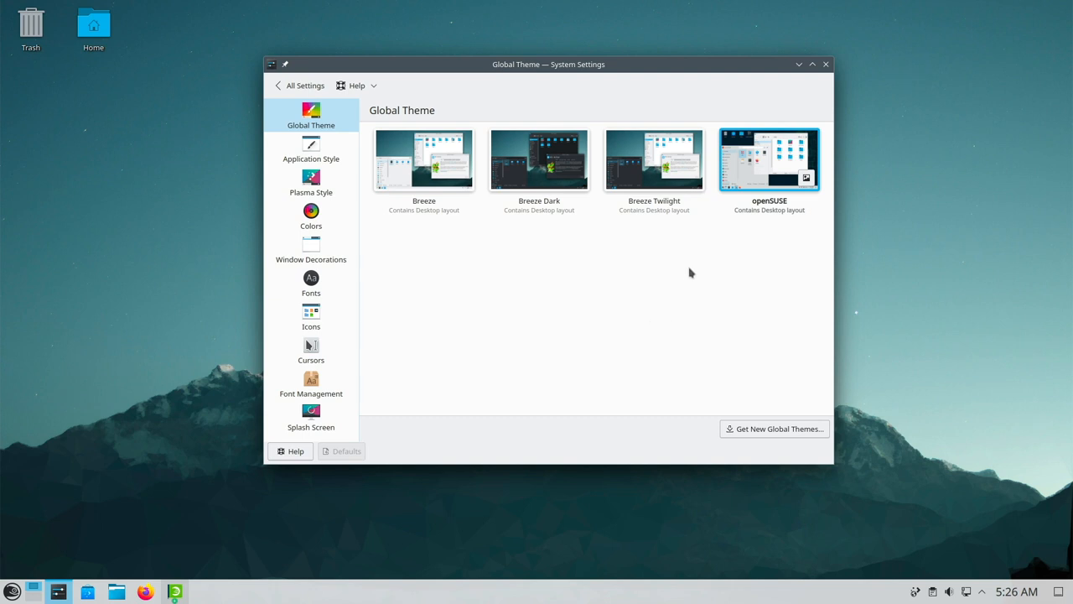
mouse_move(430, 251)
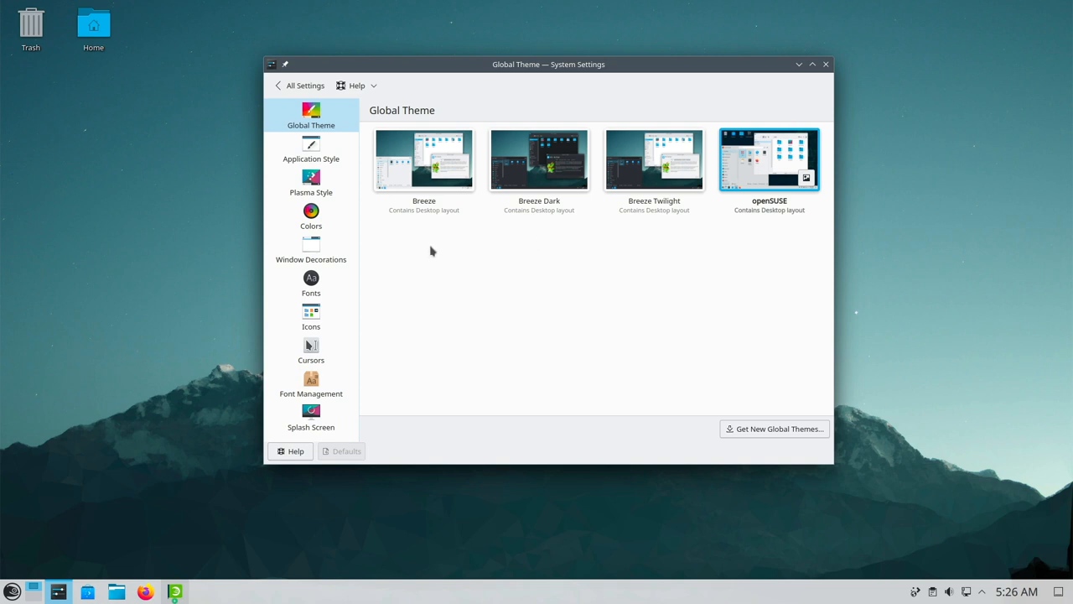
mouse_move(480, 250)
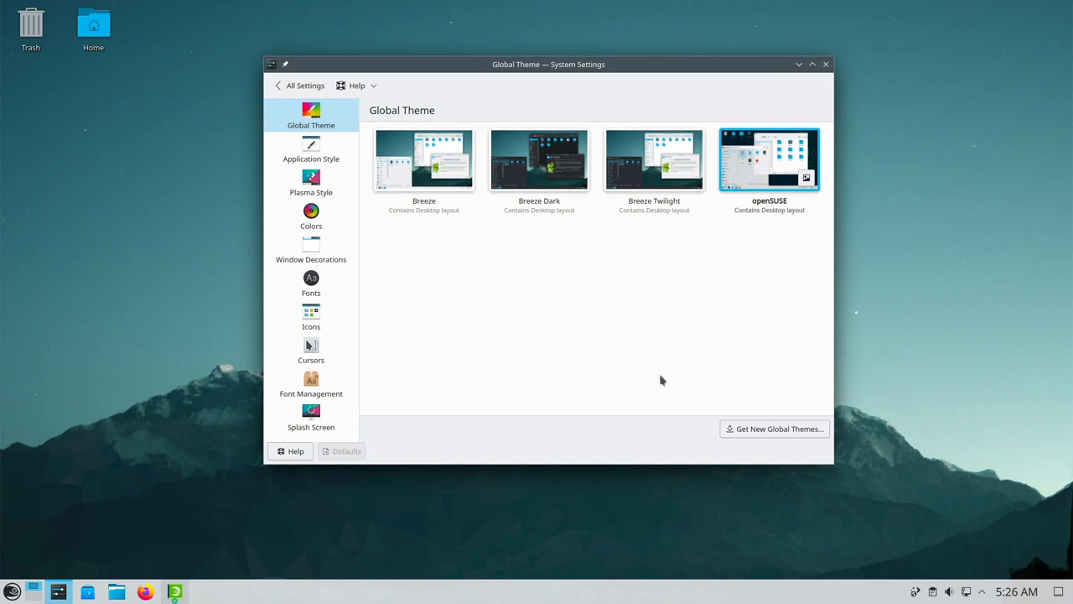
left_click(773, 429)
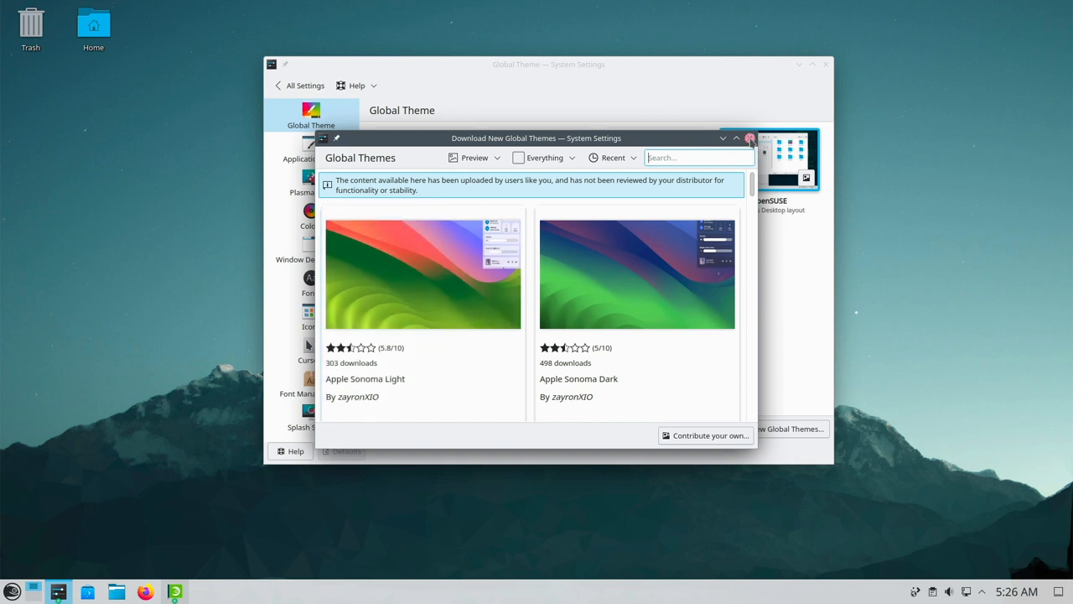
mouse_move(749, 137)
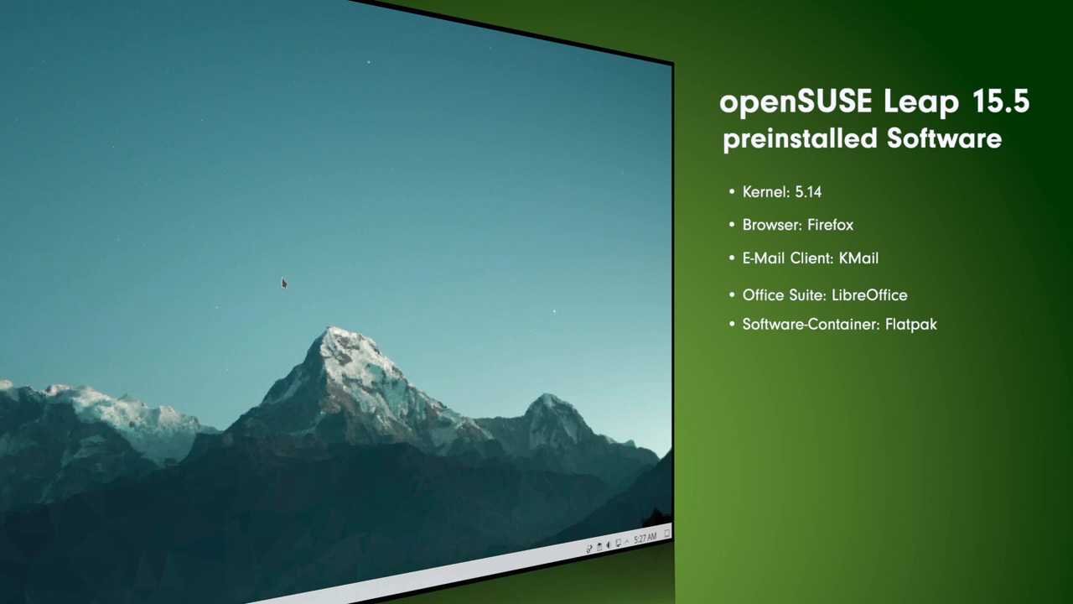
- Open the Kickoff launcher on Favorites listing Firefox, Kontact, LibreOffice Writer, Dolphin and Kate
left_click(13, 591)
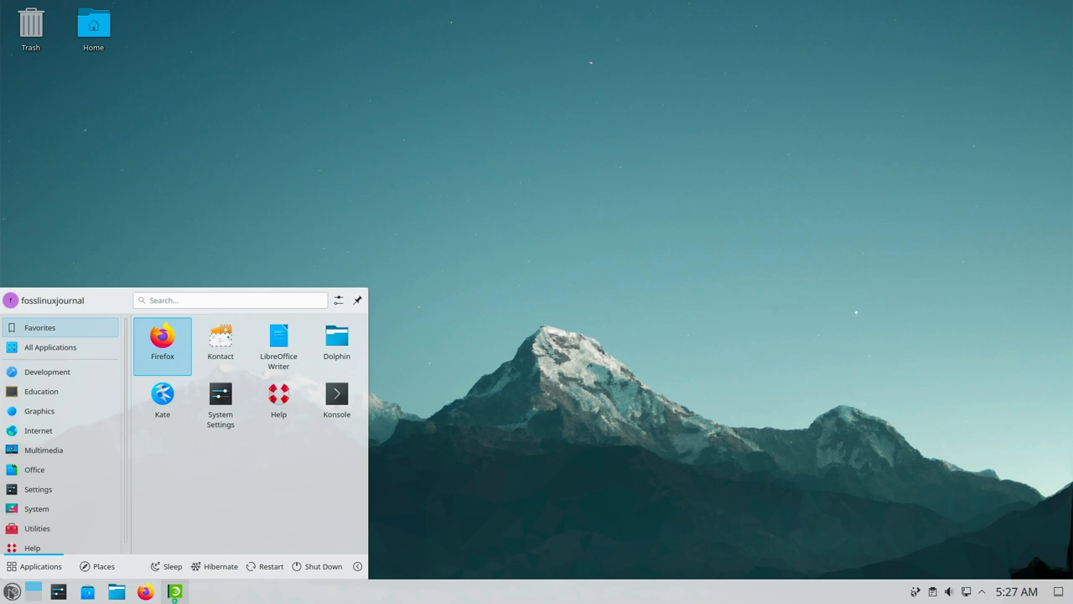
mouse_move(70, 403)
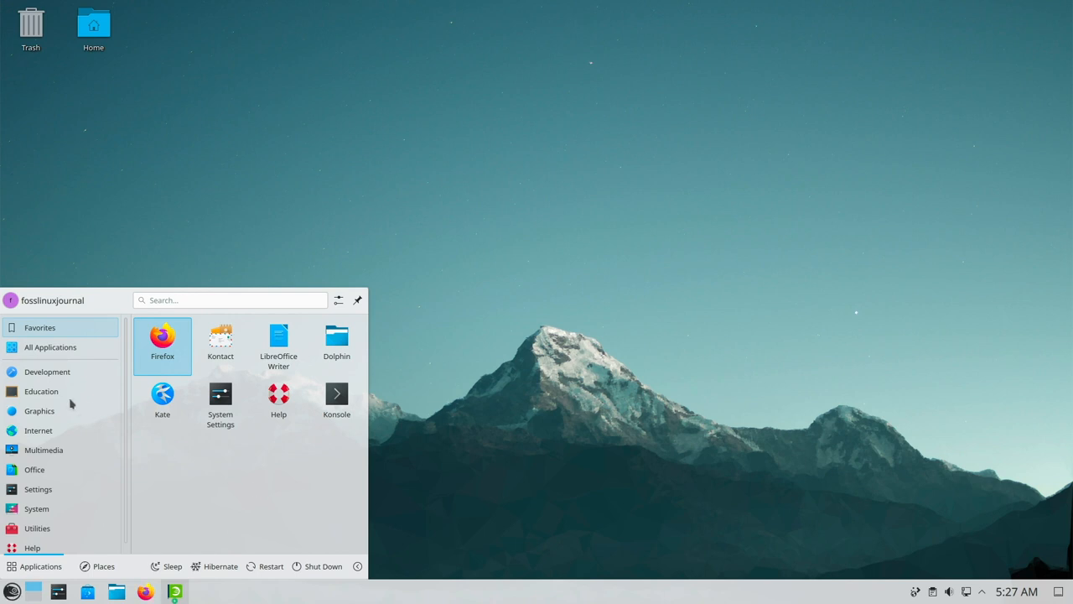
- Browse the Graphics, Internet, Office and System categories, scrolling through the System tools
left_click(47, 371)
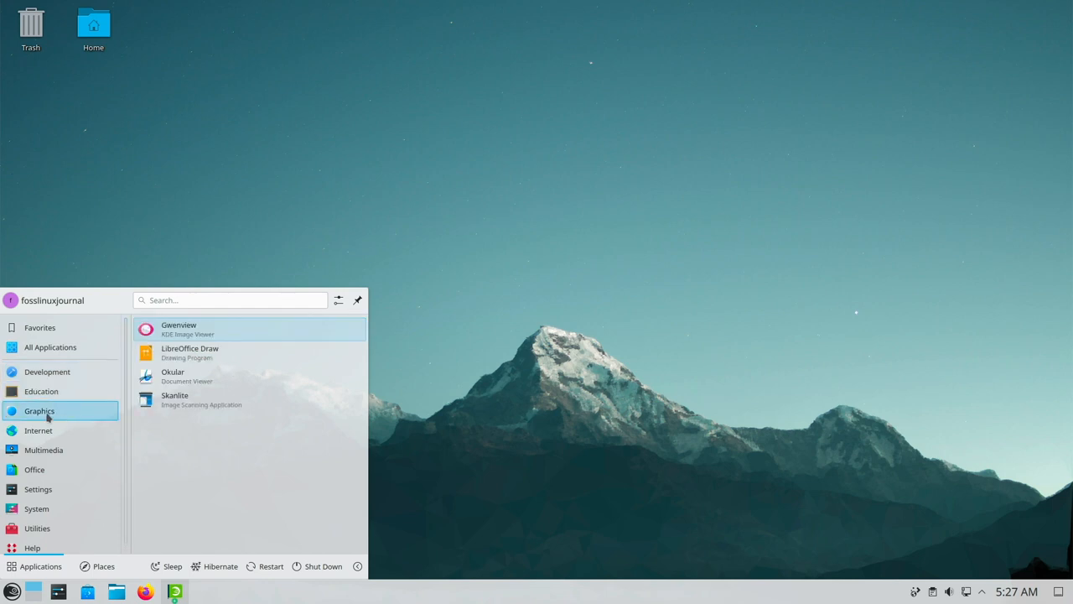
left_click(39, 430)
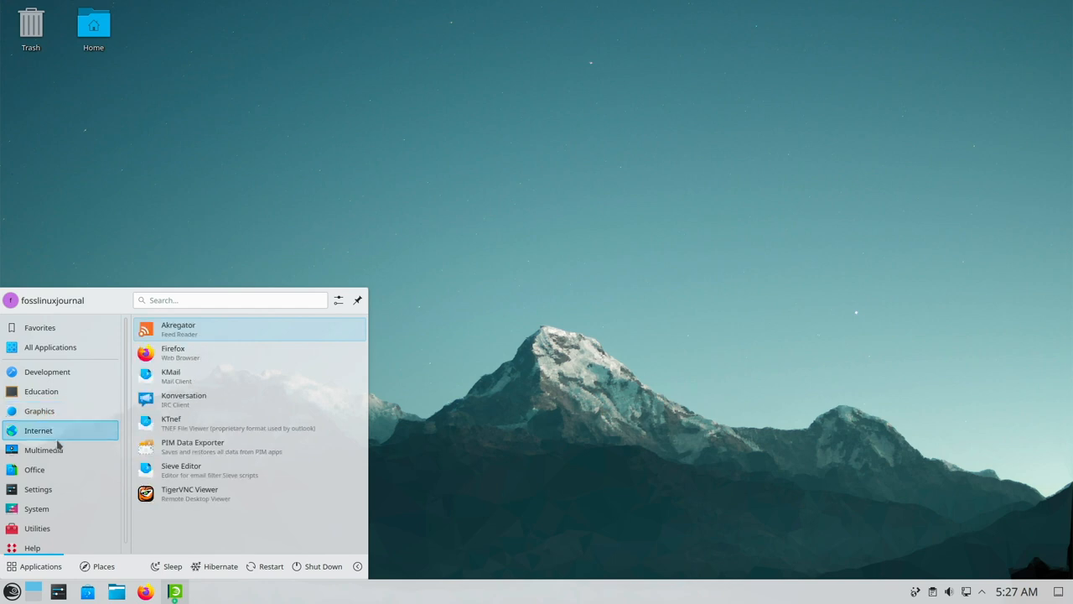
mouse_move(60, 439)
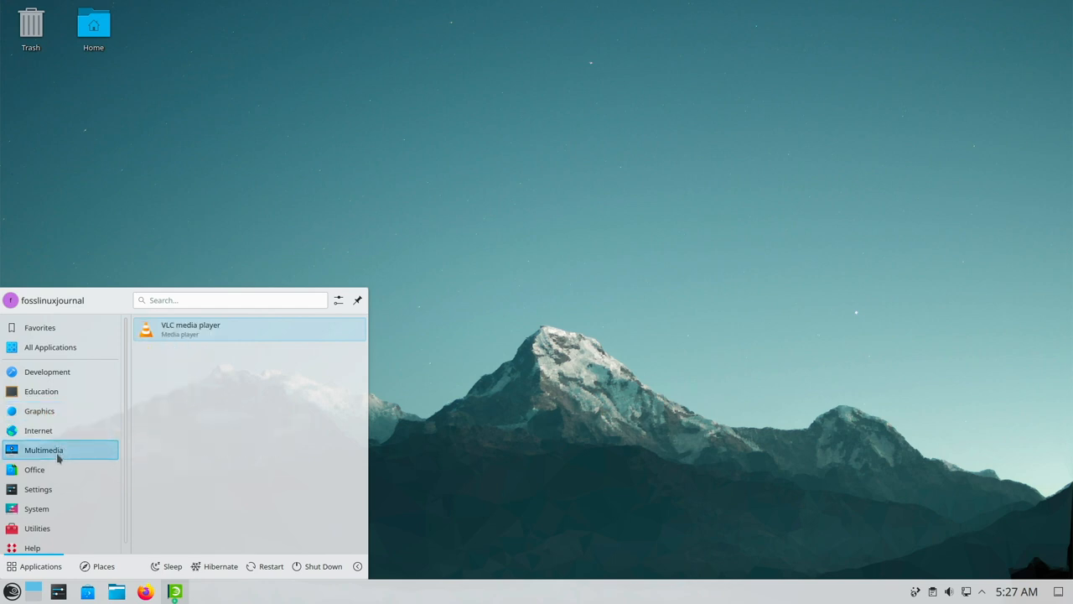
left_click(35, 470)
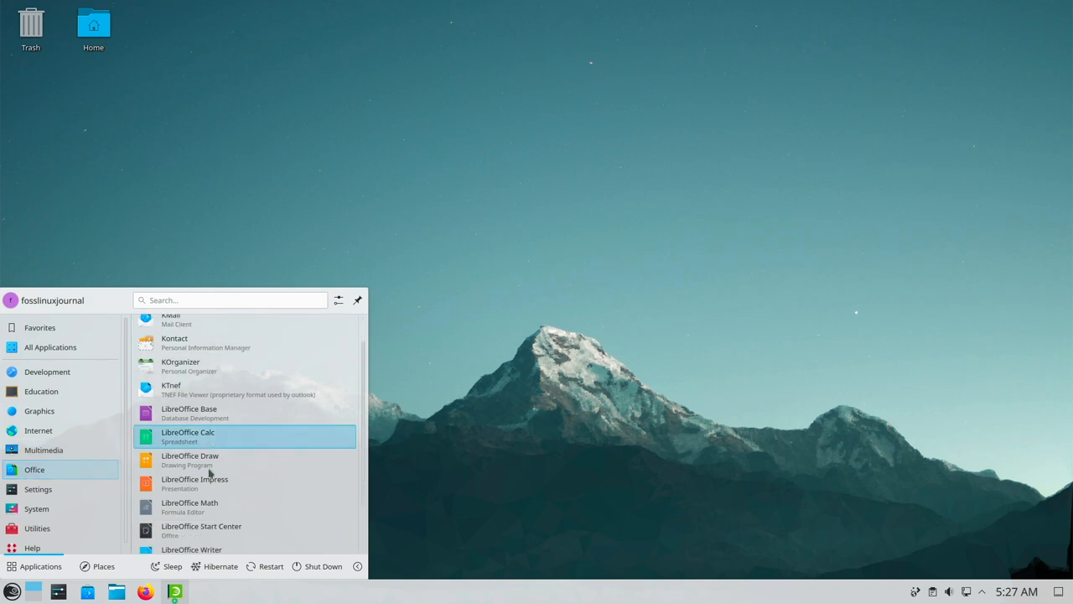
left_click(37, 489)
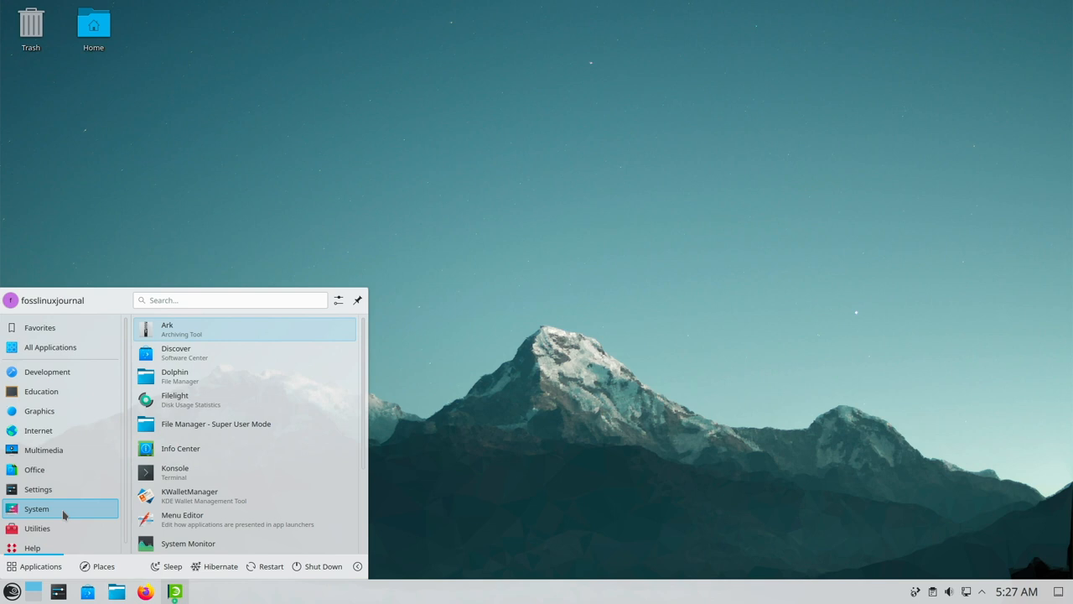
scroll("down", 3)
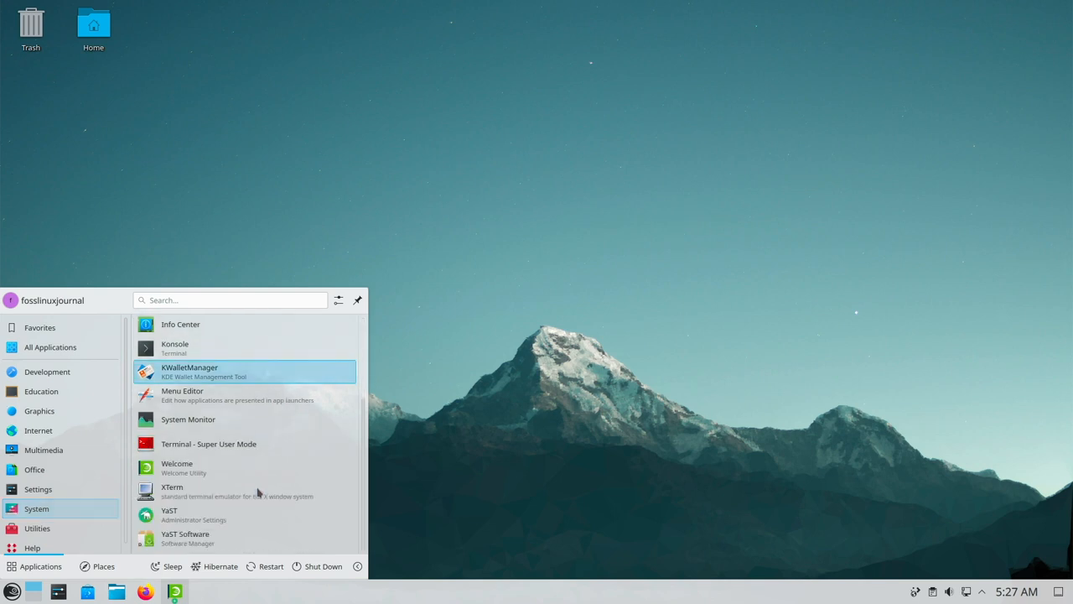
left_click(37, 528)
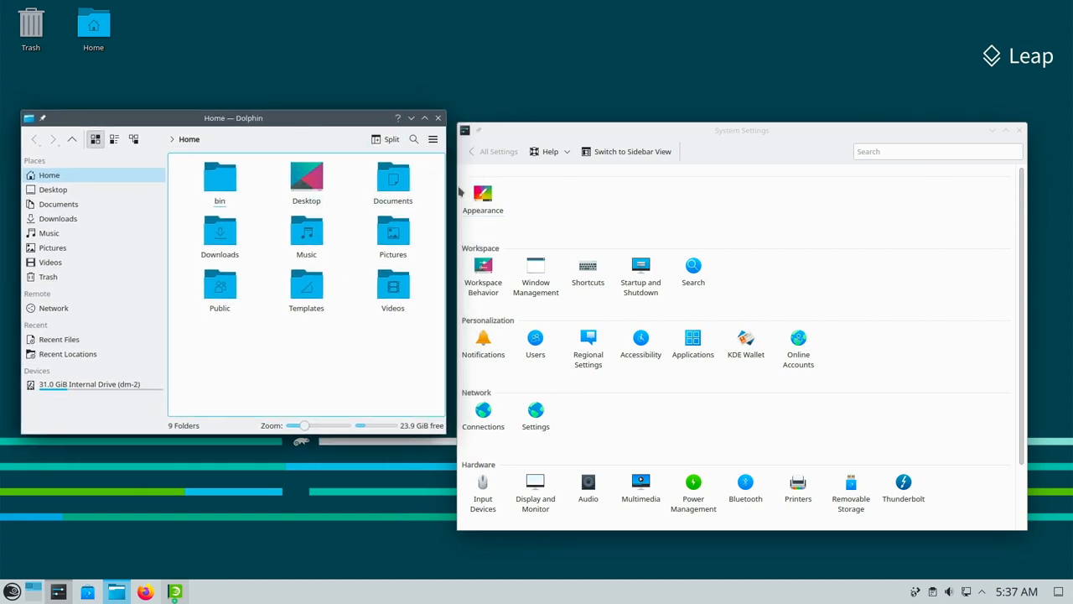
- Apply the openSUSEdark Plasma style, then reapply the standard openSUSE Plasma style
left_click(483, 197)
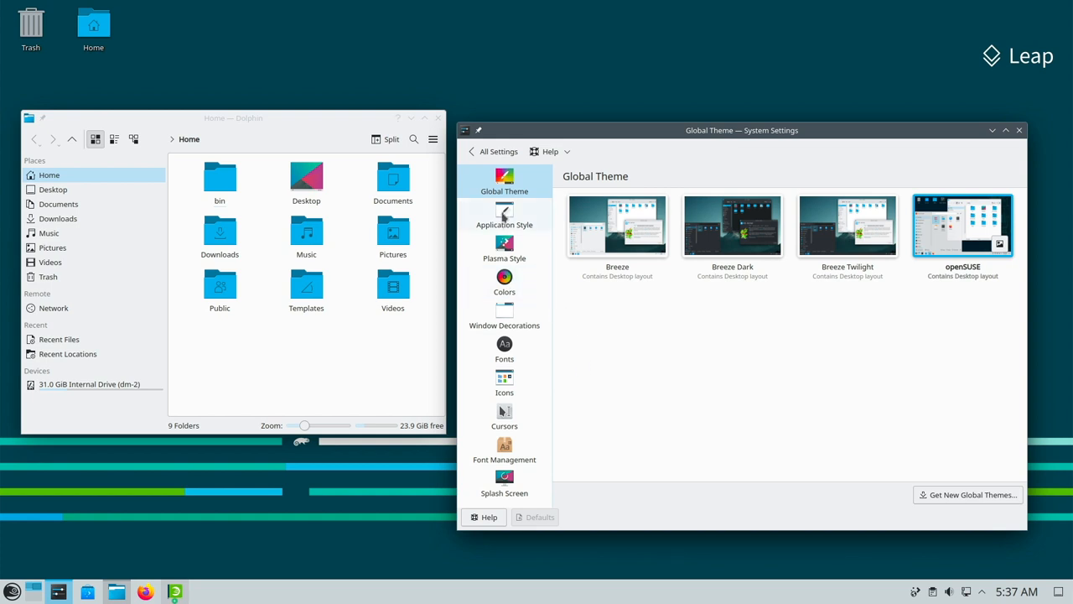
left_click(504, 248)
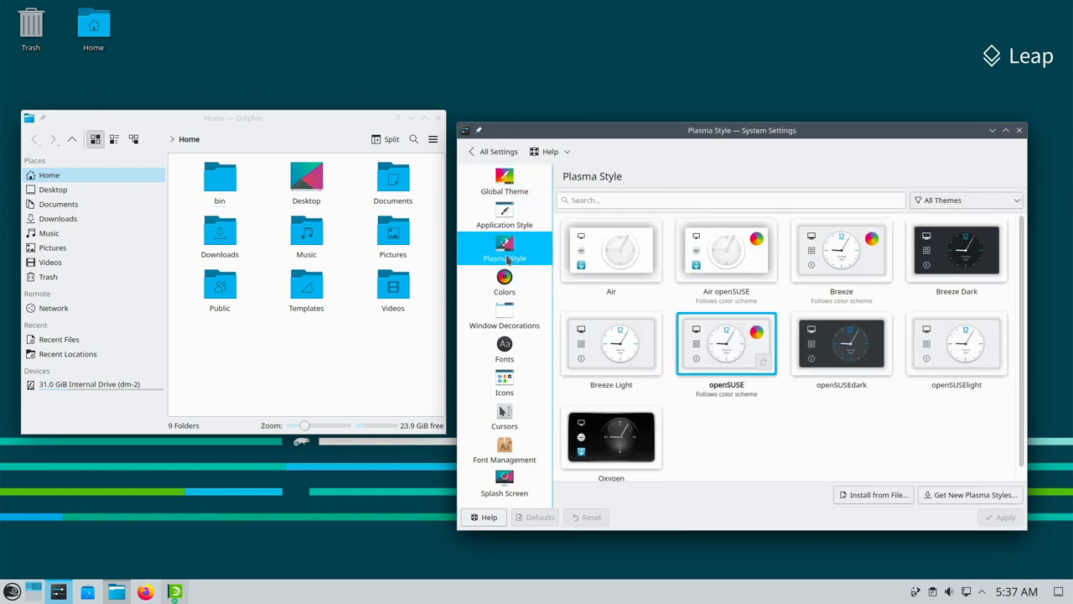
left_click(841, 342)
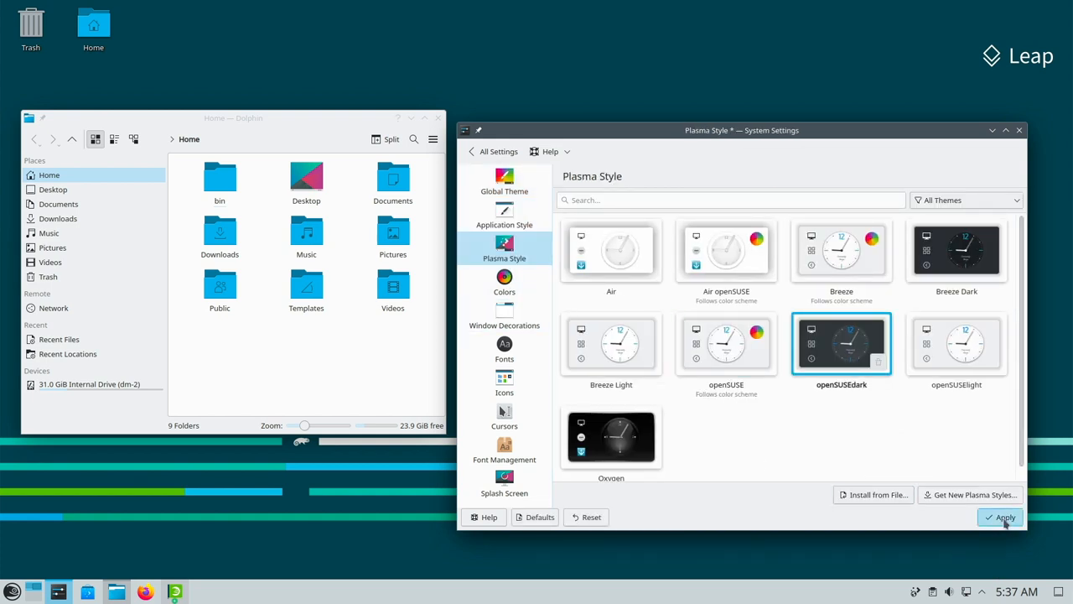
left_click(1001, 517)
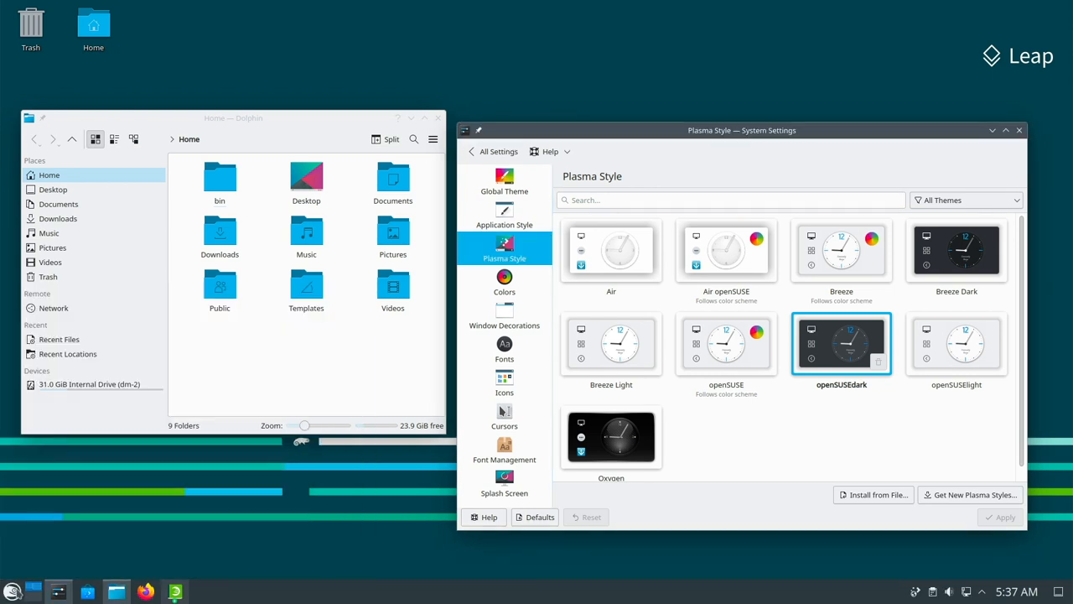
left_click(726, 343)
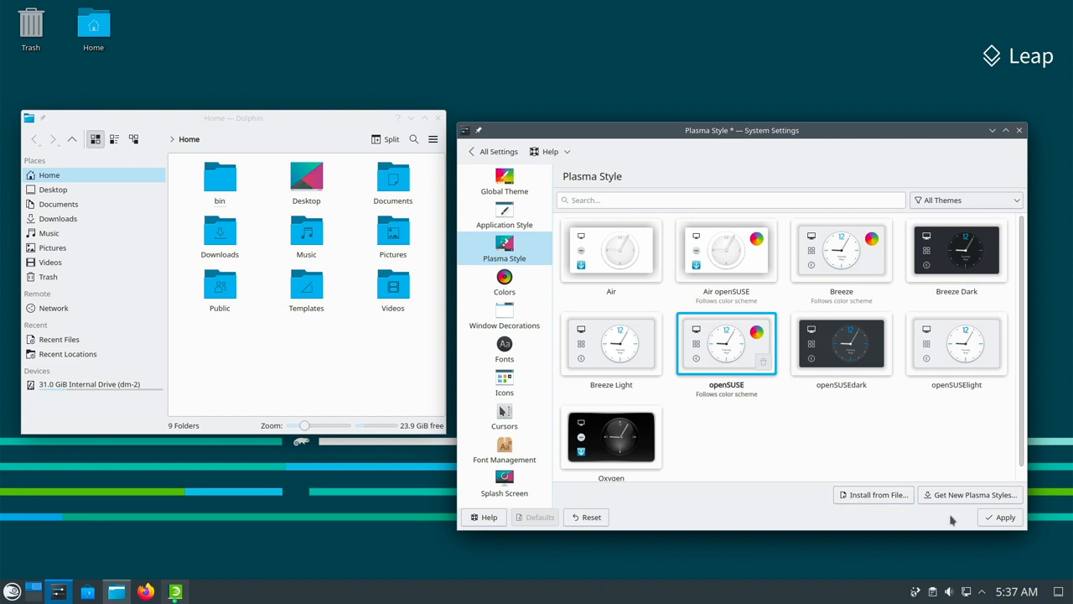
left_click(504, 286)
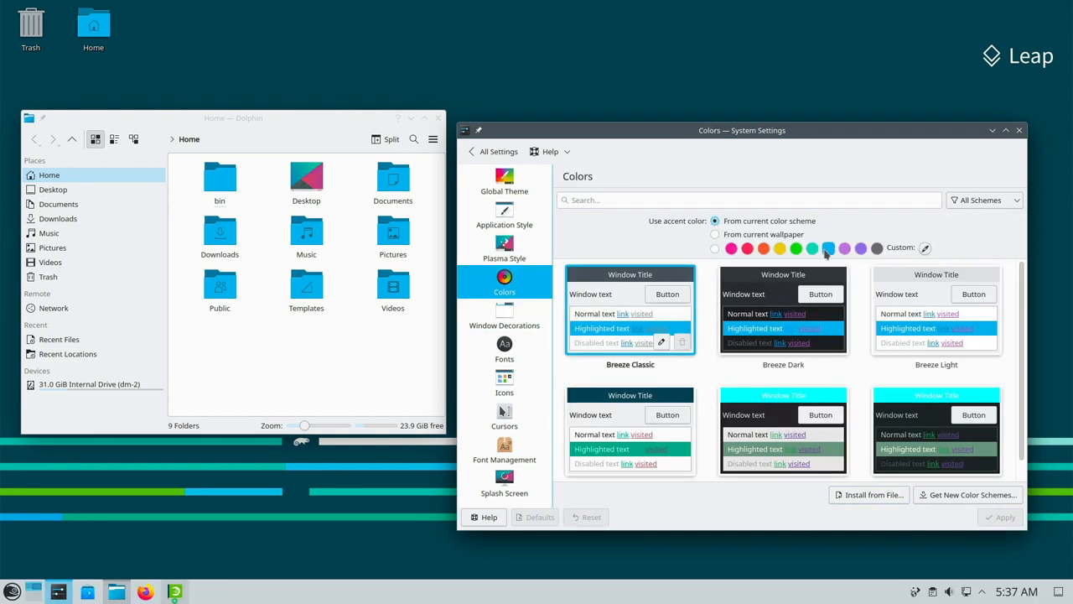
- Try pink and gray accent colours, then apply the accent 'From current color scheme'
left_click(828, 248)
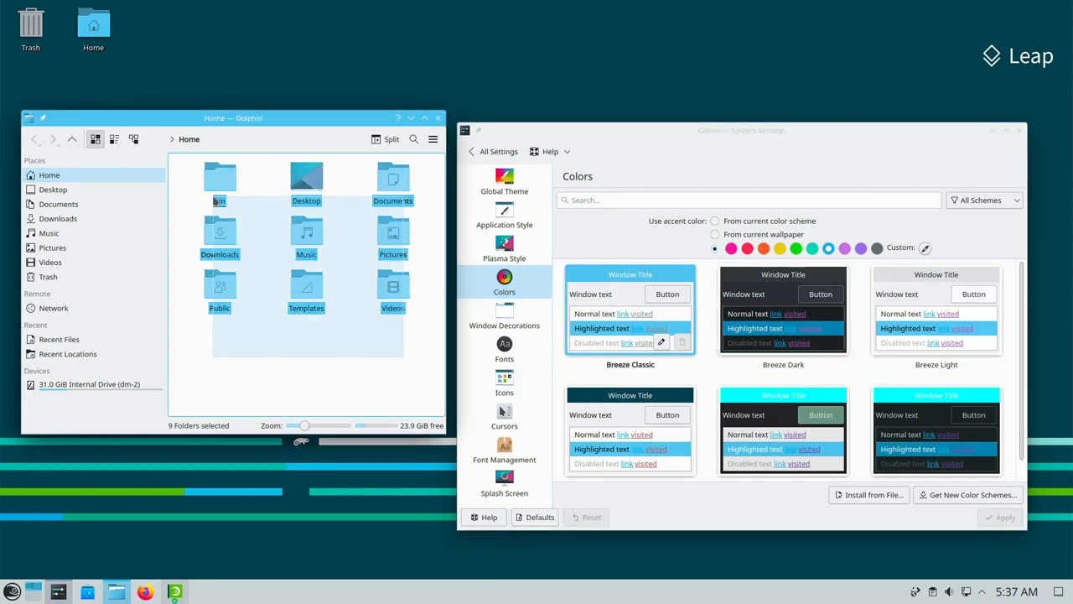
left_click(746, 248)
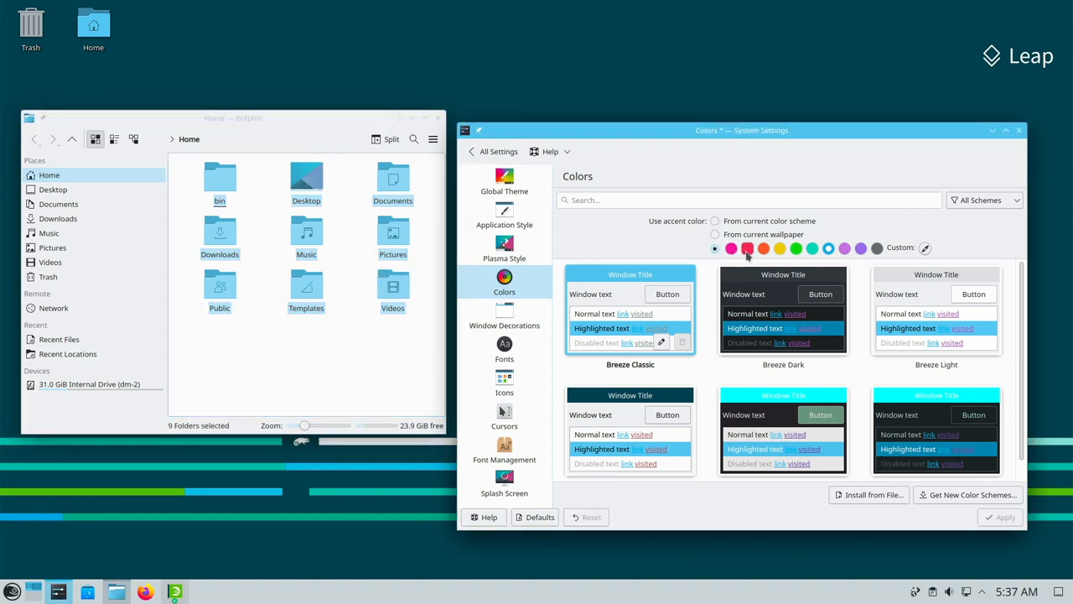
left_click(731, 248)
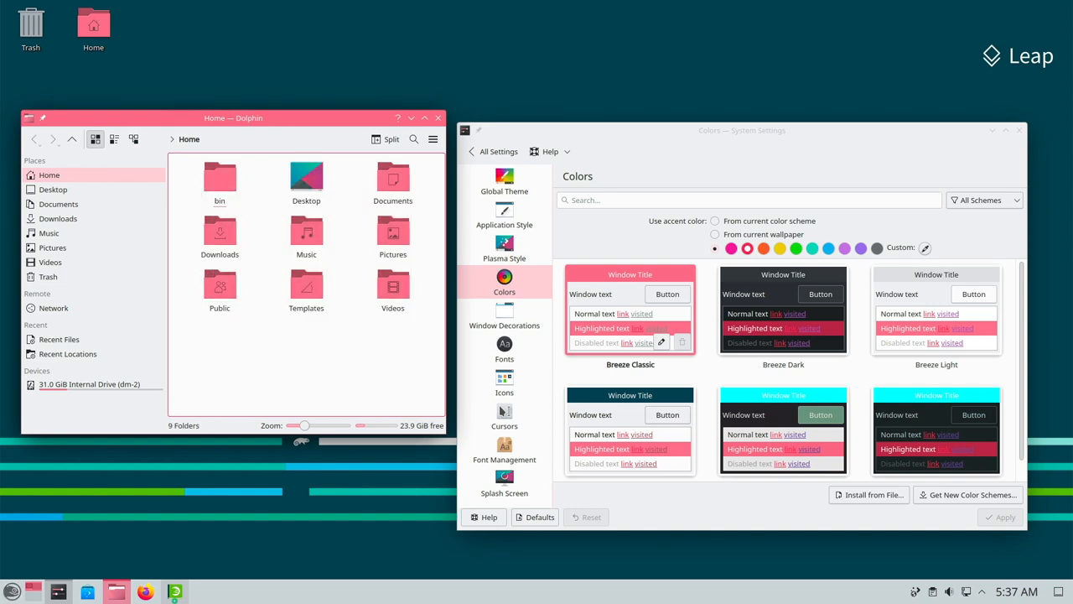
left_click(12, 592)
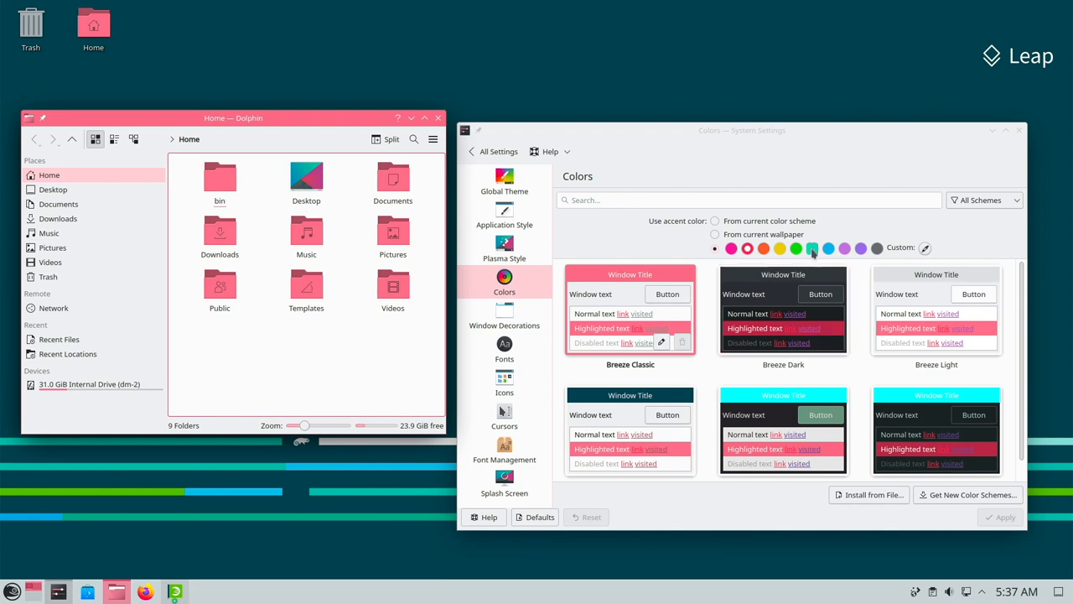
left_click(813, 248)
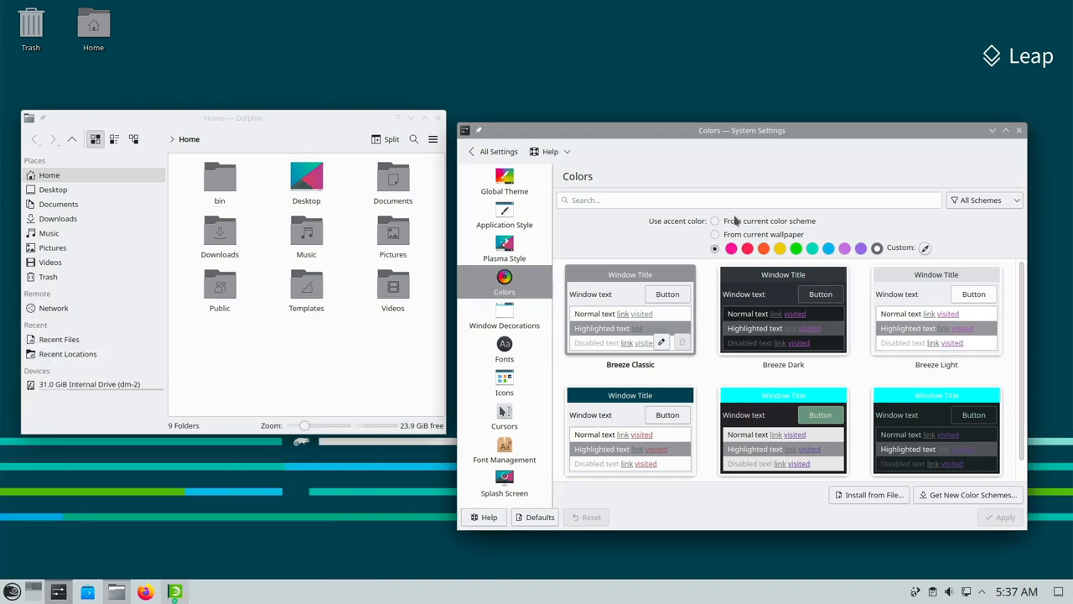
left_click(714, 220)
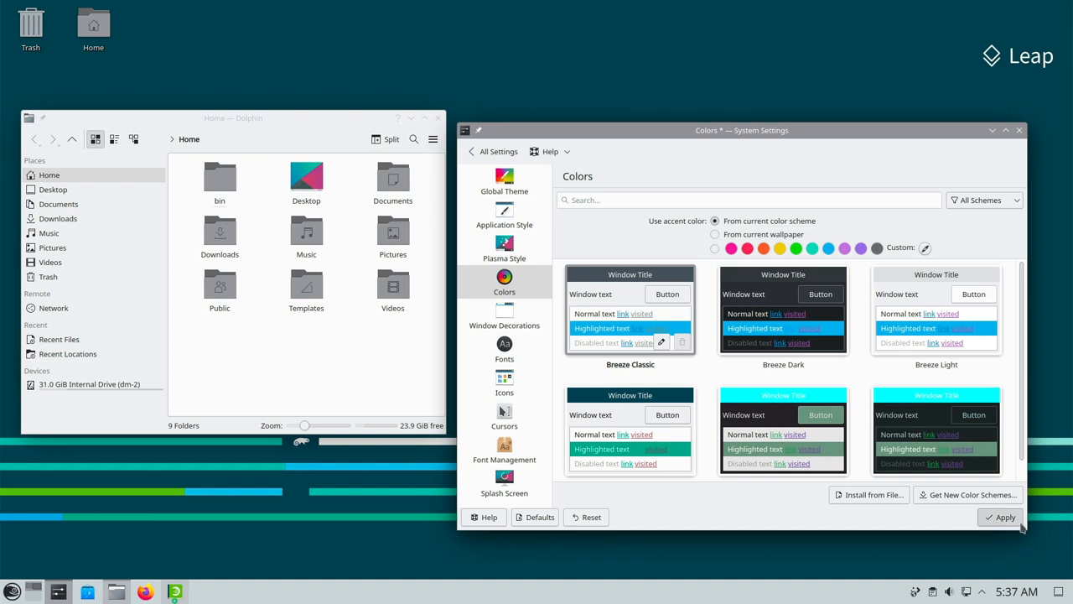
left_click(1000, 516)
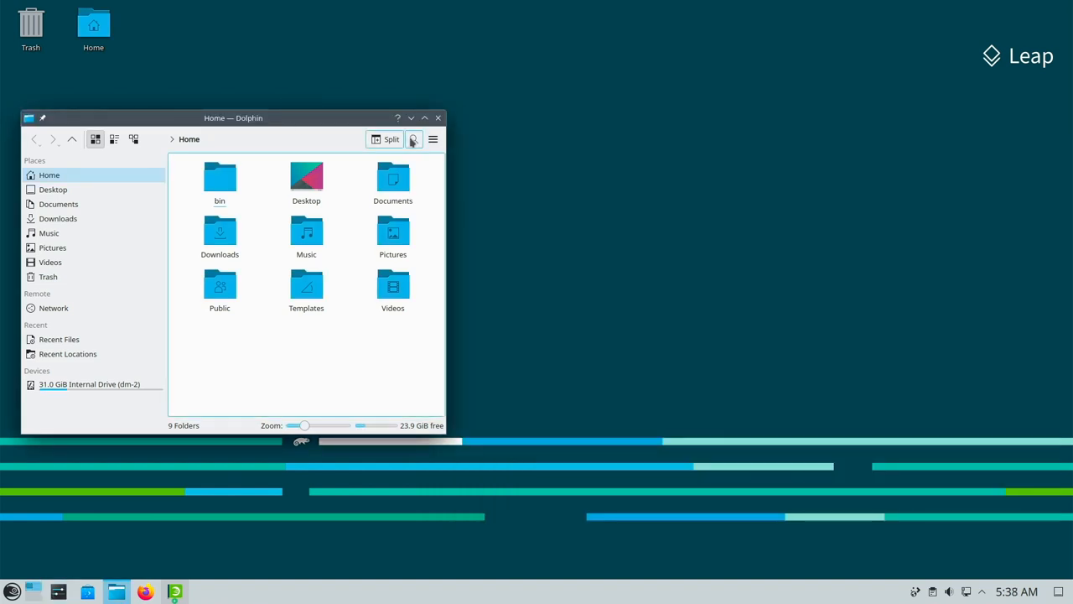
- Close Dolphin, briefly reopen and close openSUSE Welcome, then open the Application Launcher
left_click(438, 117)
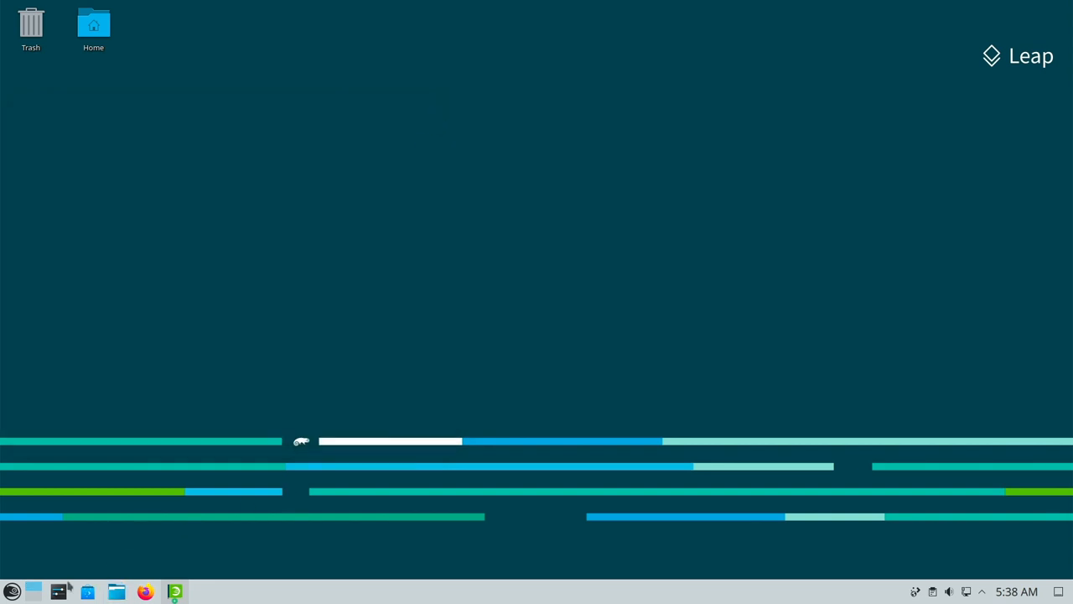
left_click(174, 591)
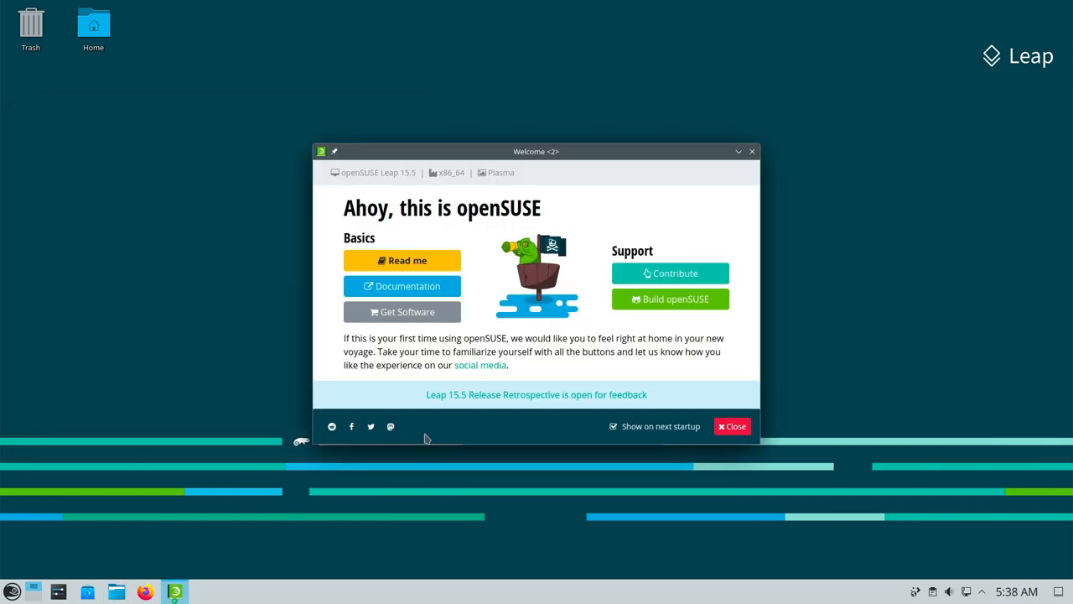
mouse_move(661, 236)
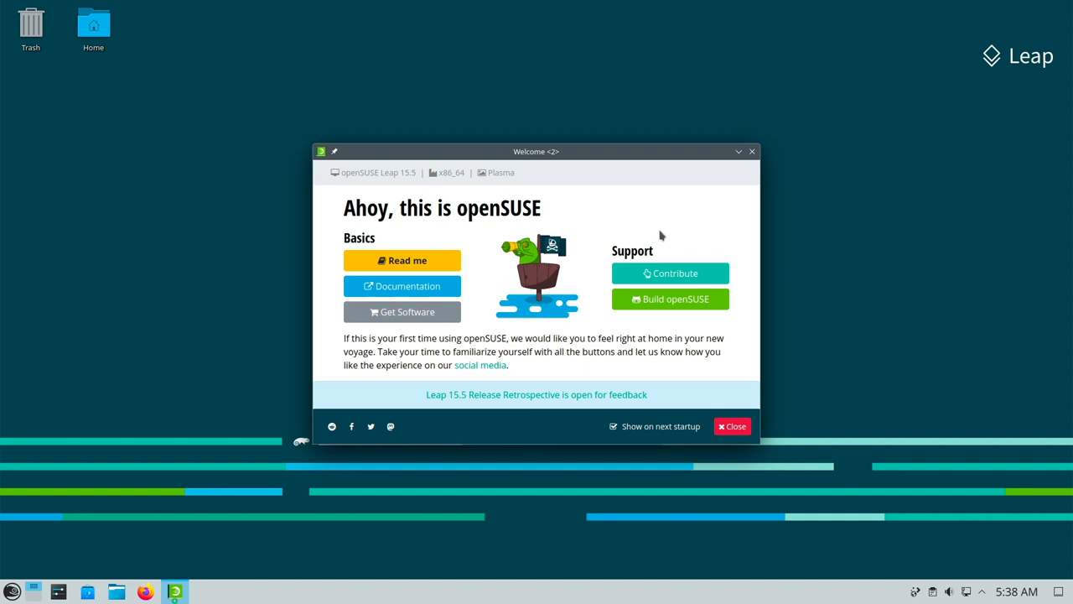
left_click(731, 426)
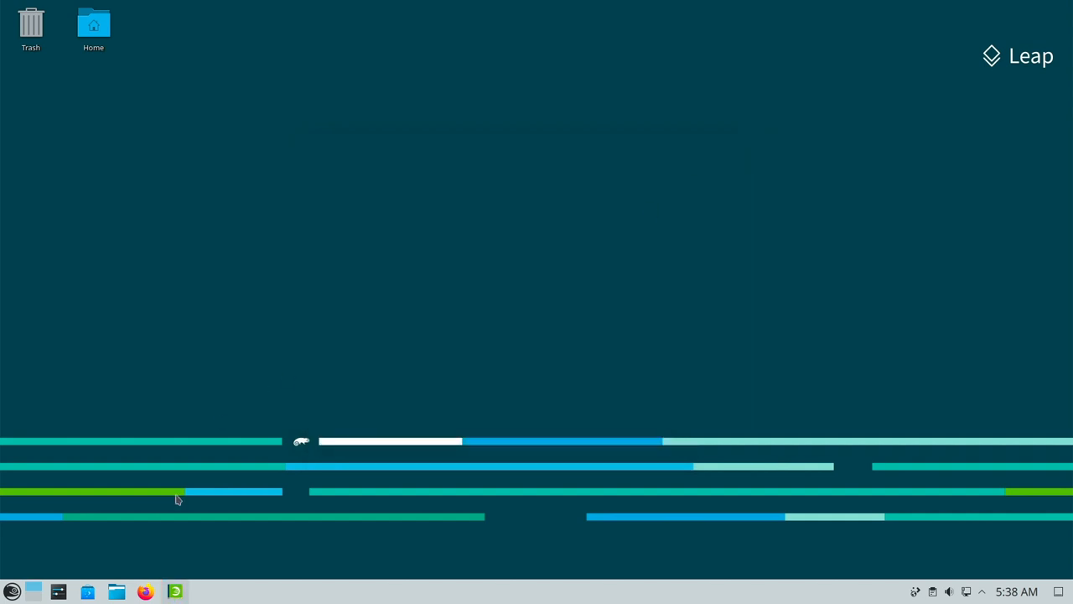
left_click(11, 591)
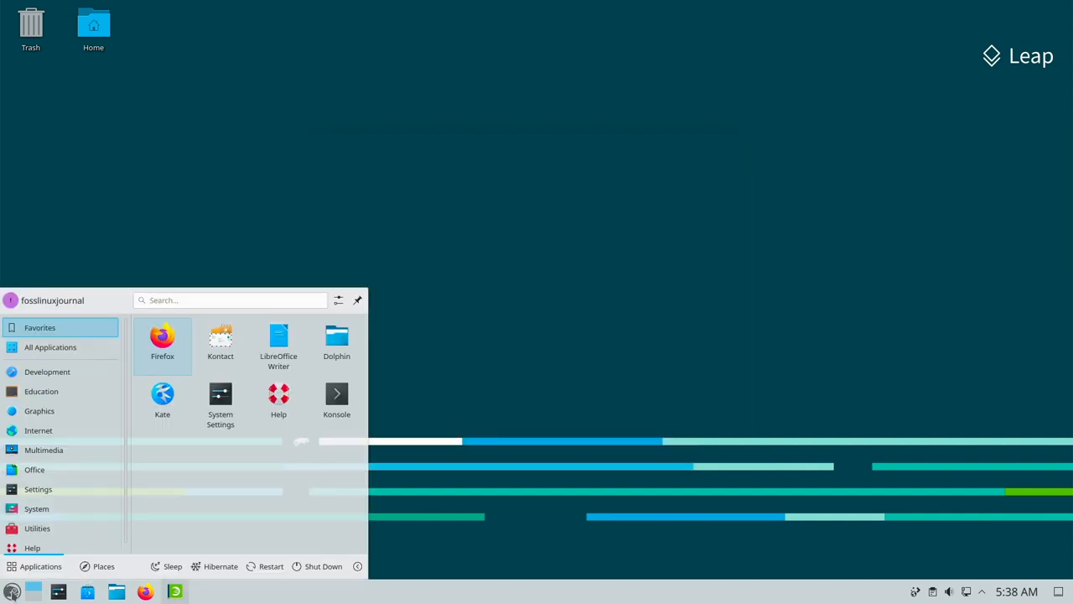
- Launch YaST from the launcher with the root password and maximize the Control Center
type("yast")
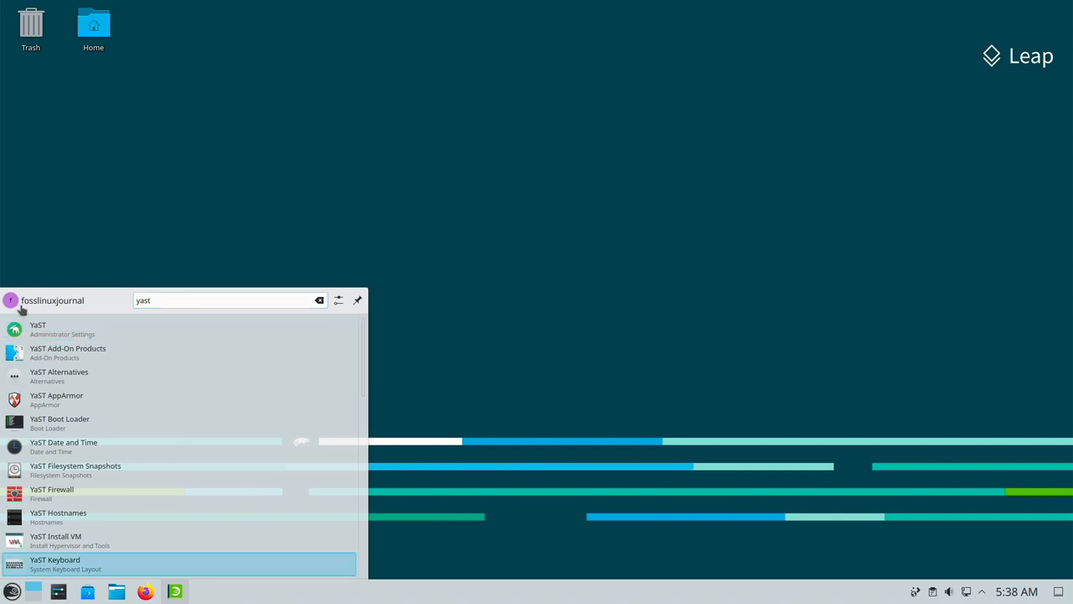
left_click(37, 328)
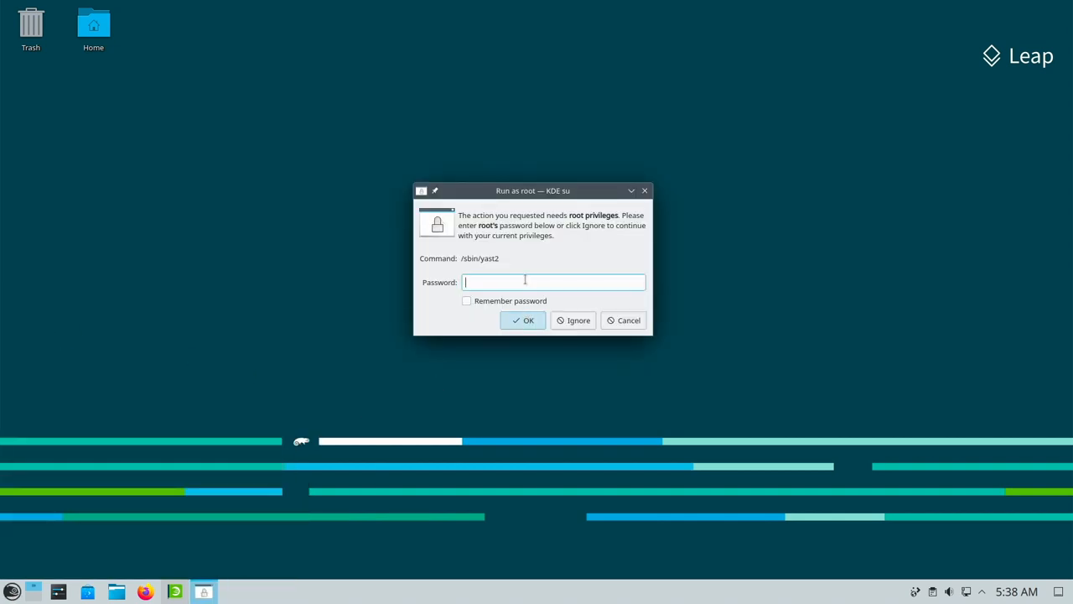
type("password")
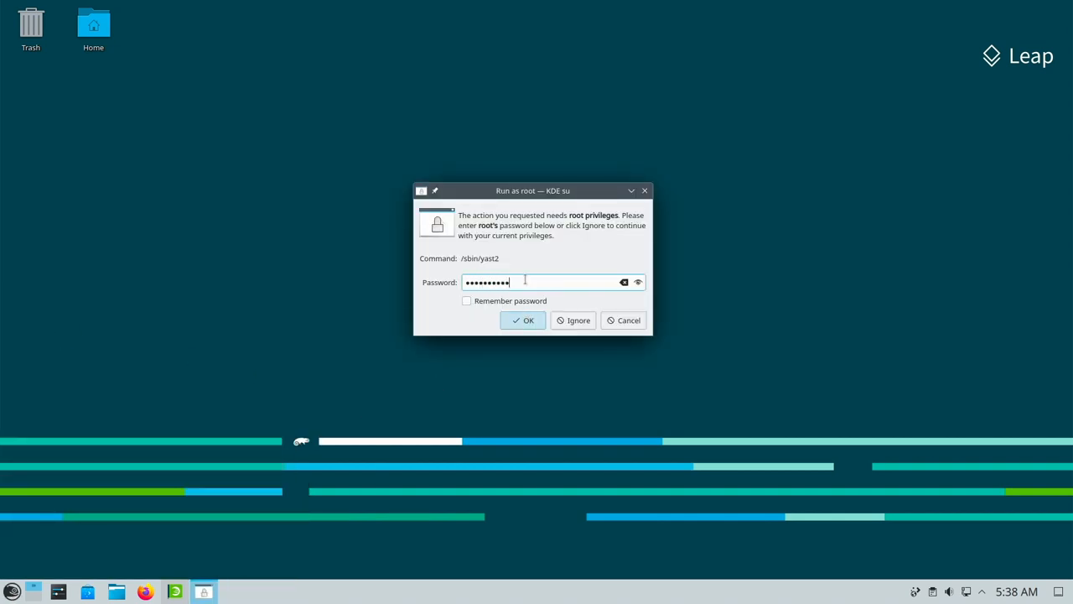
left_click(522, 320)
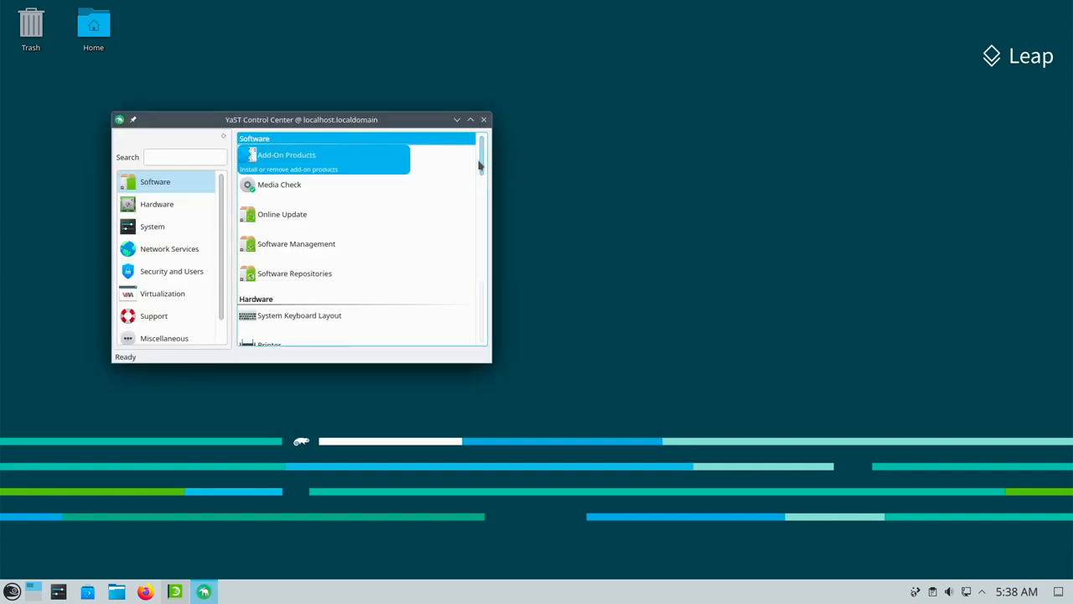
left_click(457, 119)
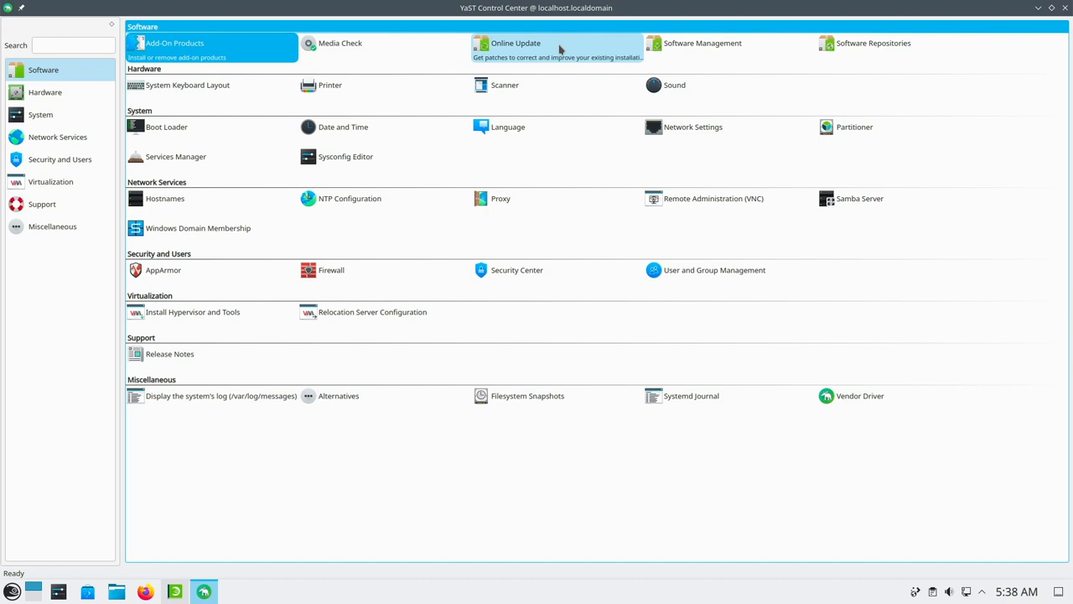
- Search Software Management for 'gimp' packages
left_click(703, 43)
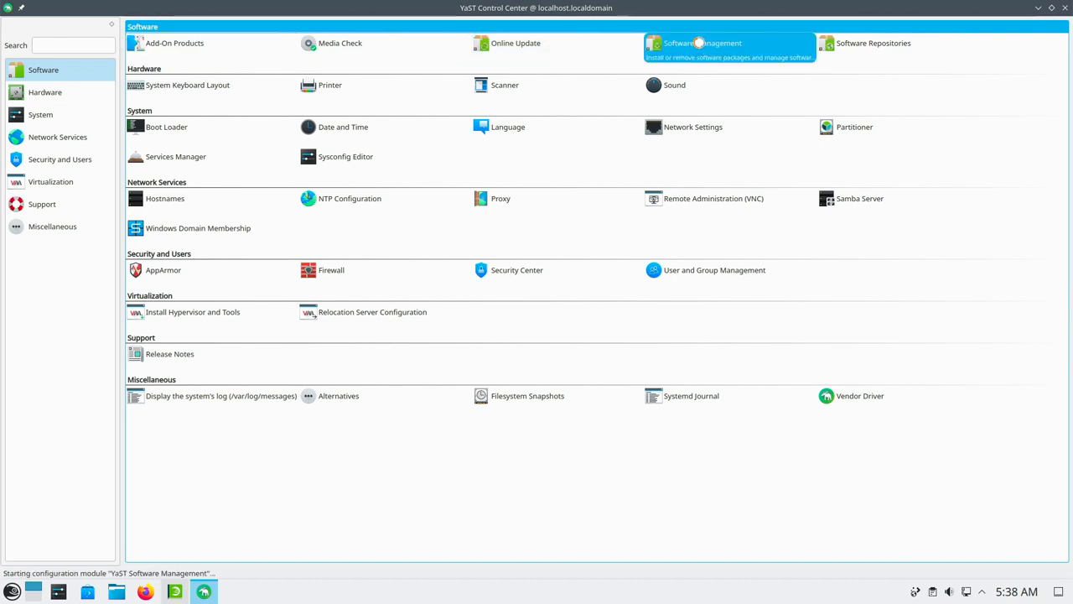
left_click(703, 43)
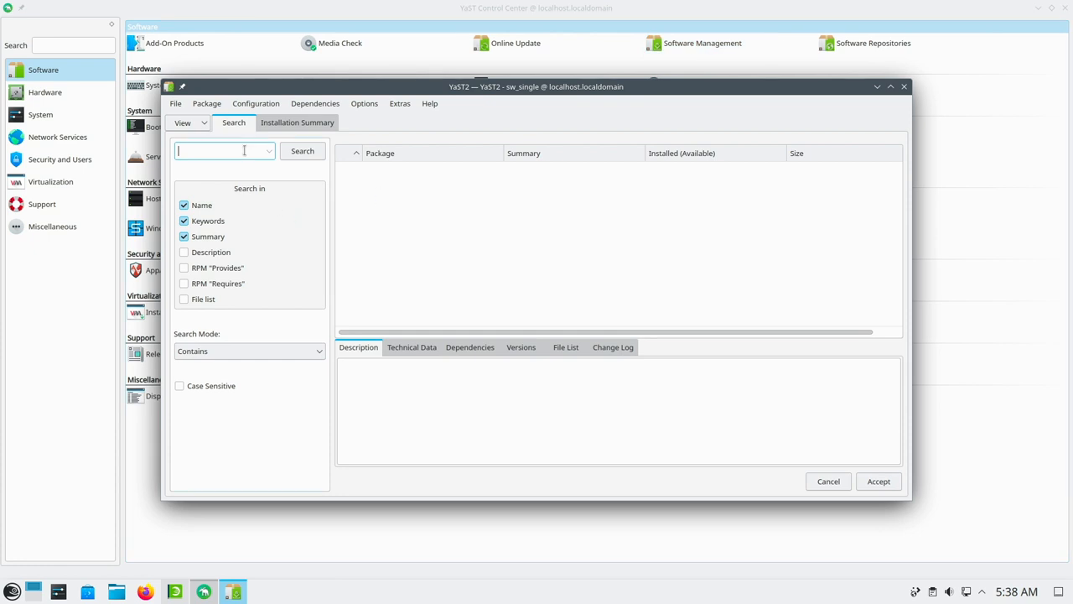
type("gimp")
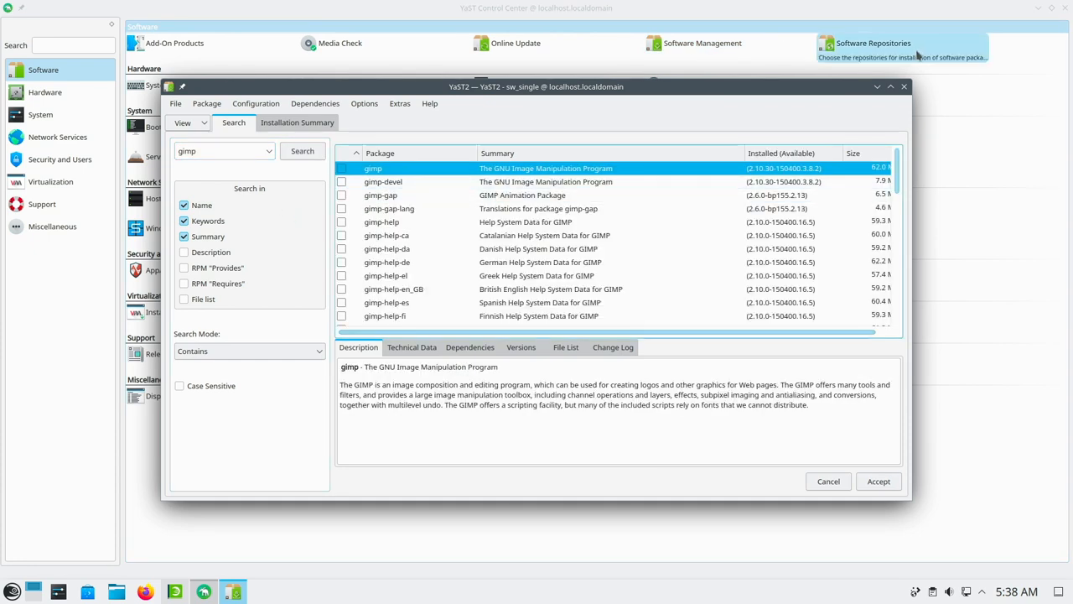
- Leave Software Management and start adding a repository from Community Repositories
left_click(828, 481)
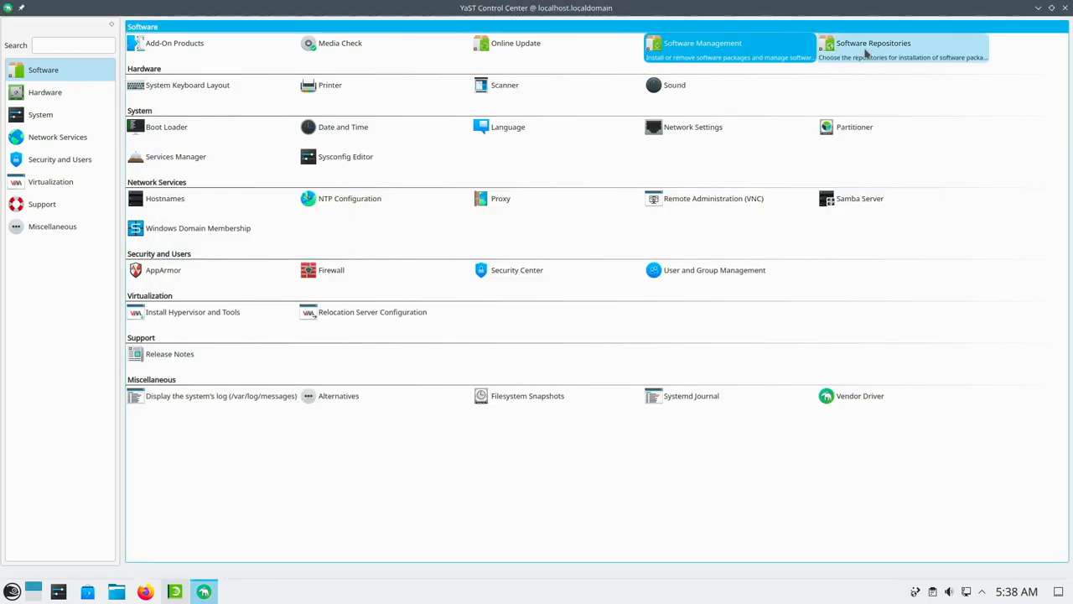
left_click(873, 43)
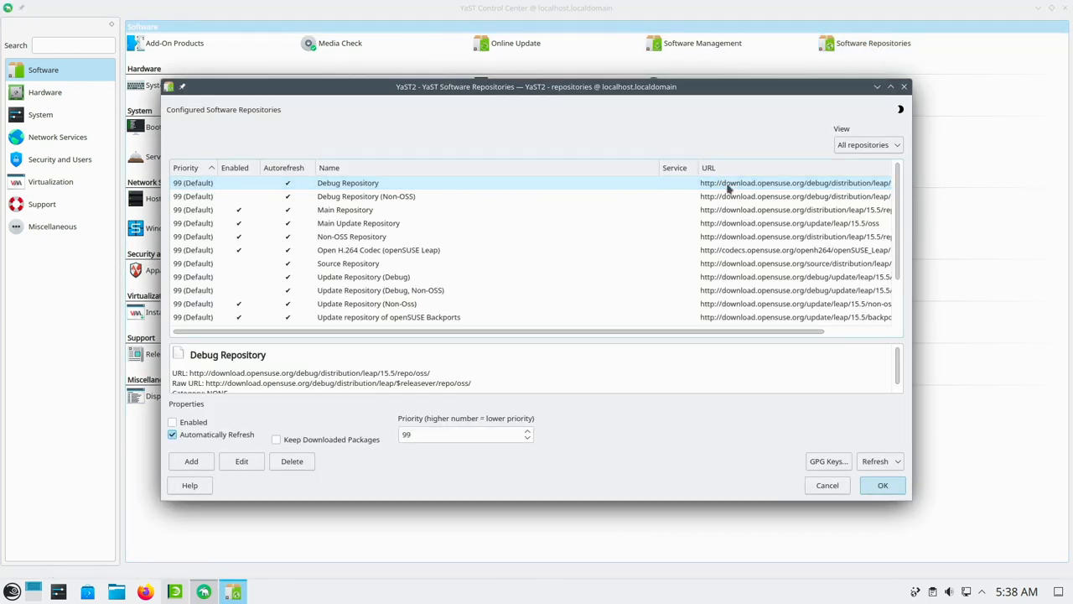
mouse_move(306, 399)
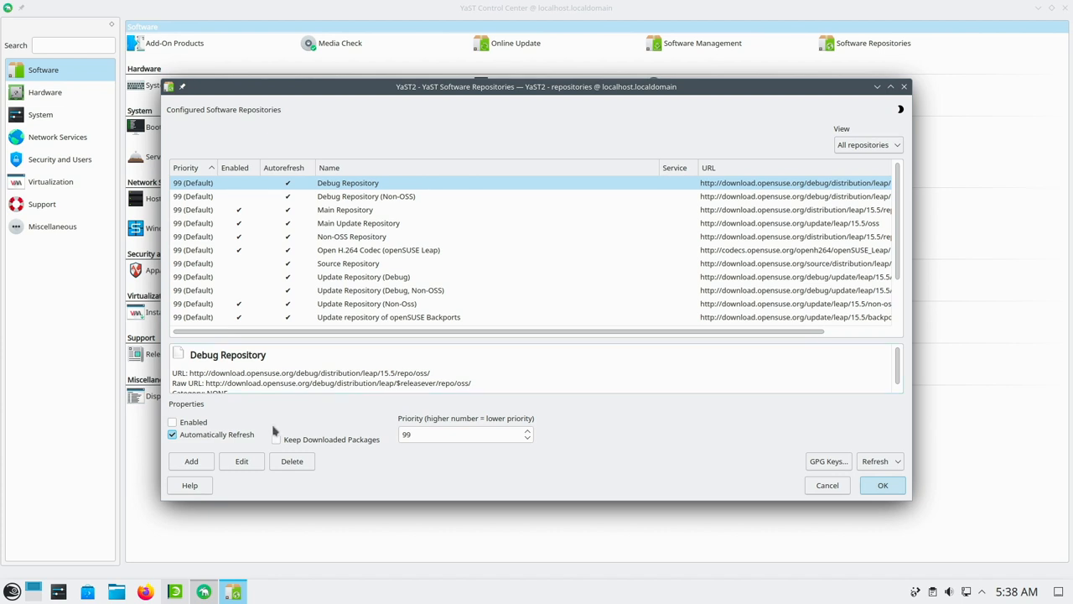
left_click(192, 461)
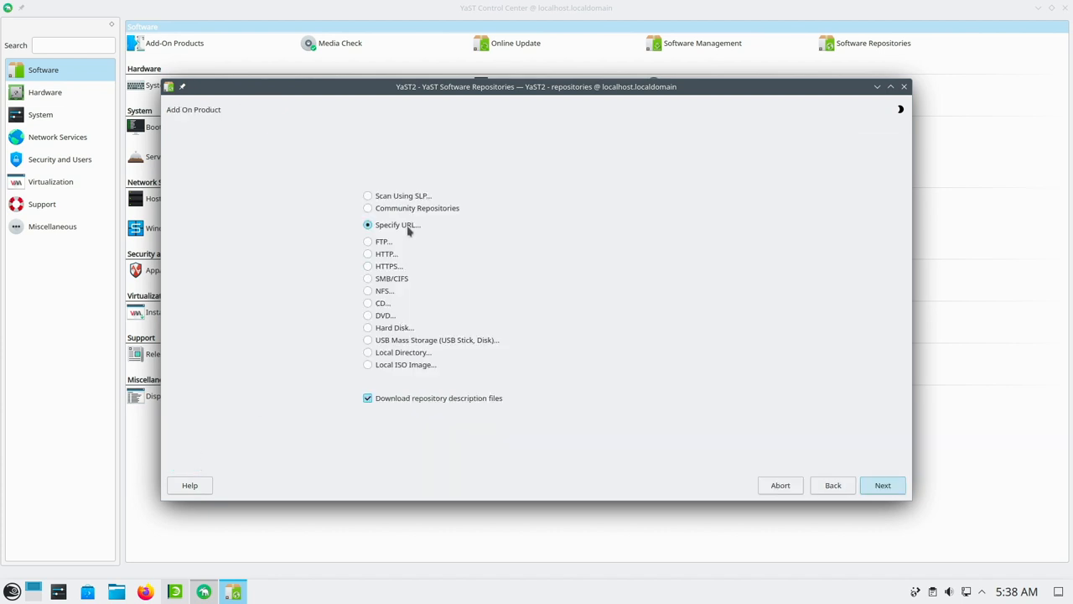
left_click(367, 208)
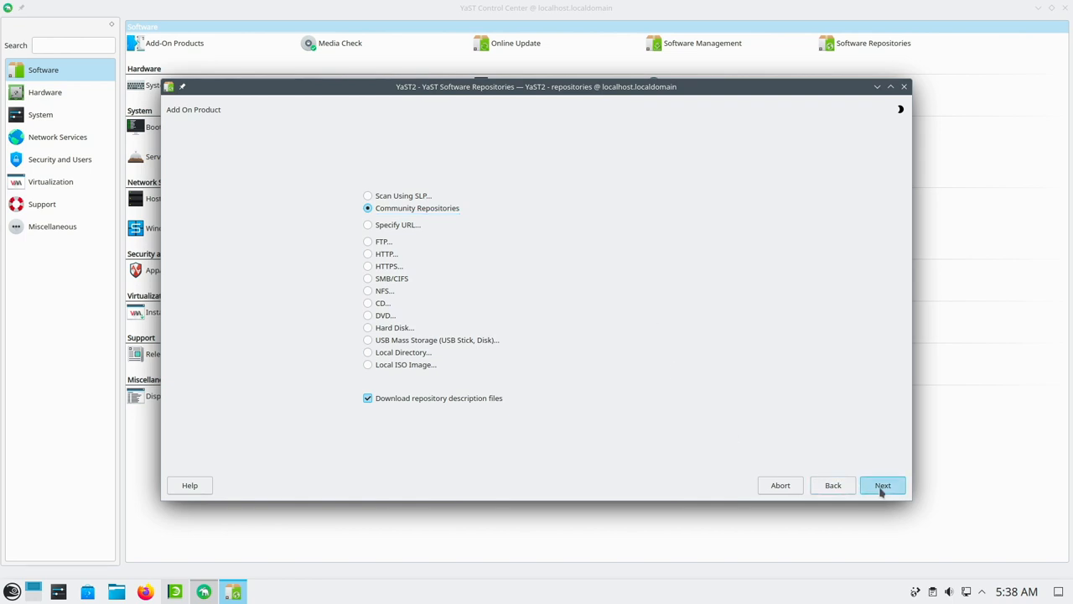
left_click(882, 485)
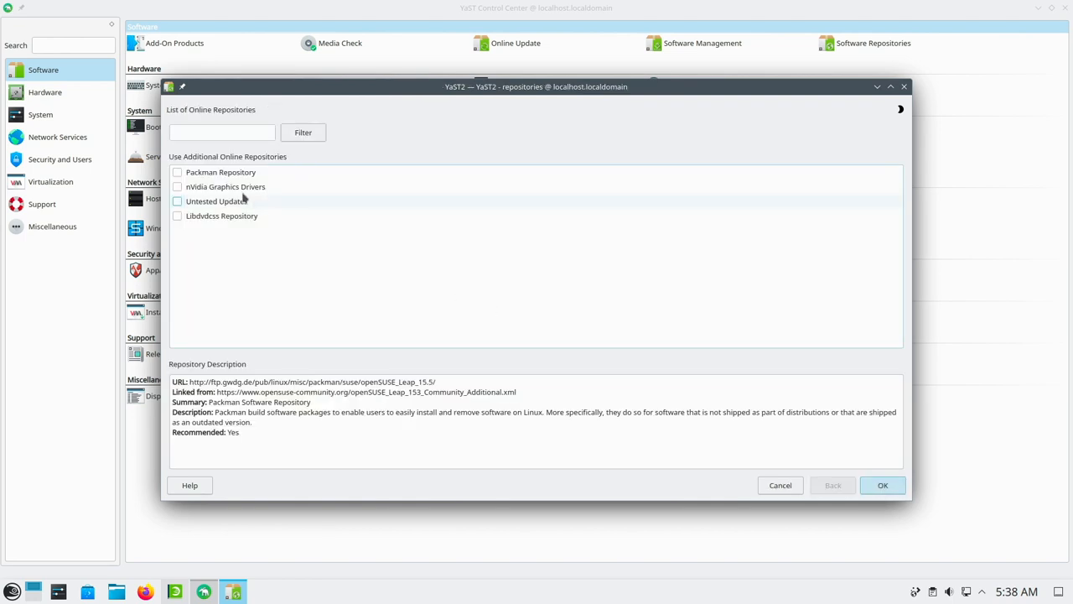
- Add the Packman Repository and trust its signing key
left_click(177, 172)
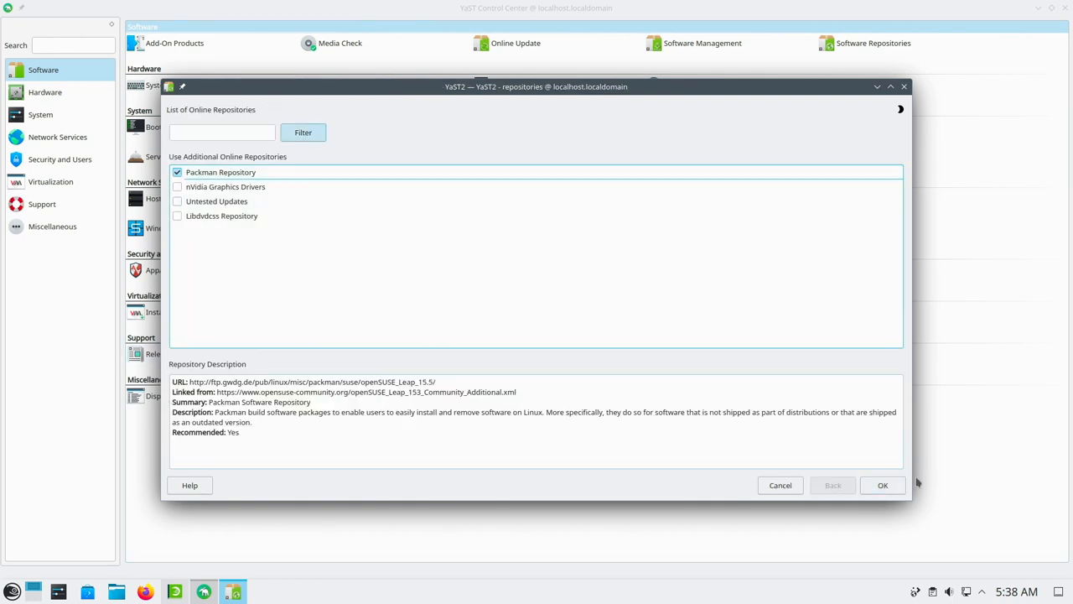
left_click(883, 485)
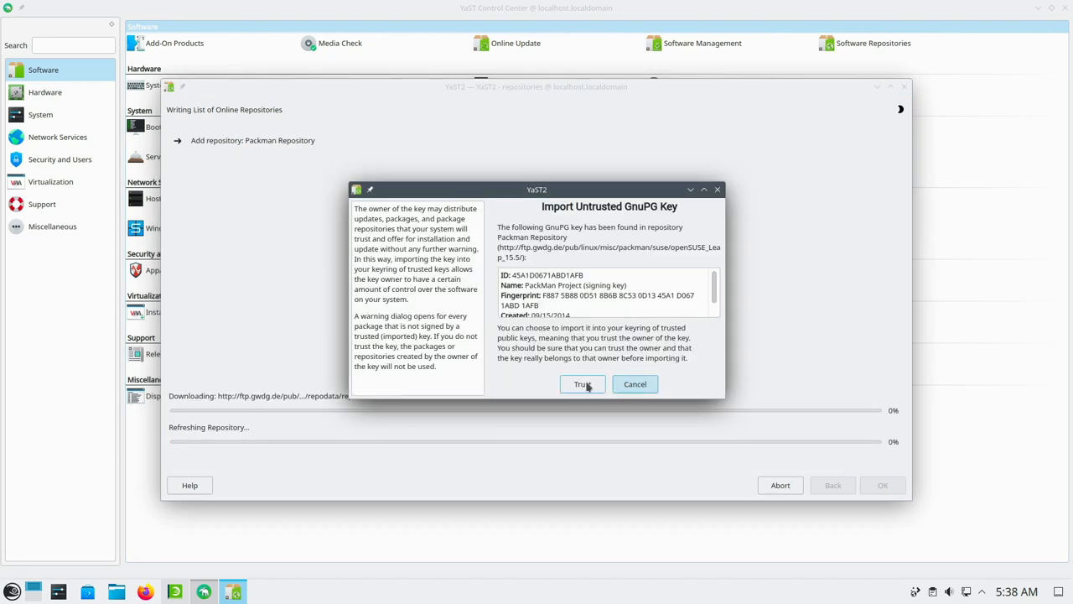
left_click(582, 384)
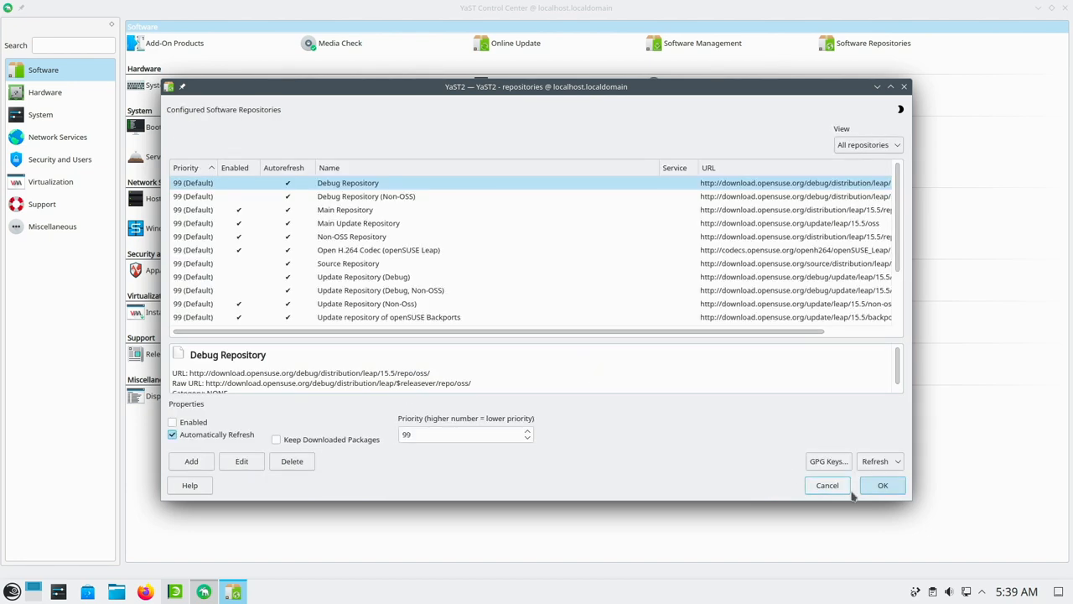
left_click(827, 484)
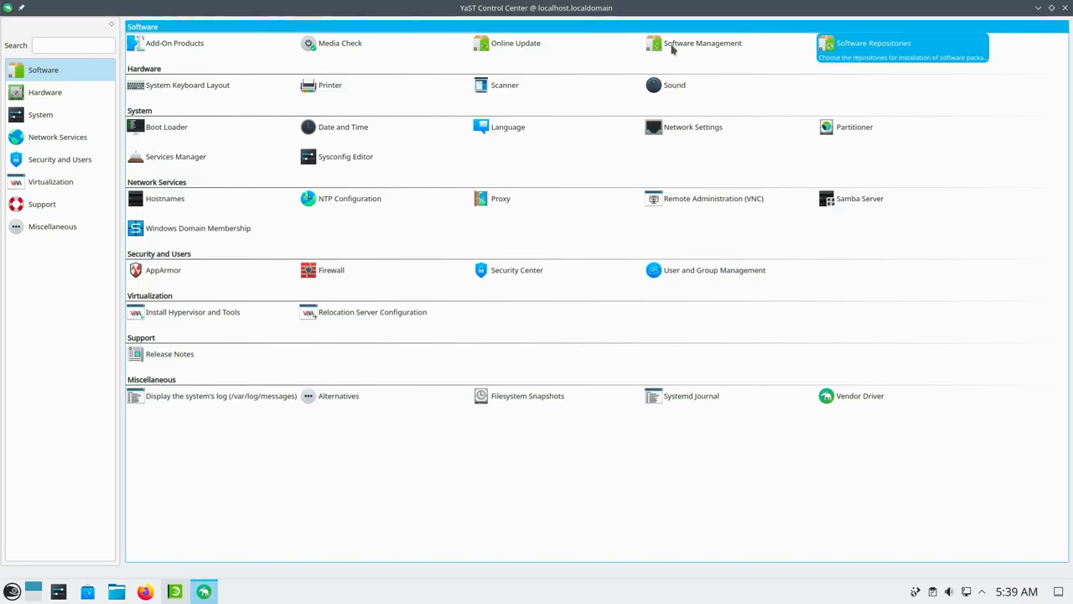
mouse_move(187, 84)
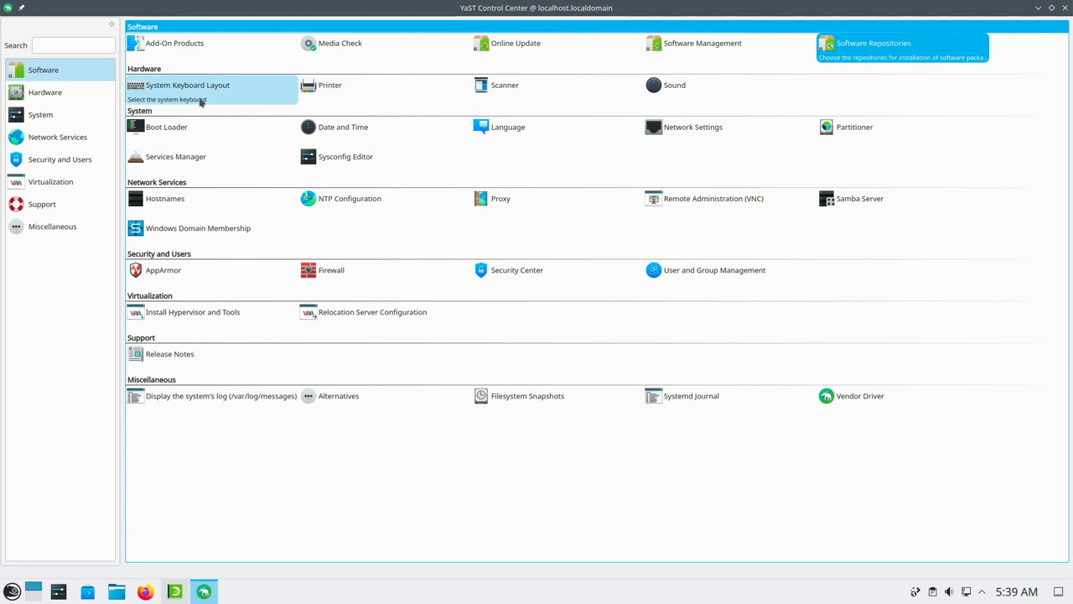
mouse_move(508, 127)
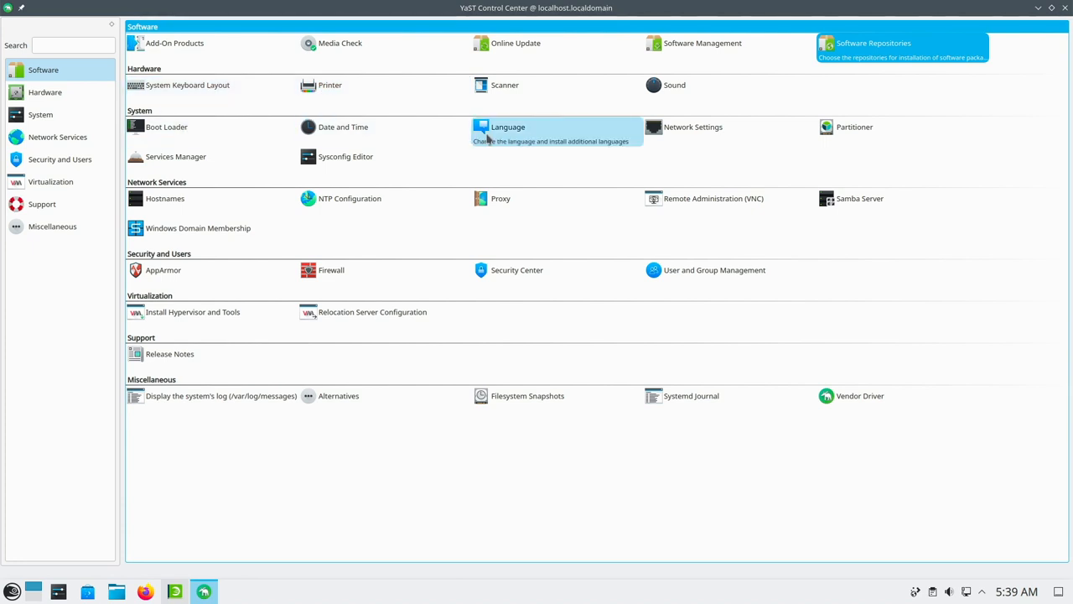
mouse_move(855, 127)
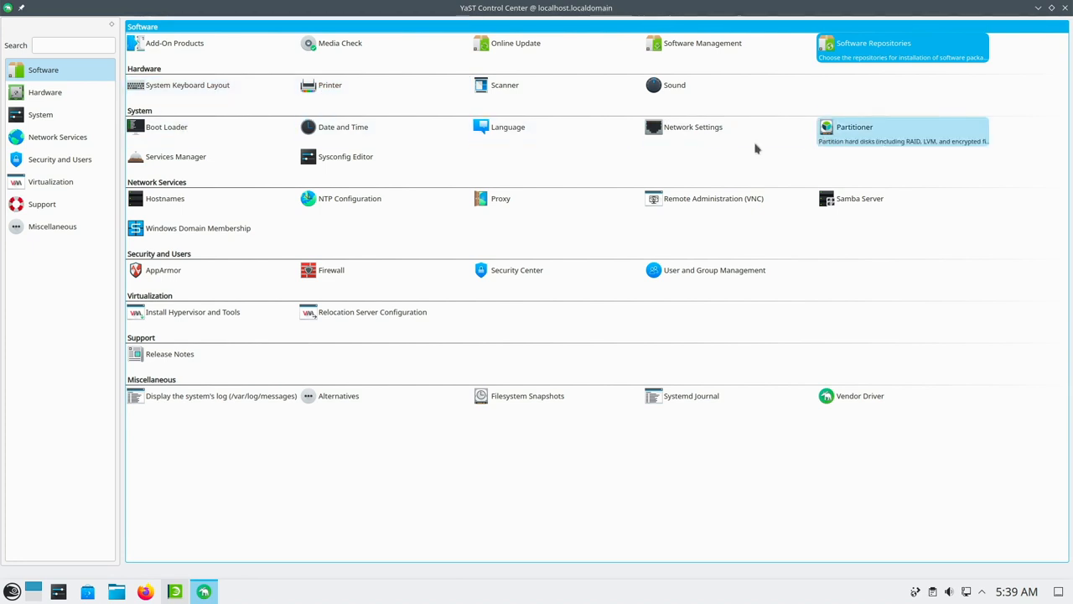
mouse_move(170, 122)
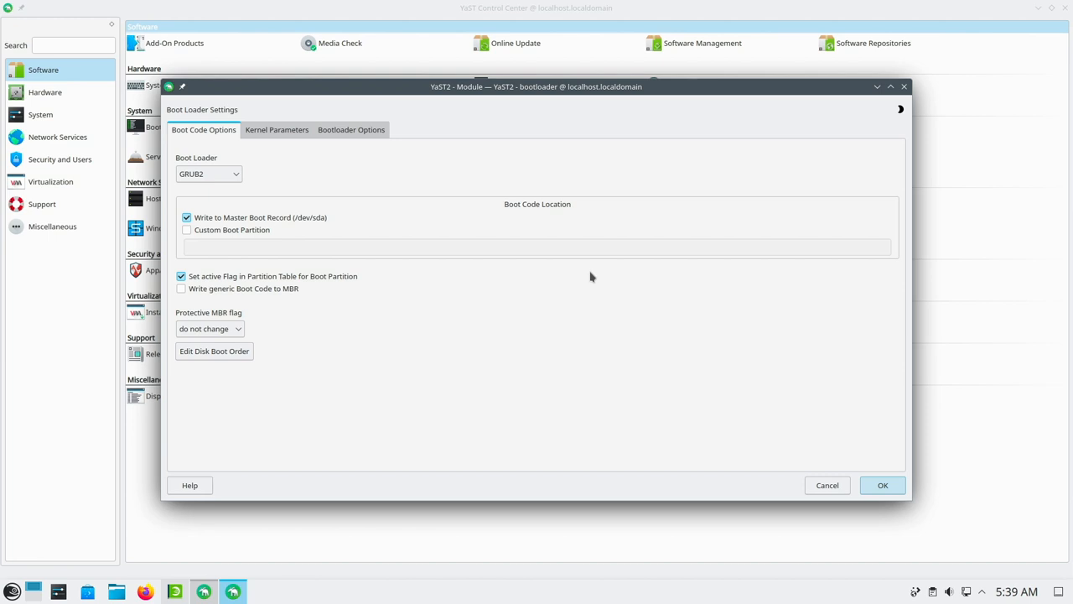
left_click(277, 129)
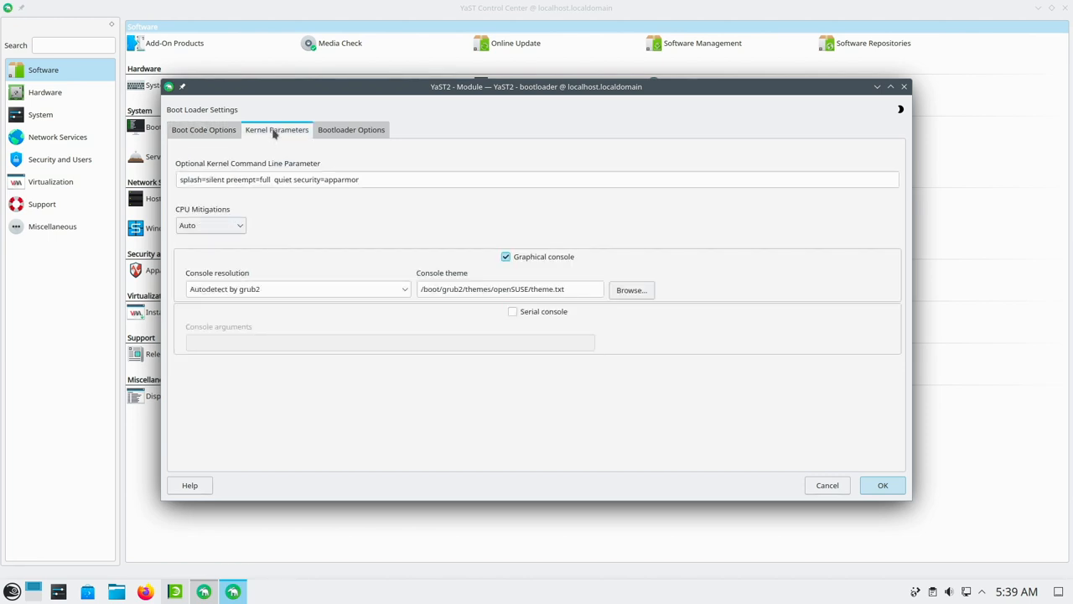
left_click(882, 485)
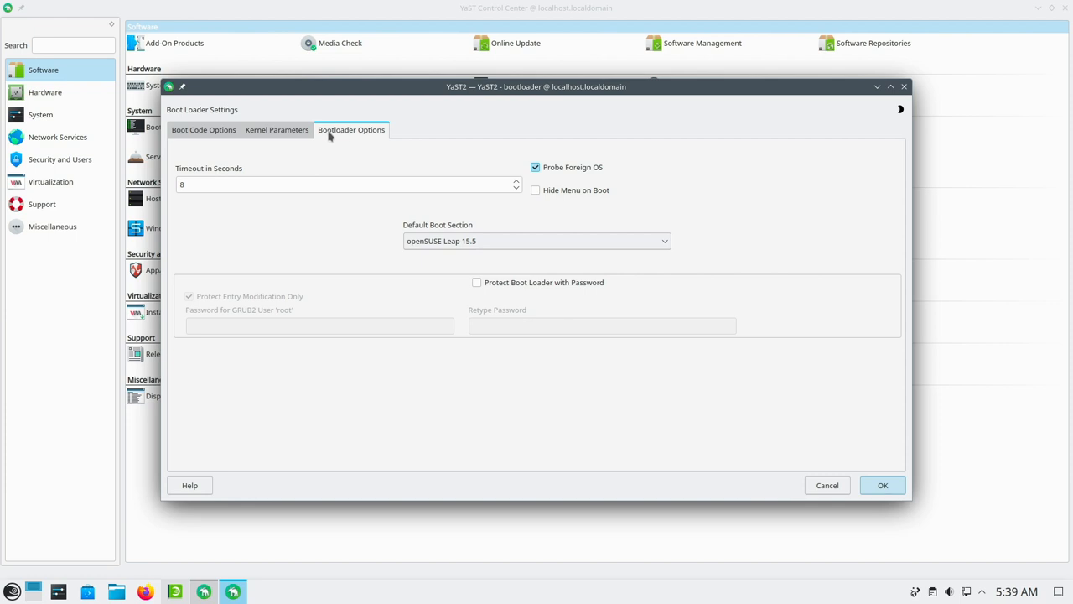
left_click(203, 129)
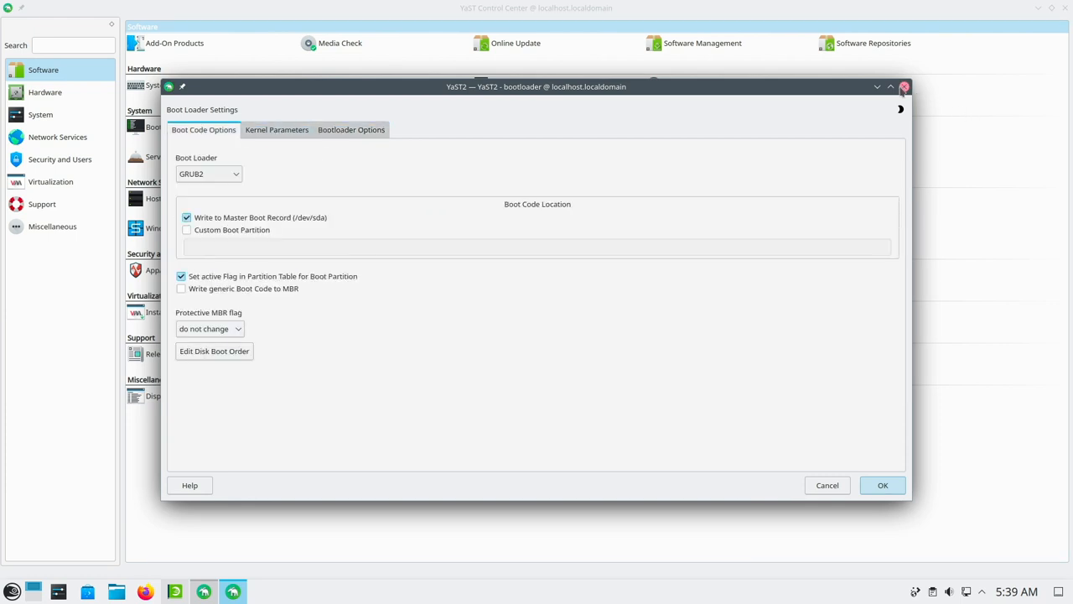
left_click(827, 485)
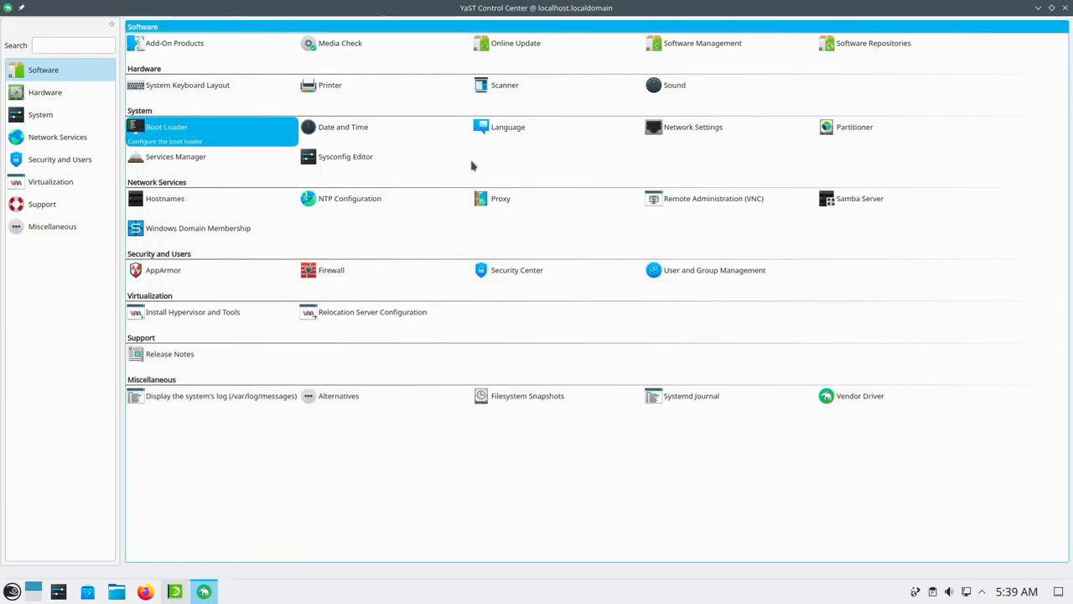
left_click(176, 156)
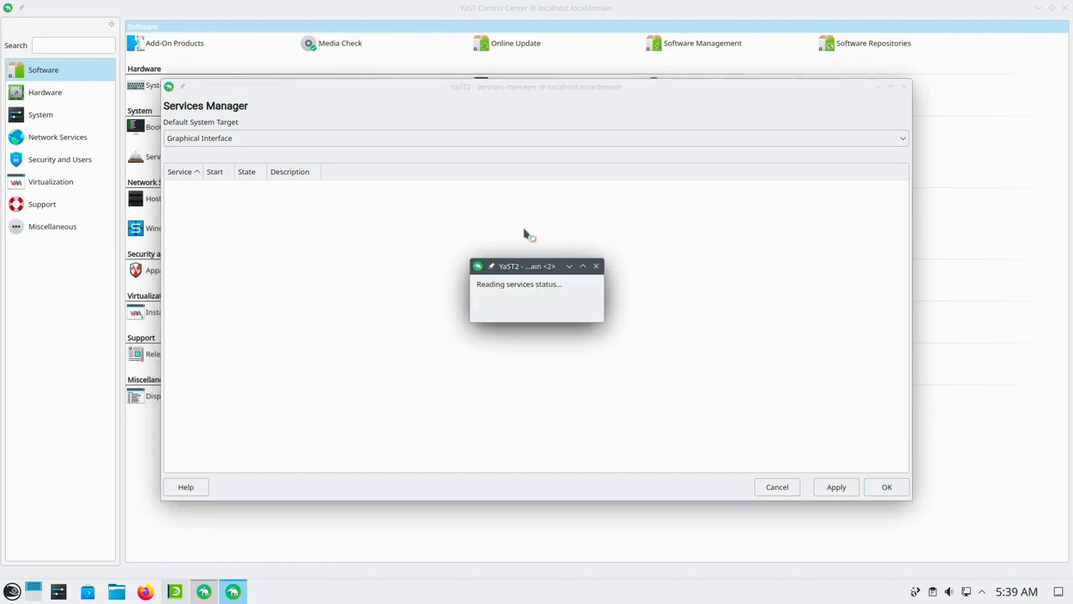
mouse_move(538, 233)
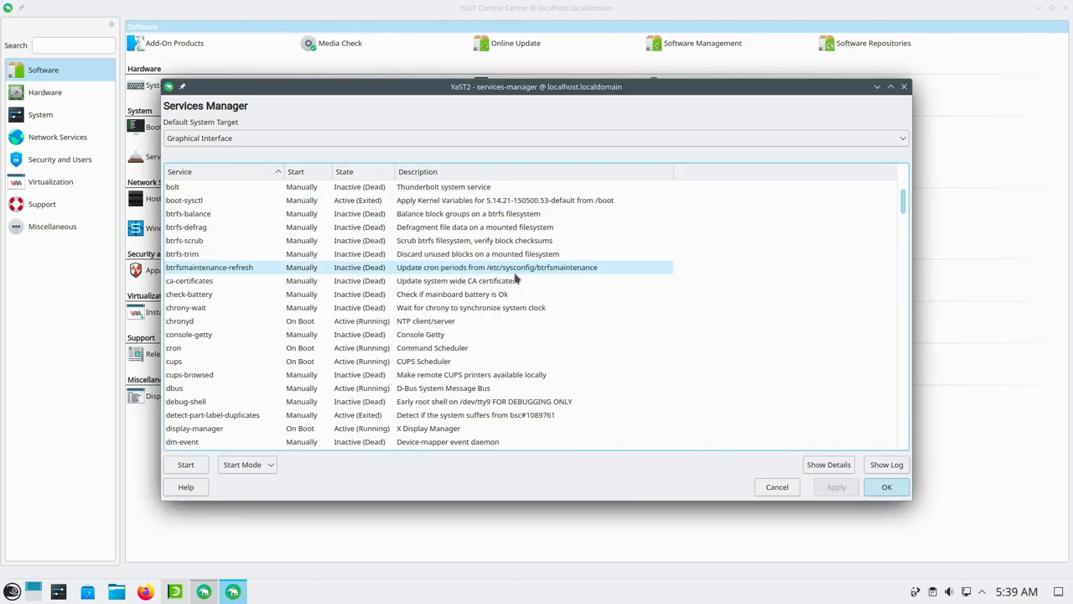
scroll("down", 3)
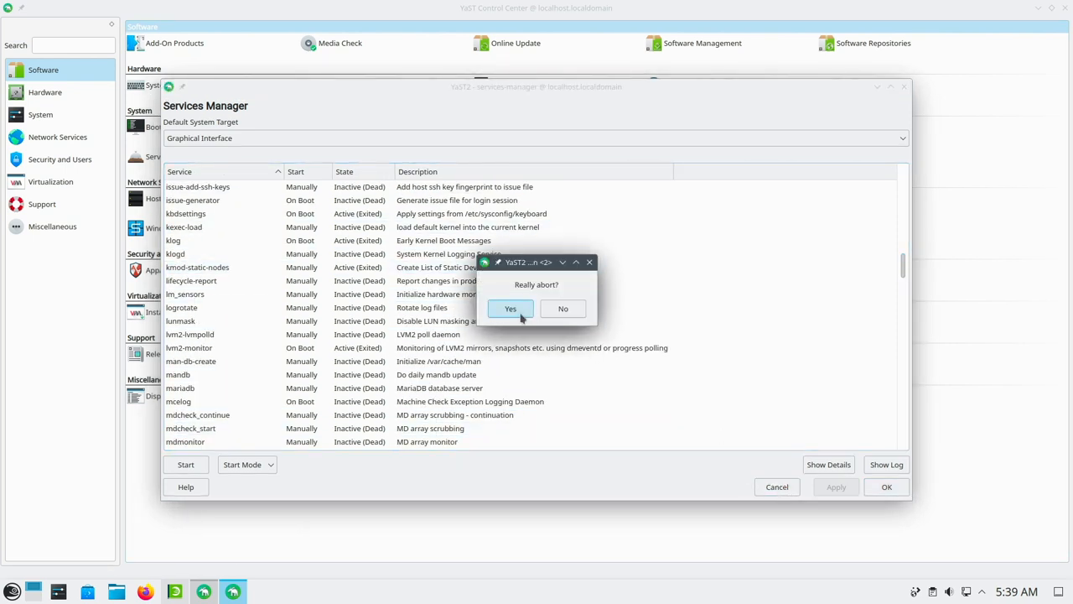
left_click(511, 308)
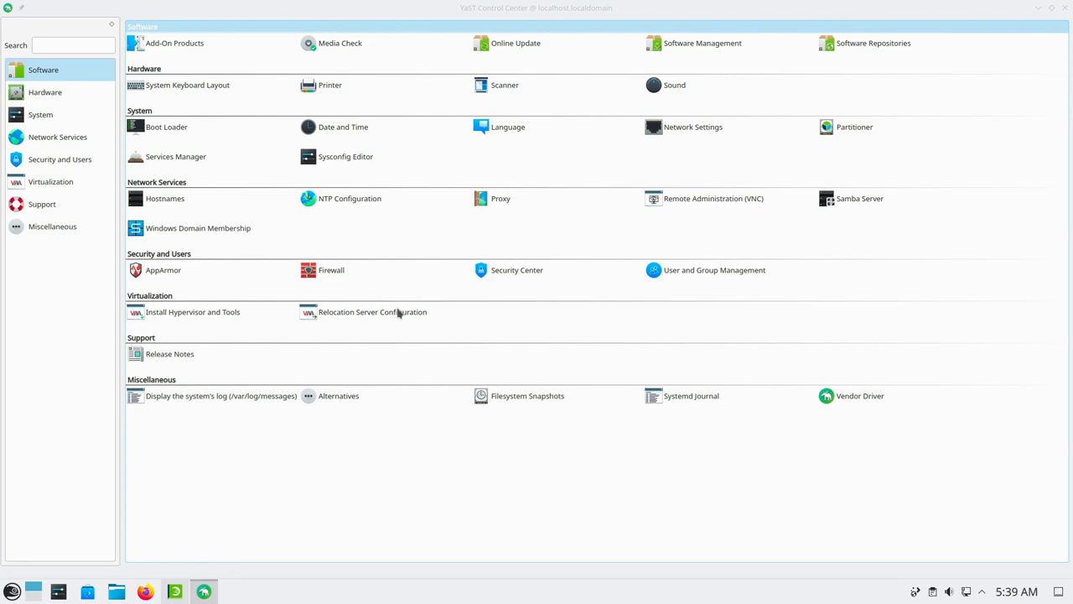
- Browse Security Center's Predefined Configurations, Boot, Login, Miscellaneous and User Addition pages, then close it
left_click(517, 269)
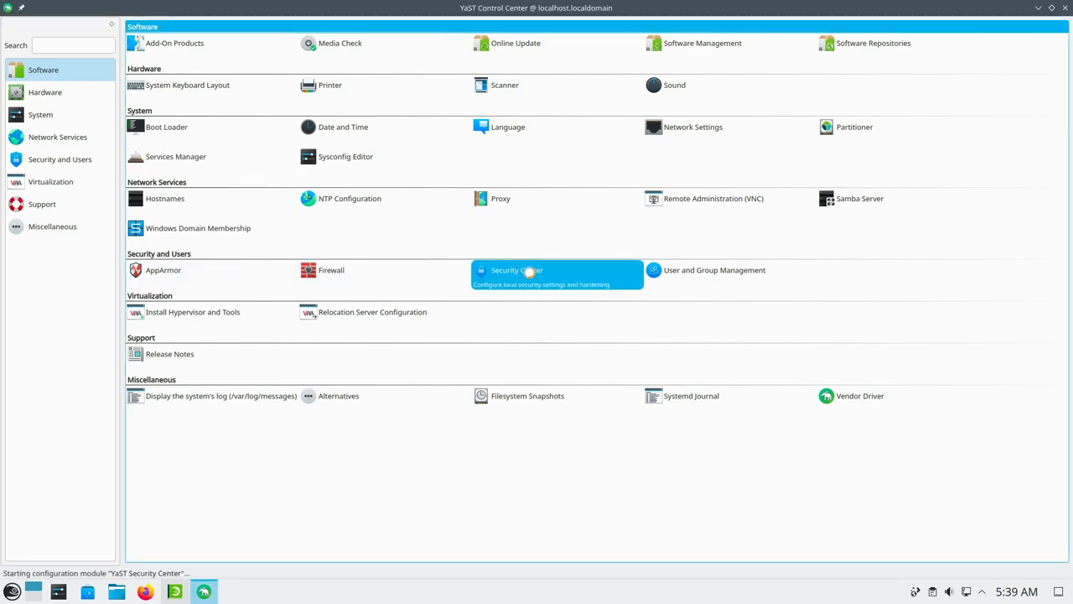
left_click(517, 270)
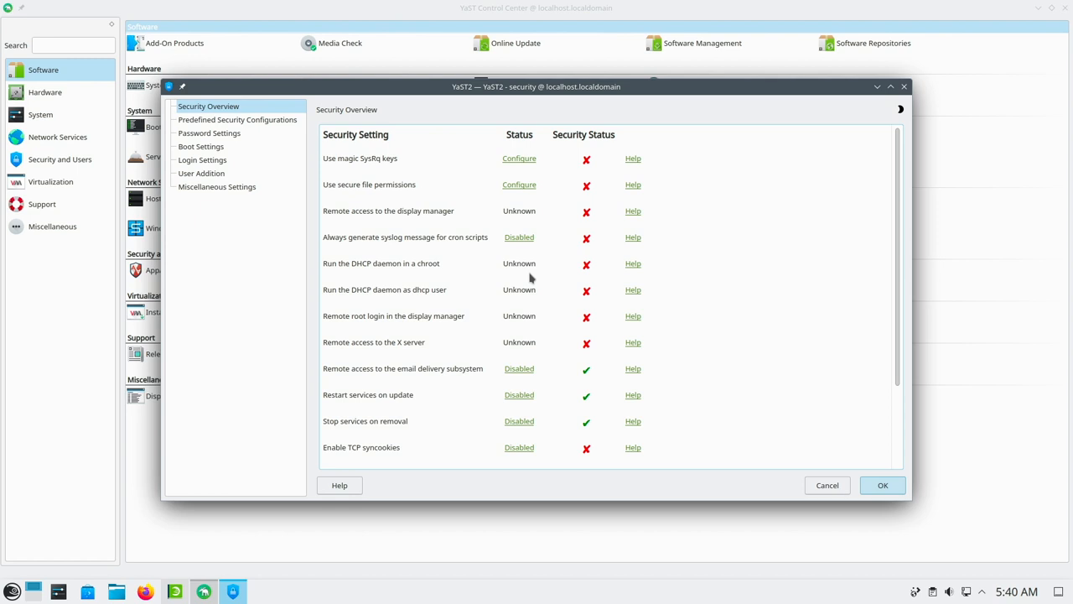
mouse_move(324, 216)
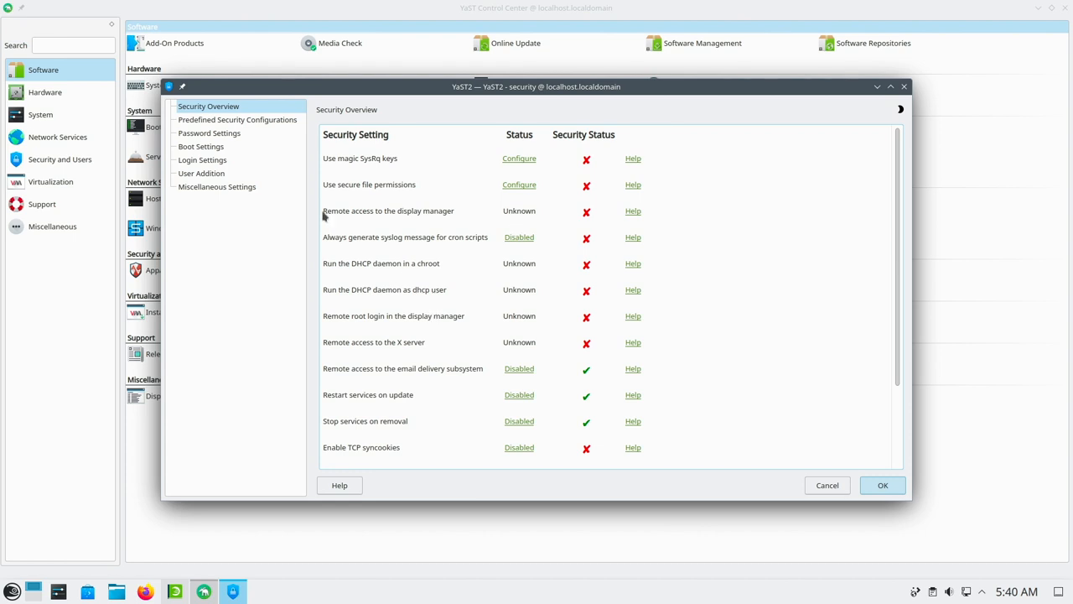
left_click(237, 119)
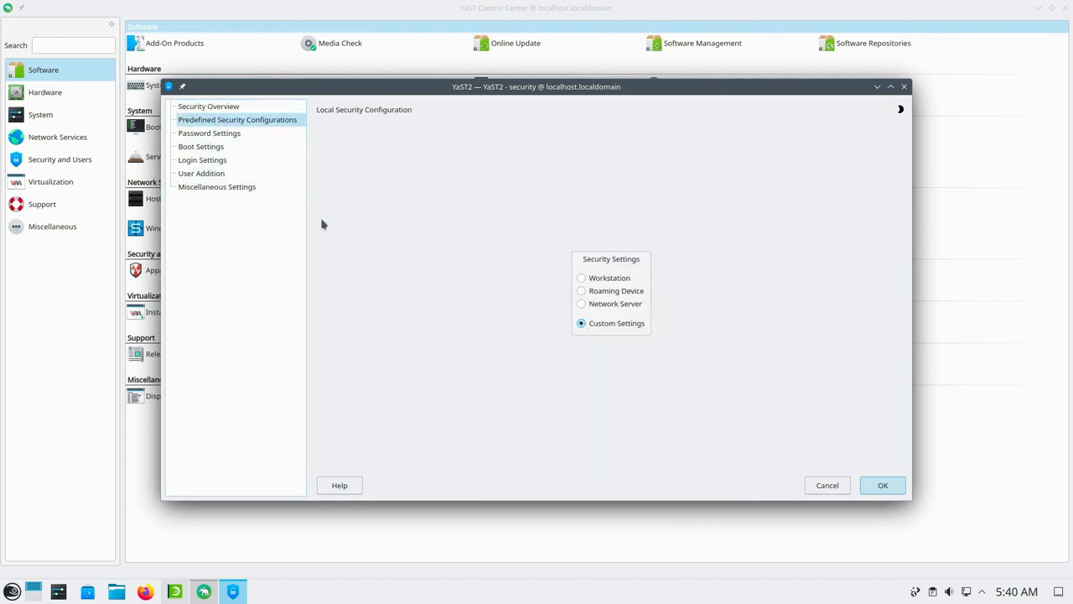
left_click(201, 146)
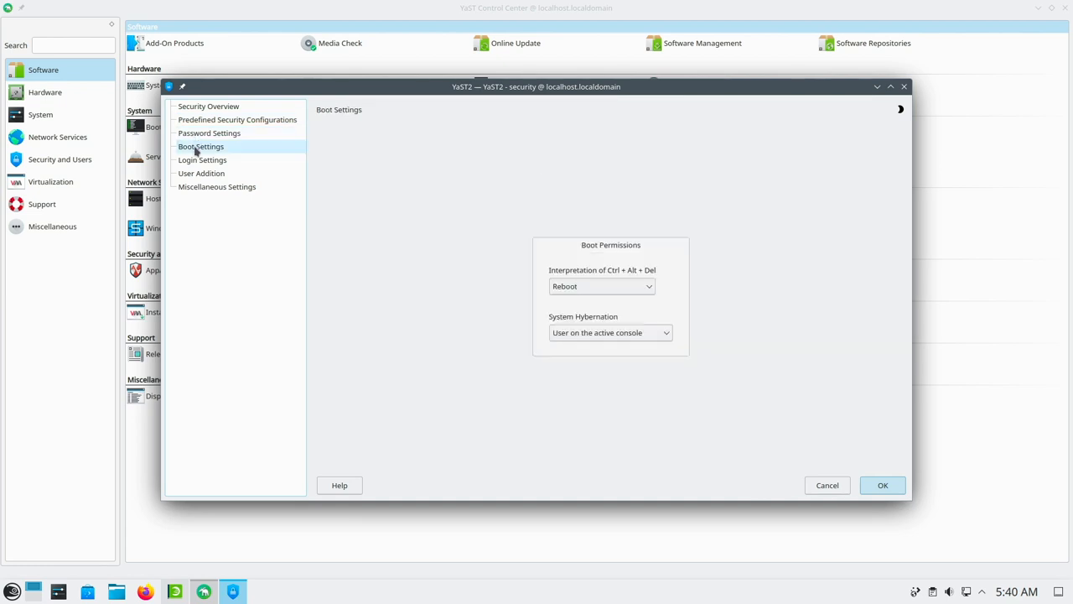
left_click(202, 159)
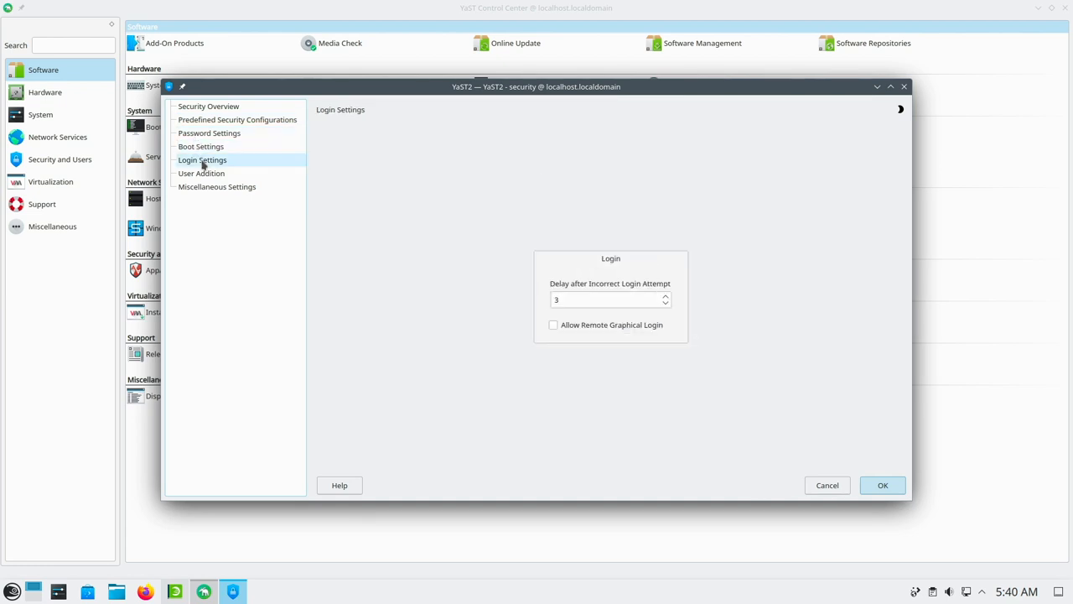
left_click(216, 186)
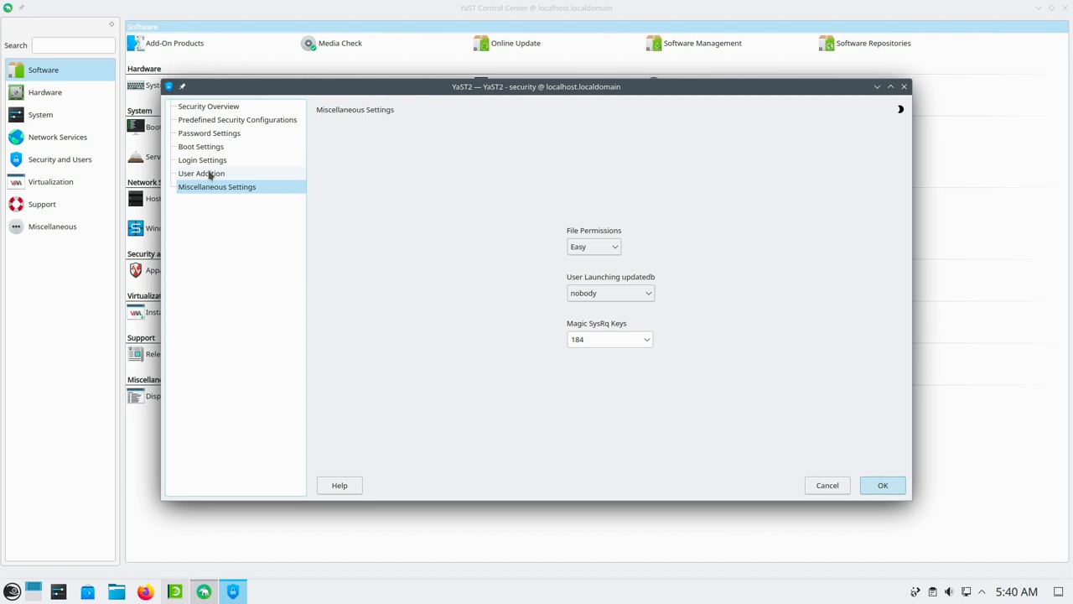
left_click(202, 173)
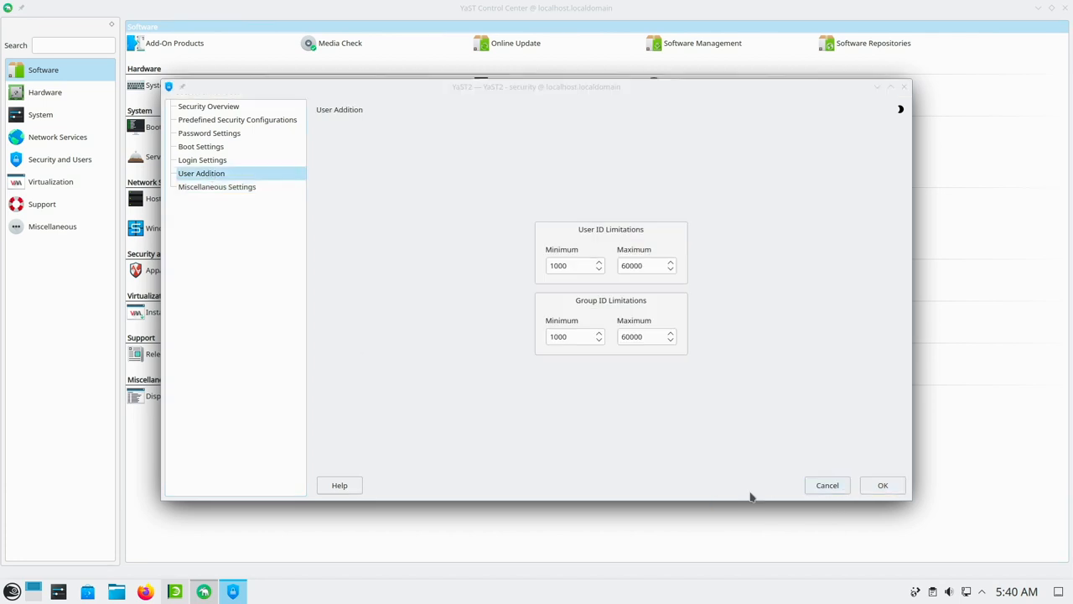
left_click(827, 485)
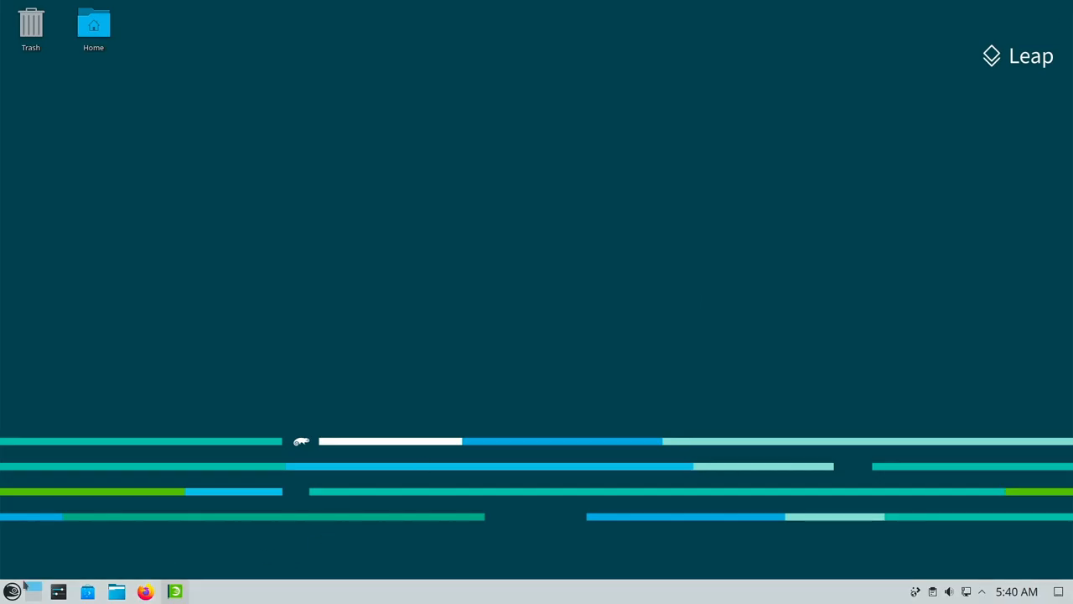
mouse_move(318, 401)
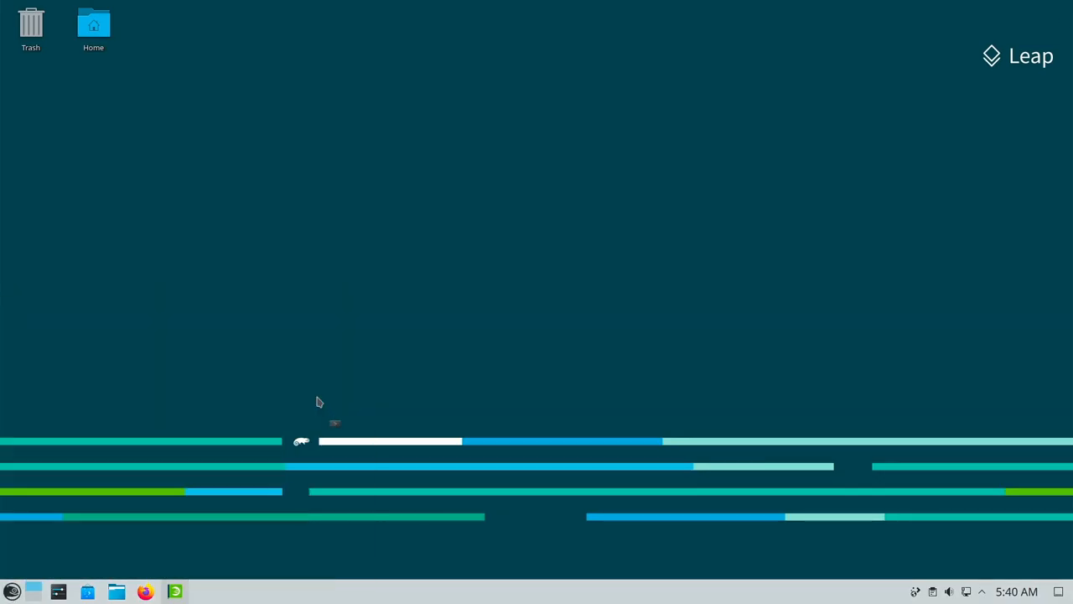
- In Konsole, install neofetch with 'sudo zypper in neofetch', run neofetch, then close the terminal
left_click(175, 591)
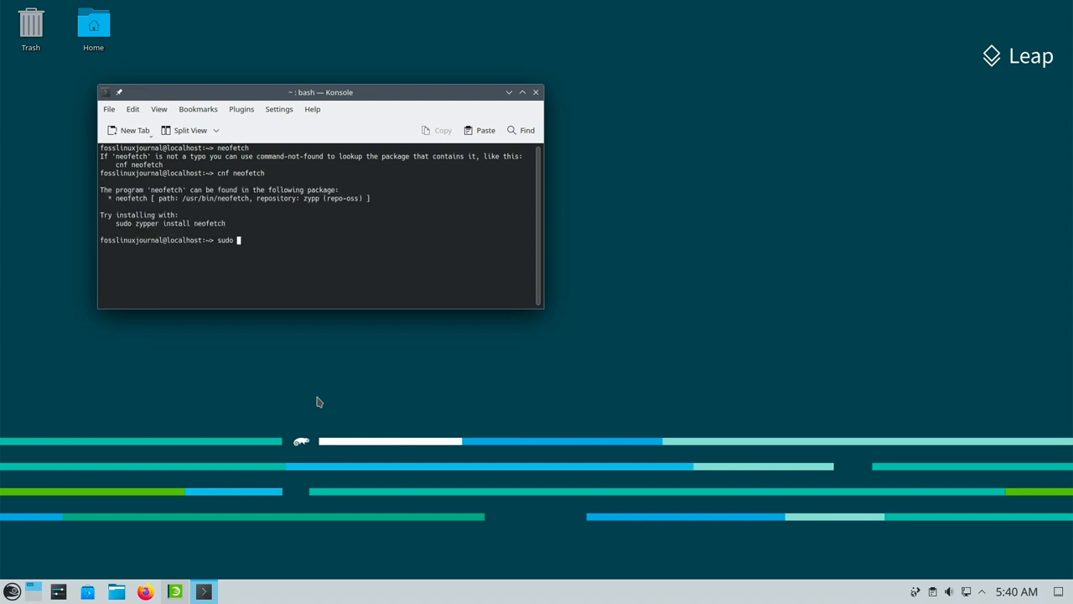
type("zypper in neo")
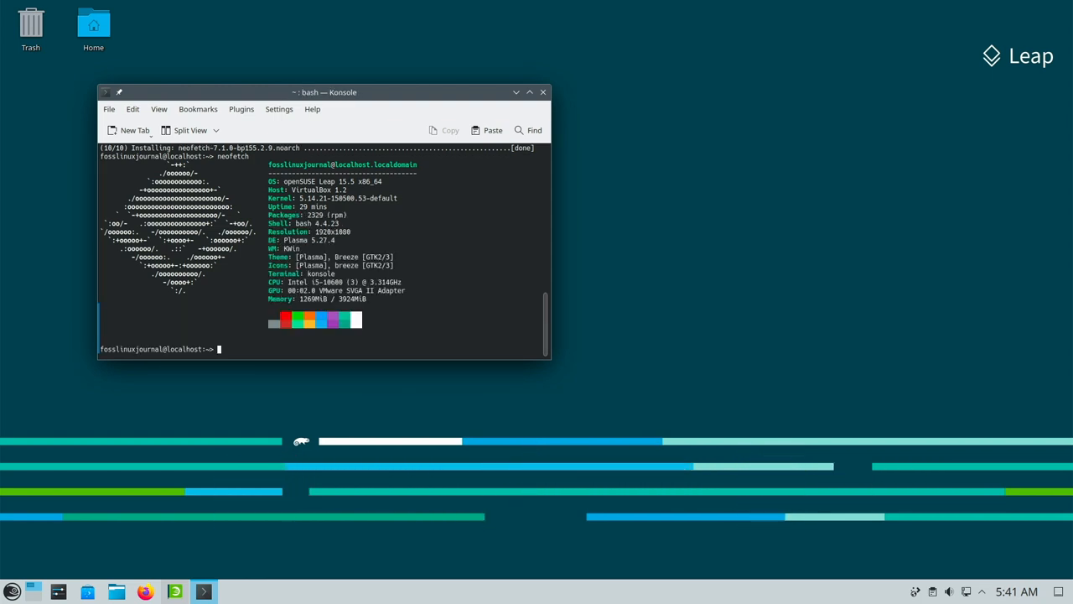
type("sudo")
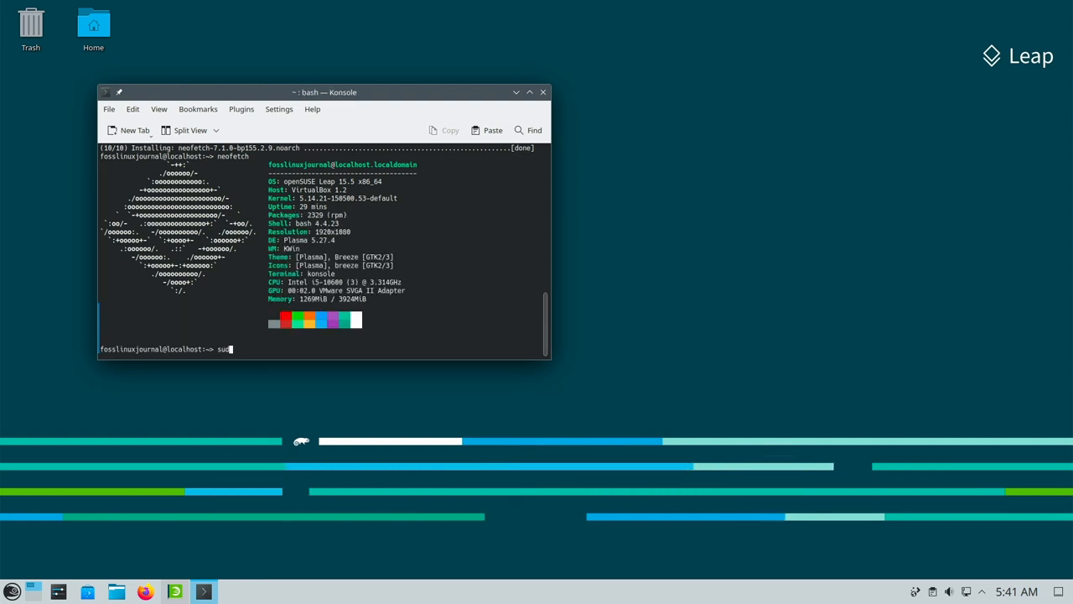
left_click(543, 91)
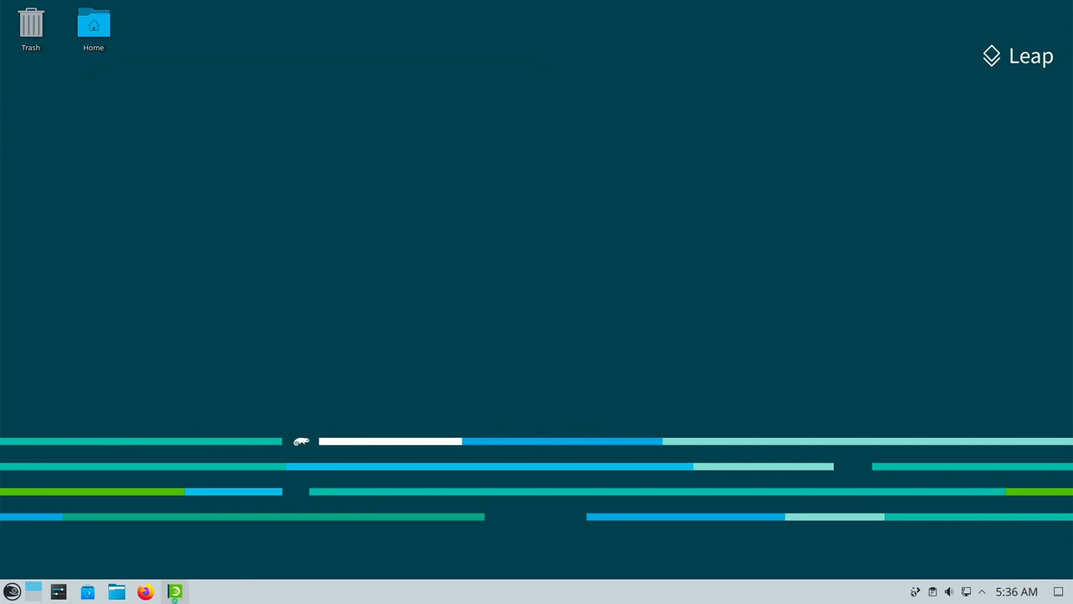